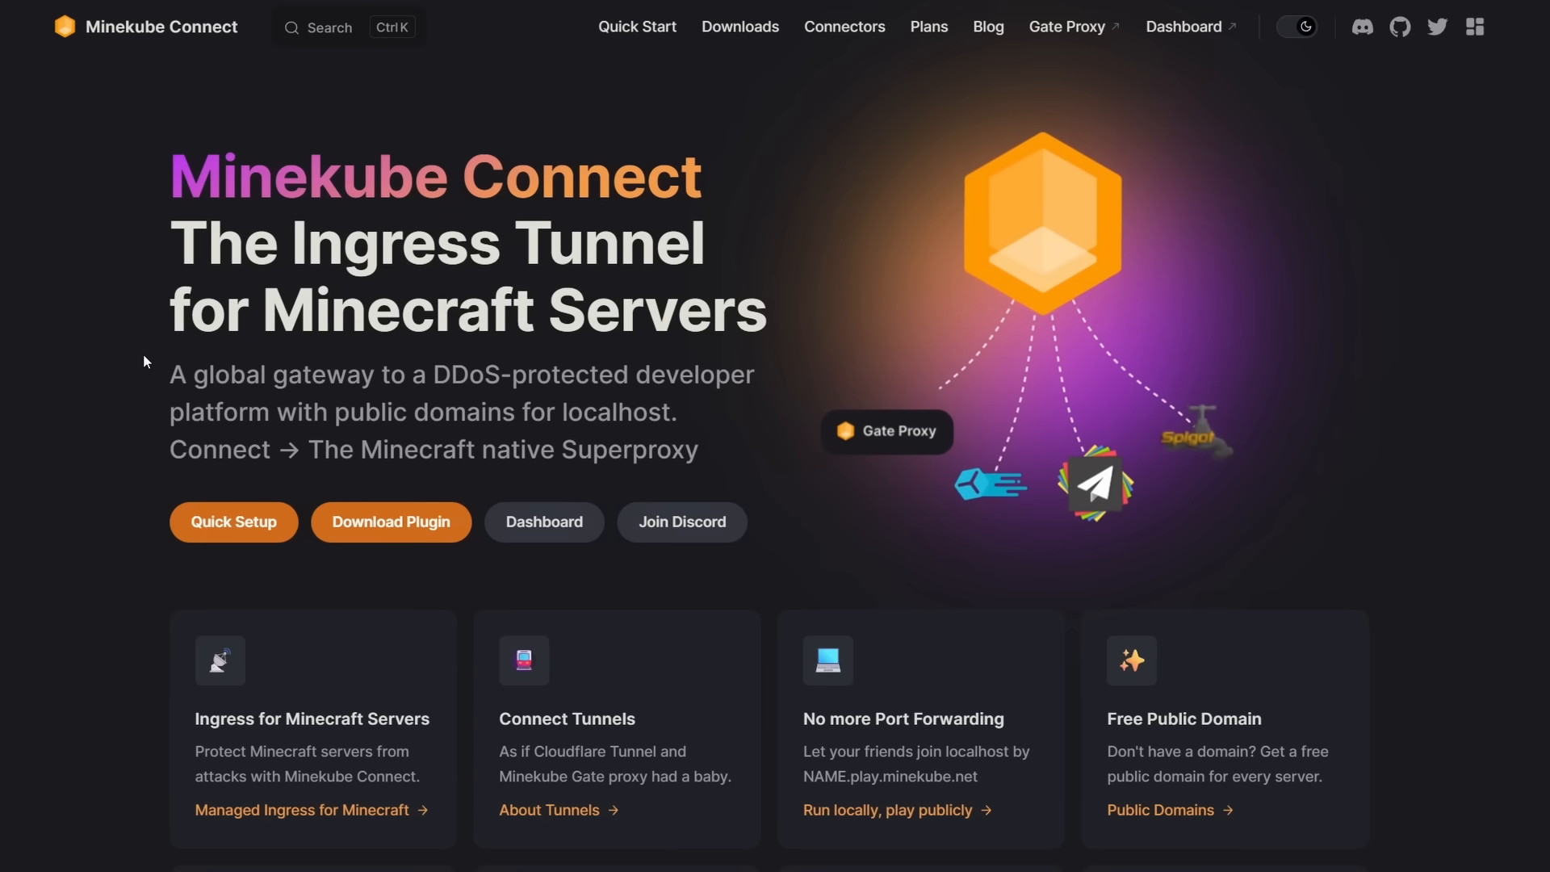
# Highlight the global gateway tagline and scroll through the Connect homepage.
pyautogui.moveTo(188, 374); pyautogui.dragTo(432, 374)
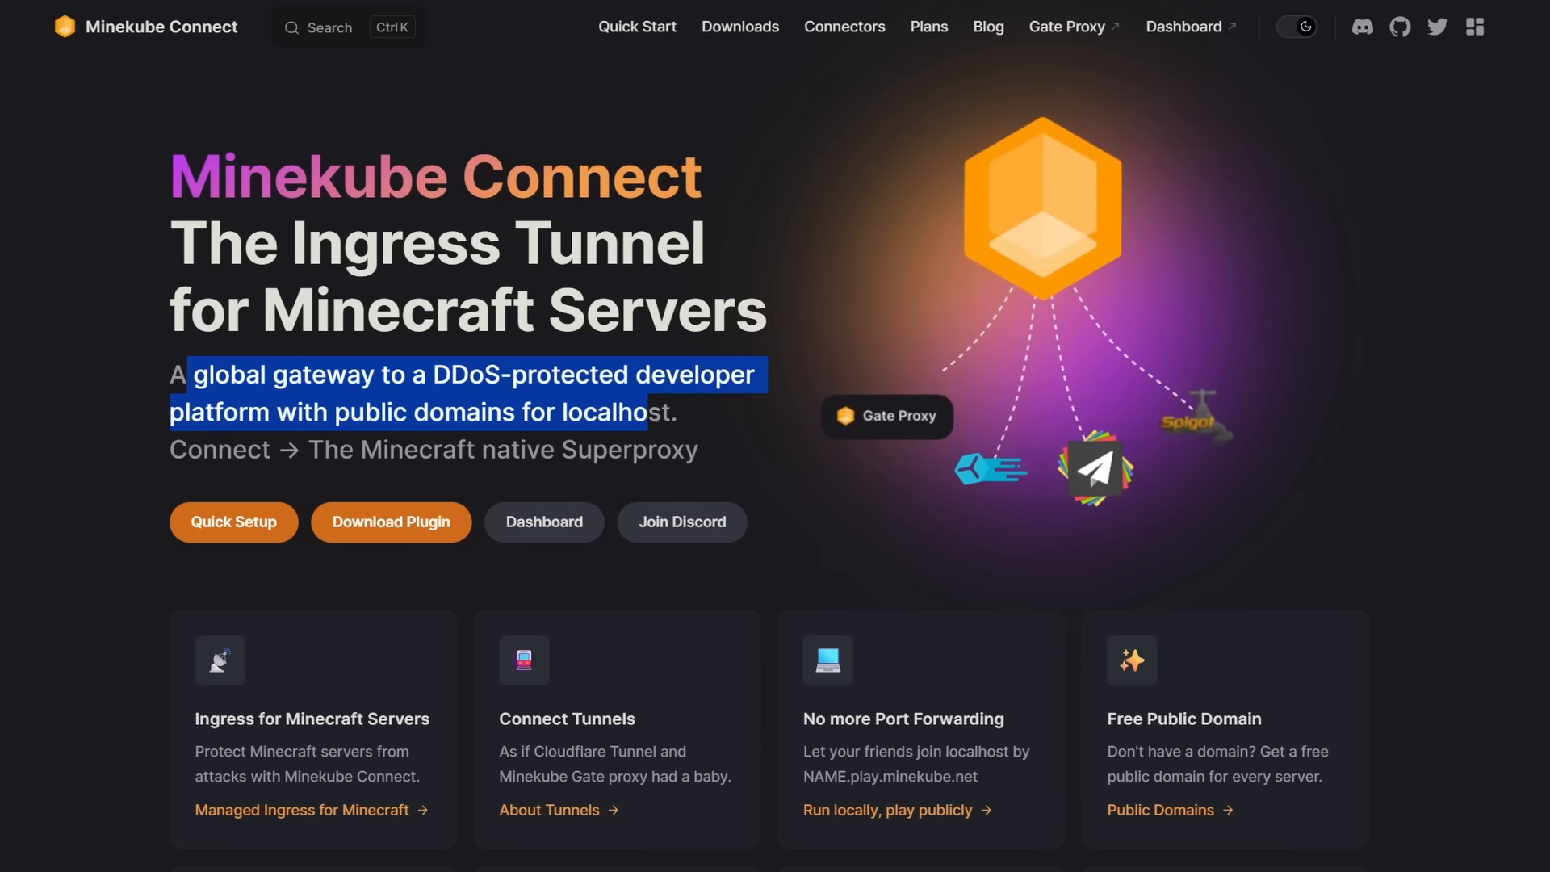
pyautogui.scroll(-3)
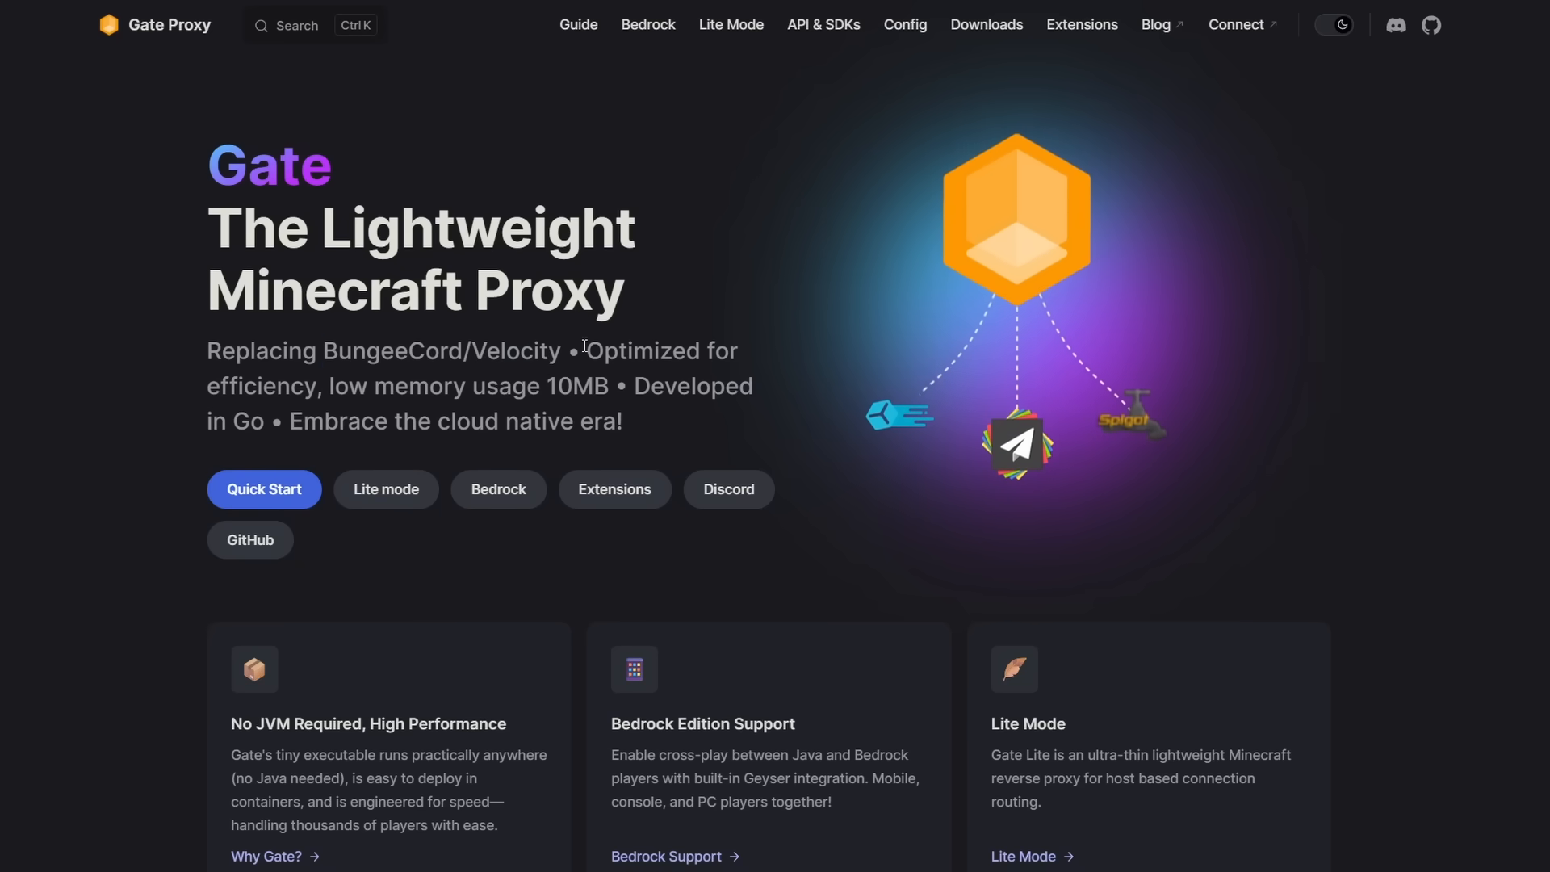
pyautogui.moveTo(581, 351); pyautogui.dragTo(394, 386)
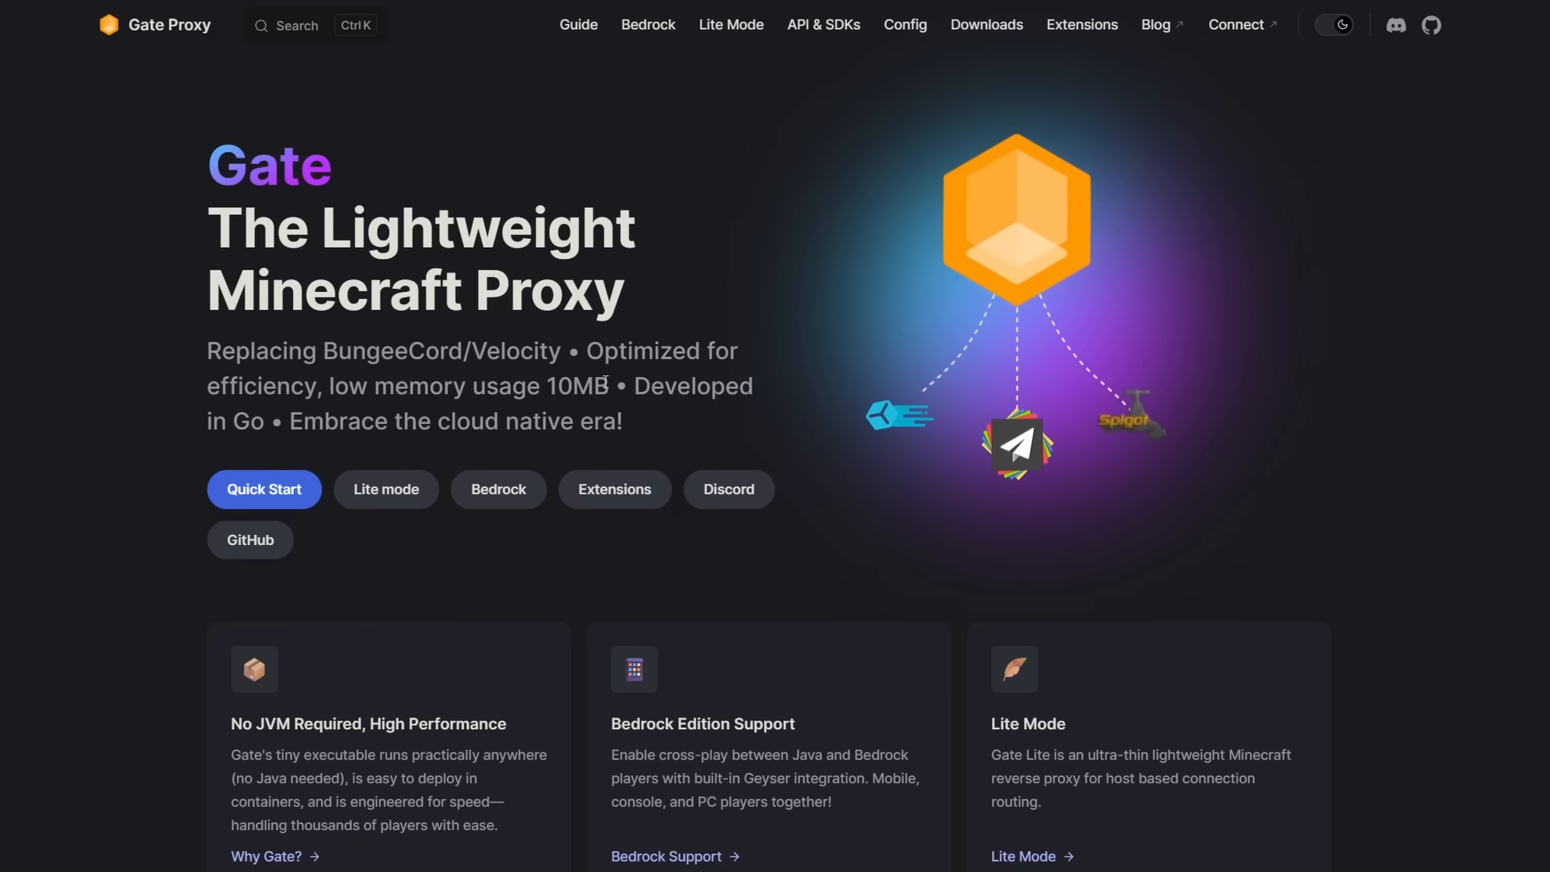
pyautogui.scroll(-3)
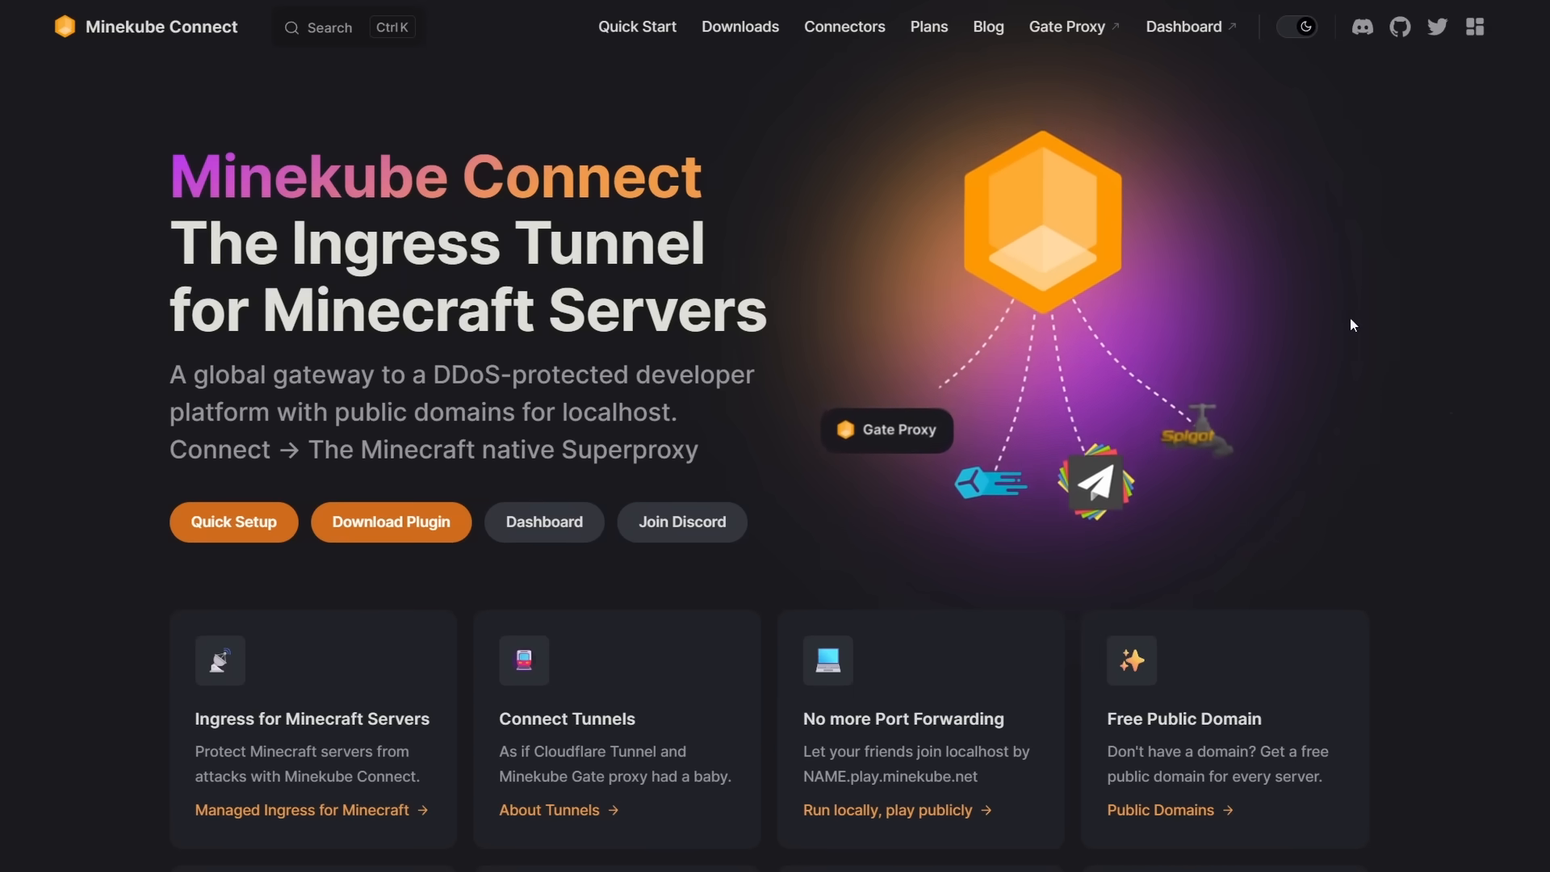
# Review the pricing plans, highlighting the Plus plan's extra features.
pyautogui.click(927, 27)
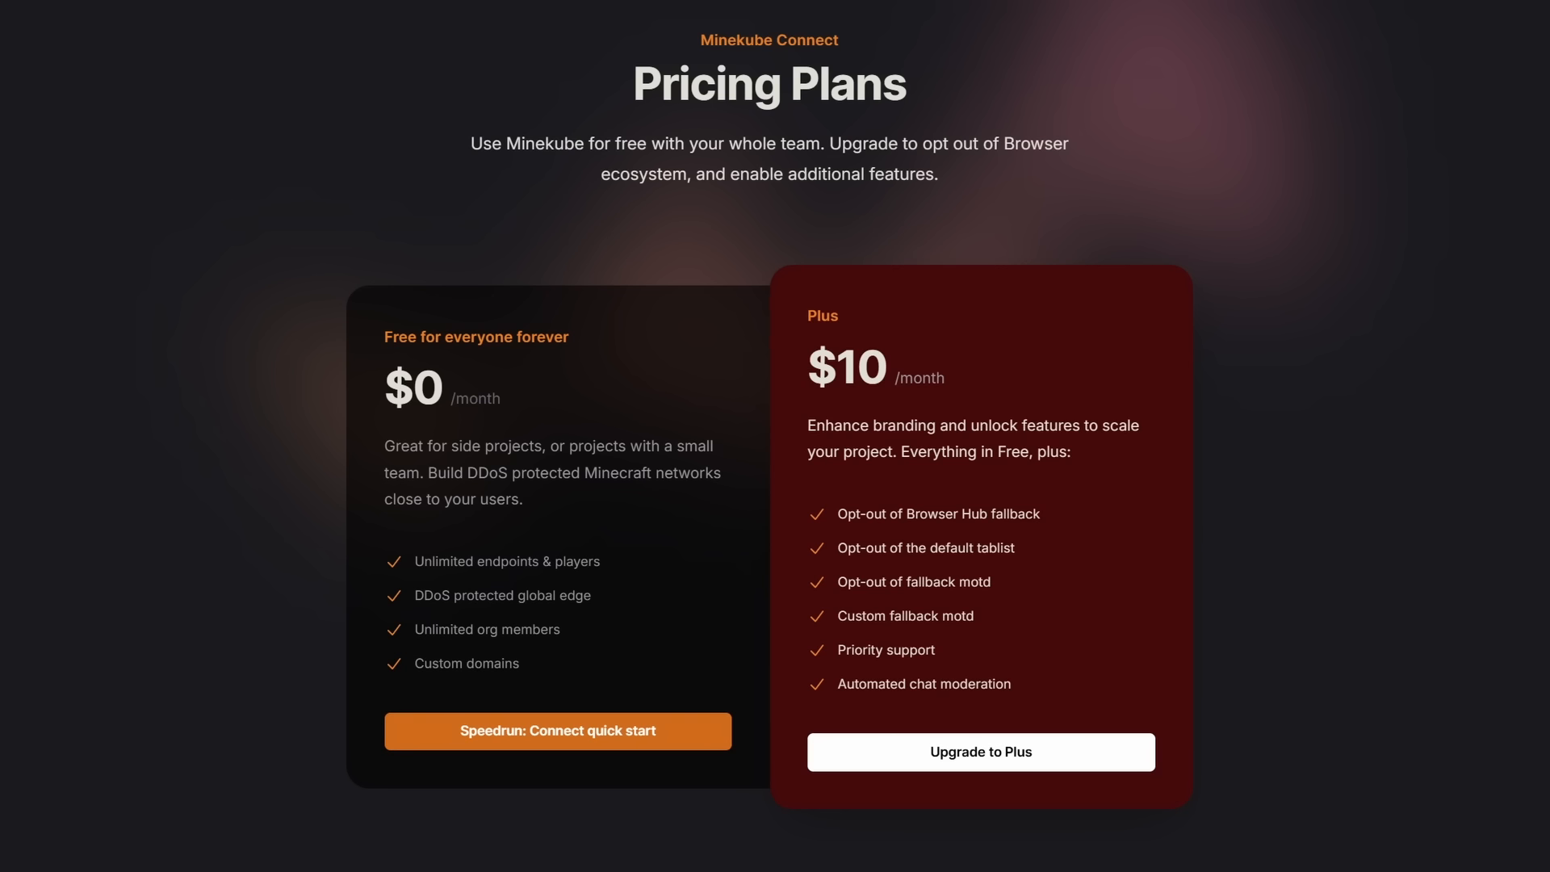
pyautogui.moveTo(450, 636)
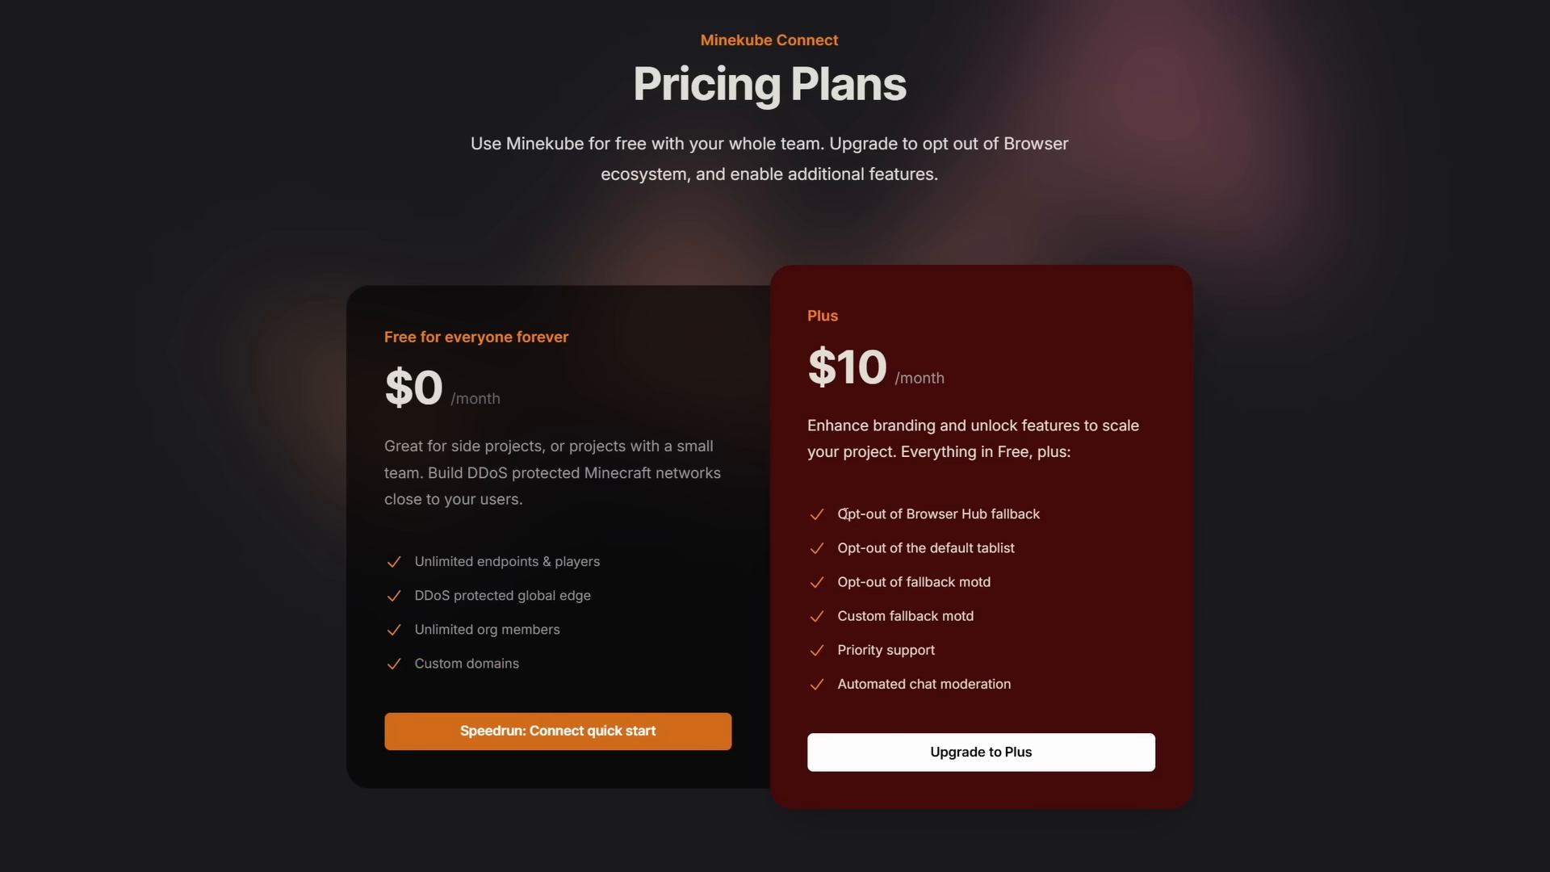
pyautogui.moveTo(841, 514); pyautogui.dragTo(934, 649)
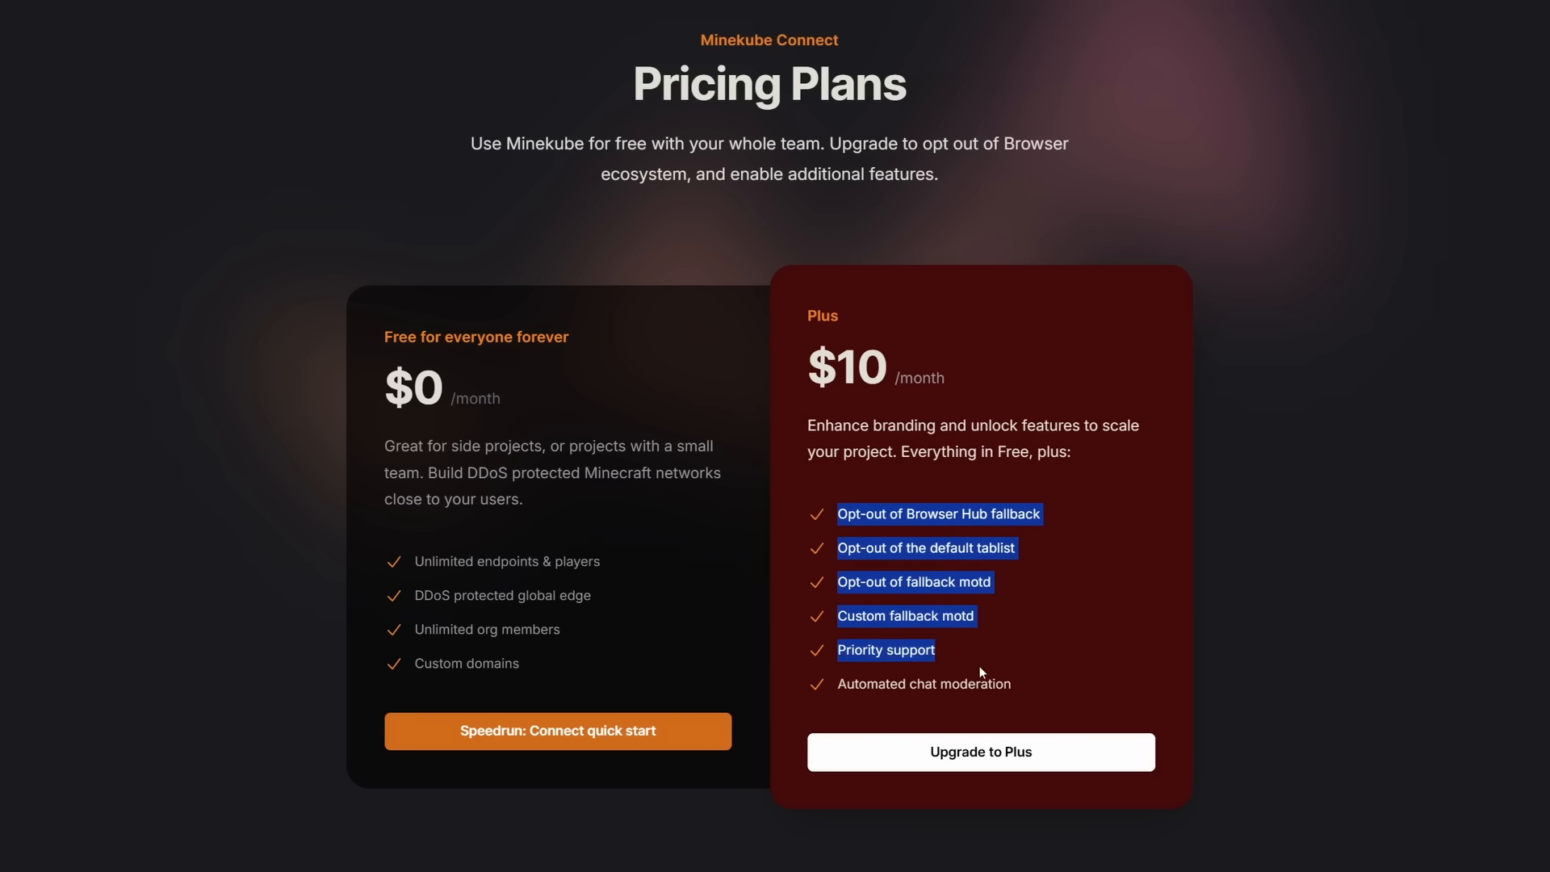
pyautogui.moveTo(1003, 659)
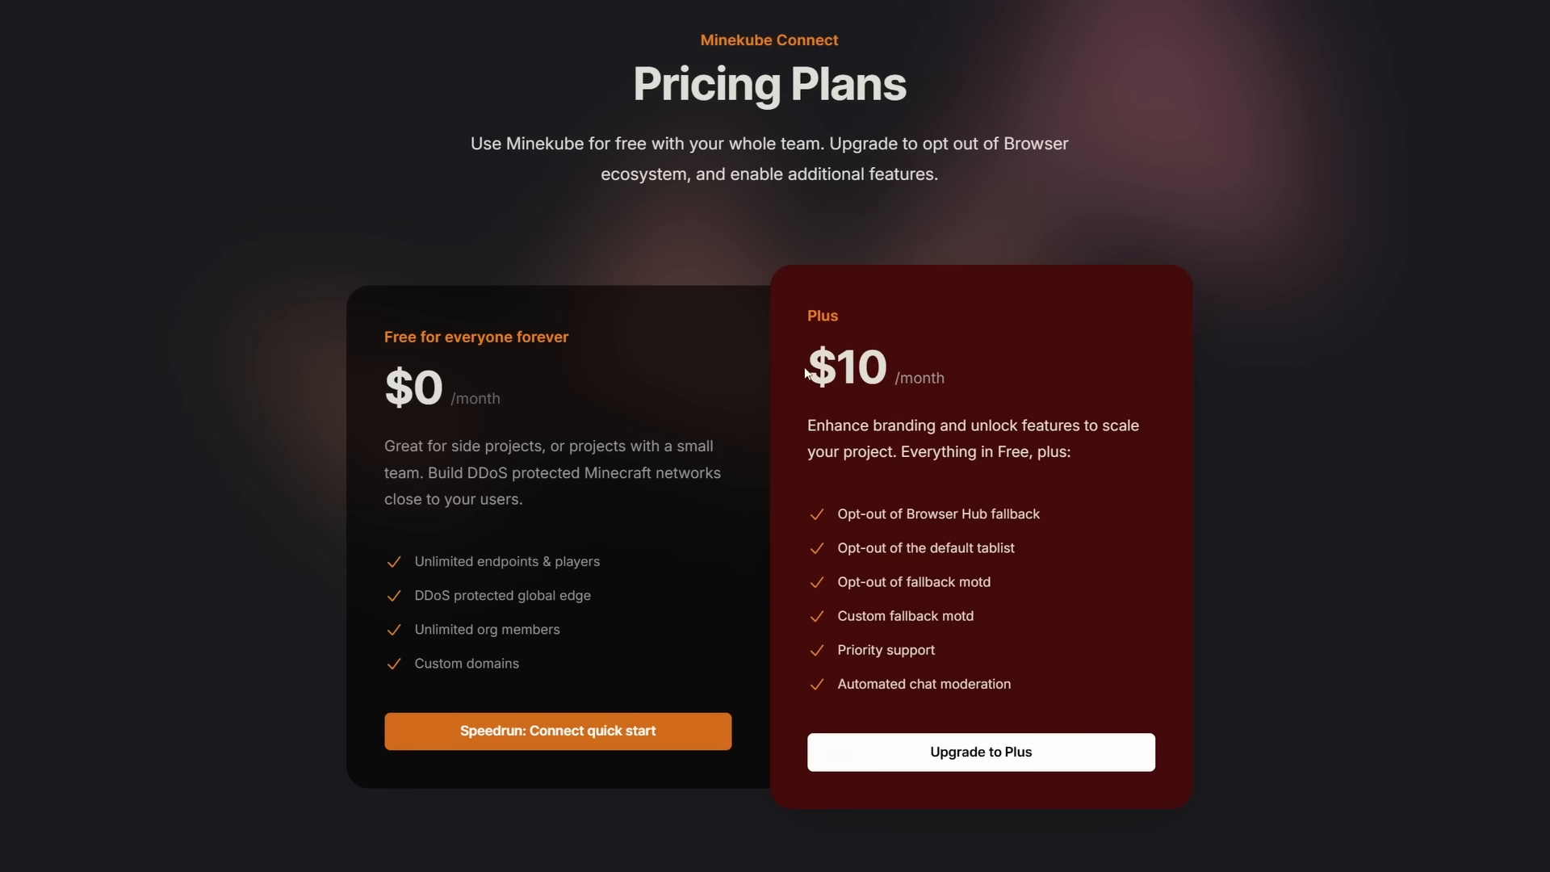
pyautogui.moveTo(805, 371); pyautogui.dragTo(969, 383)
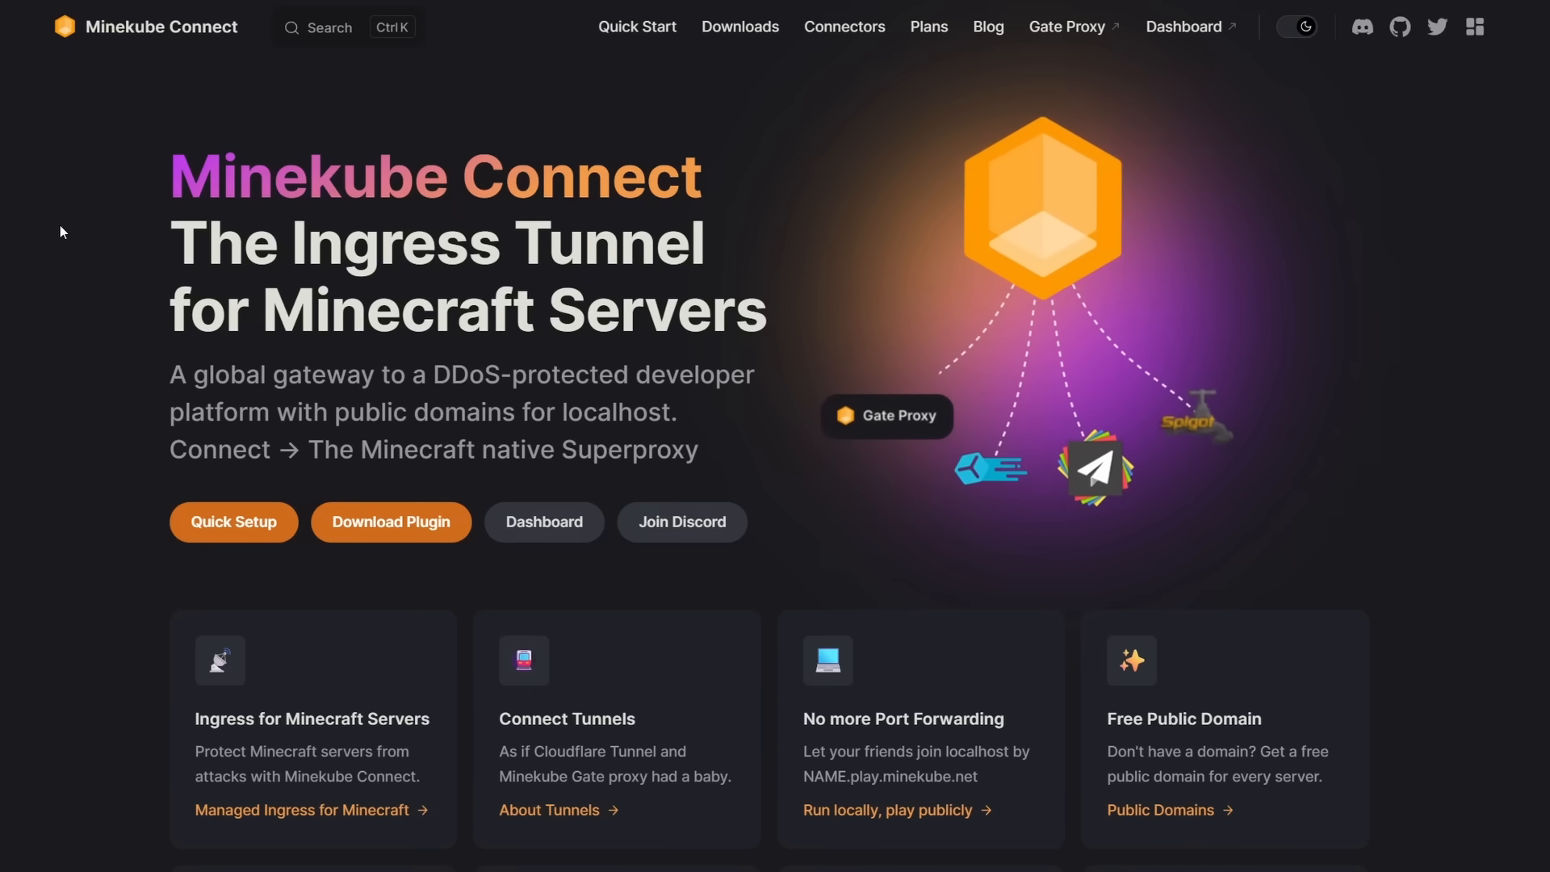
pyautogui.rightClick(603, 297)
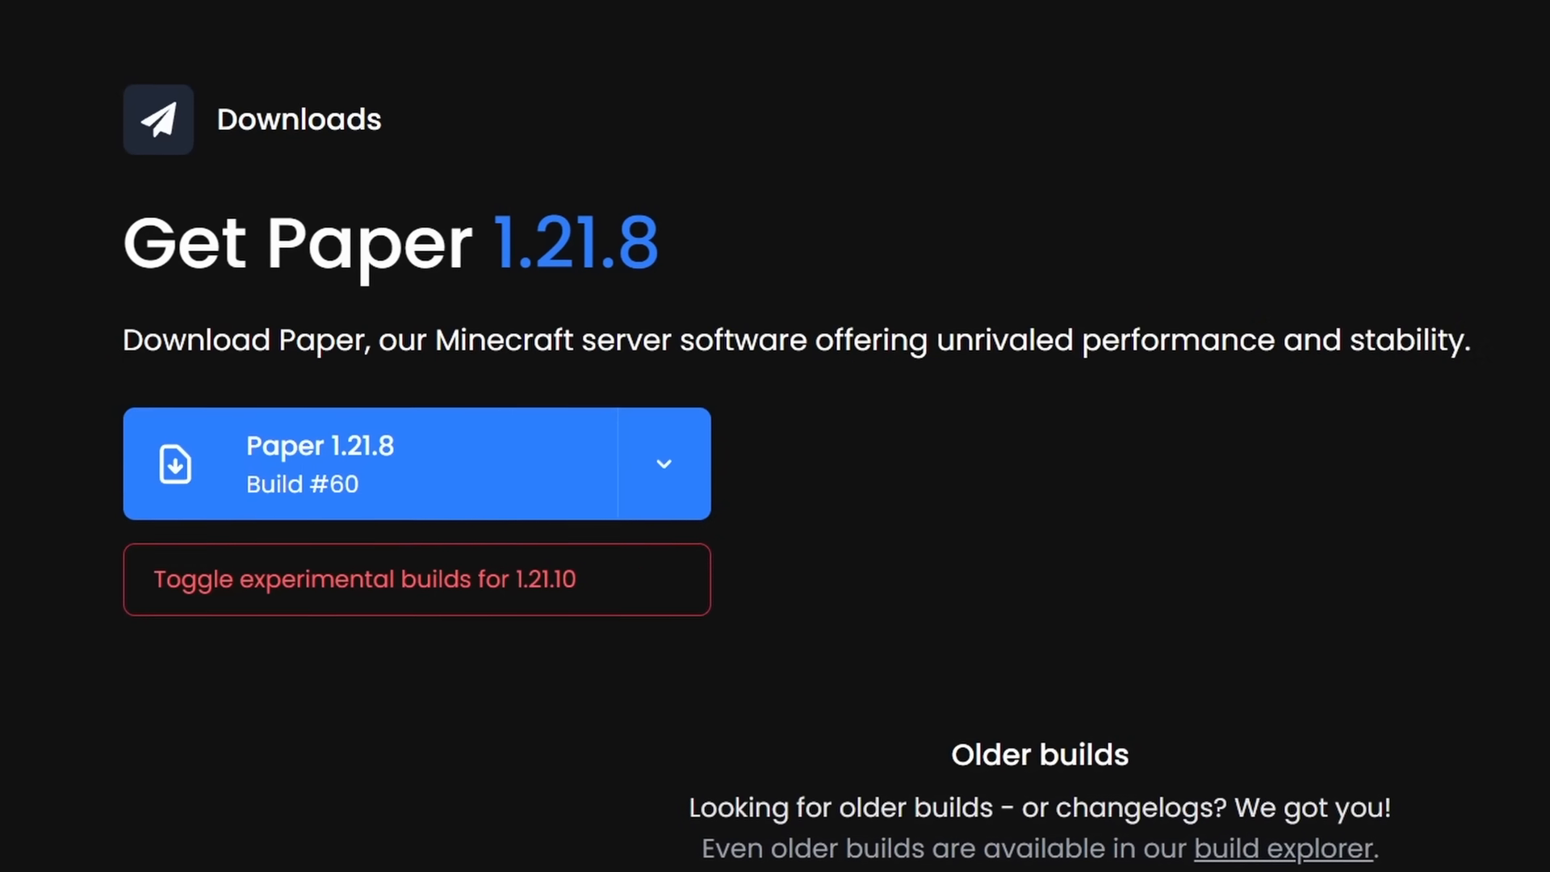
pyautogui.scroll(-3)
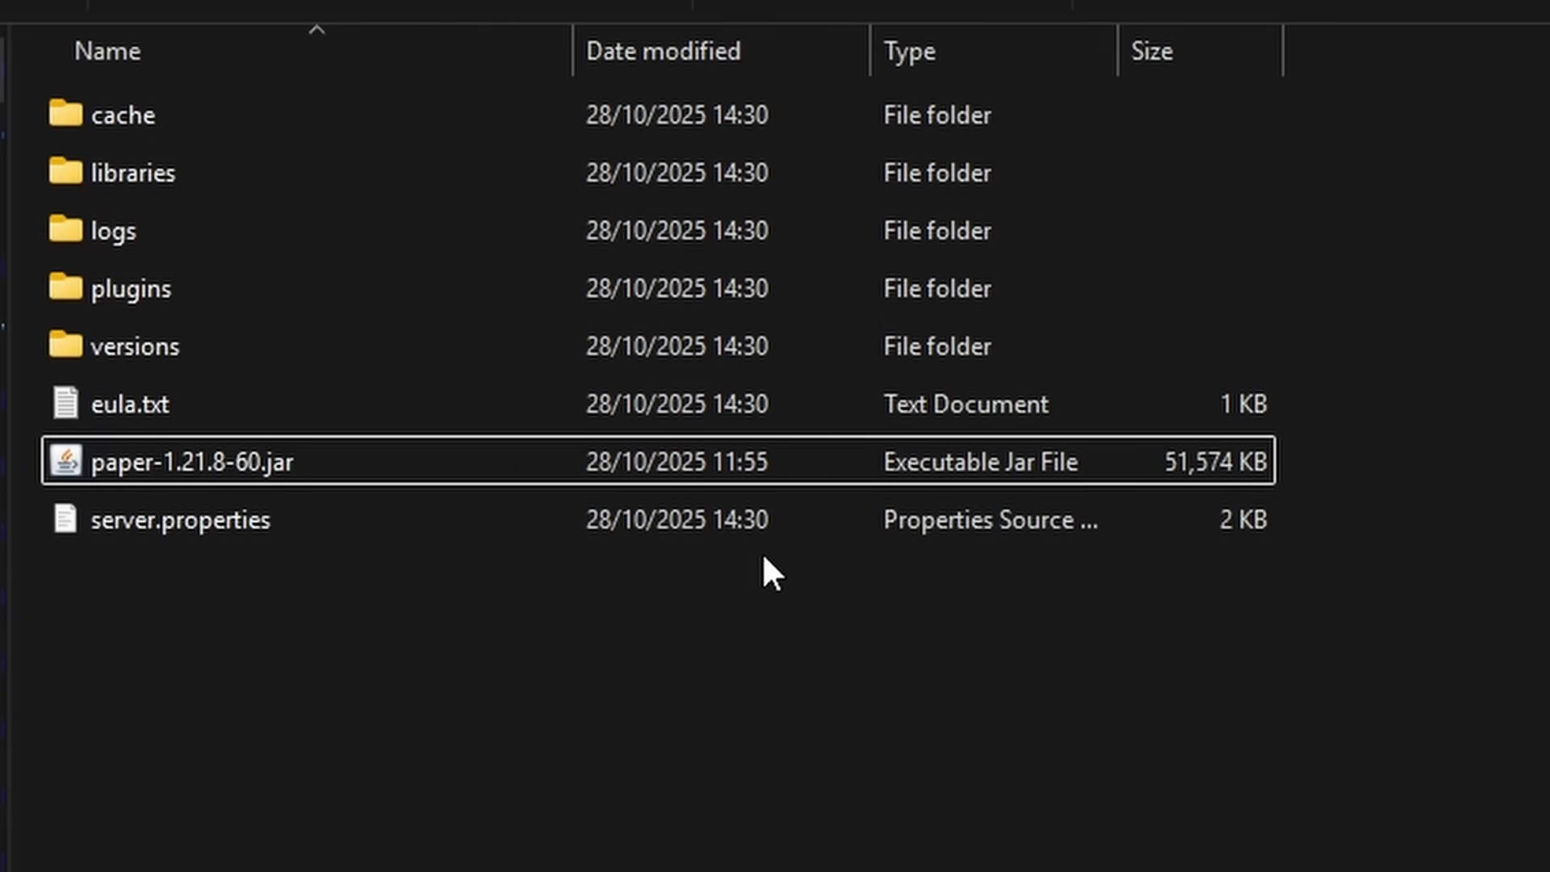
# Change eula.txt to eula=true and relaunch paper-1.21.8-60.jar.
pyautogui.doubleClick(136, 404)
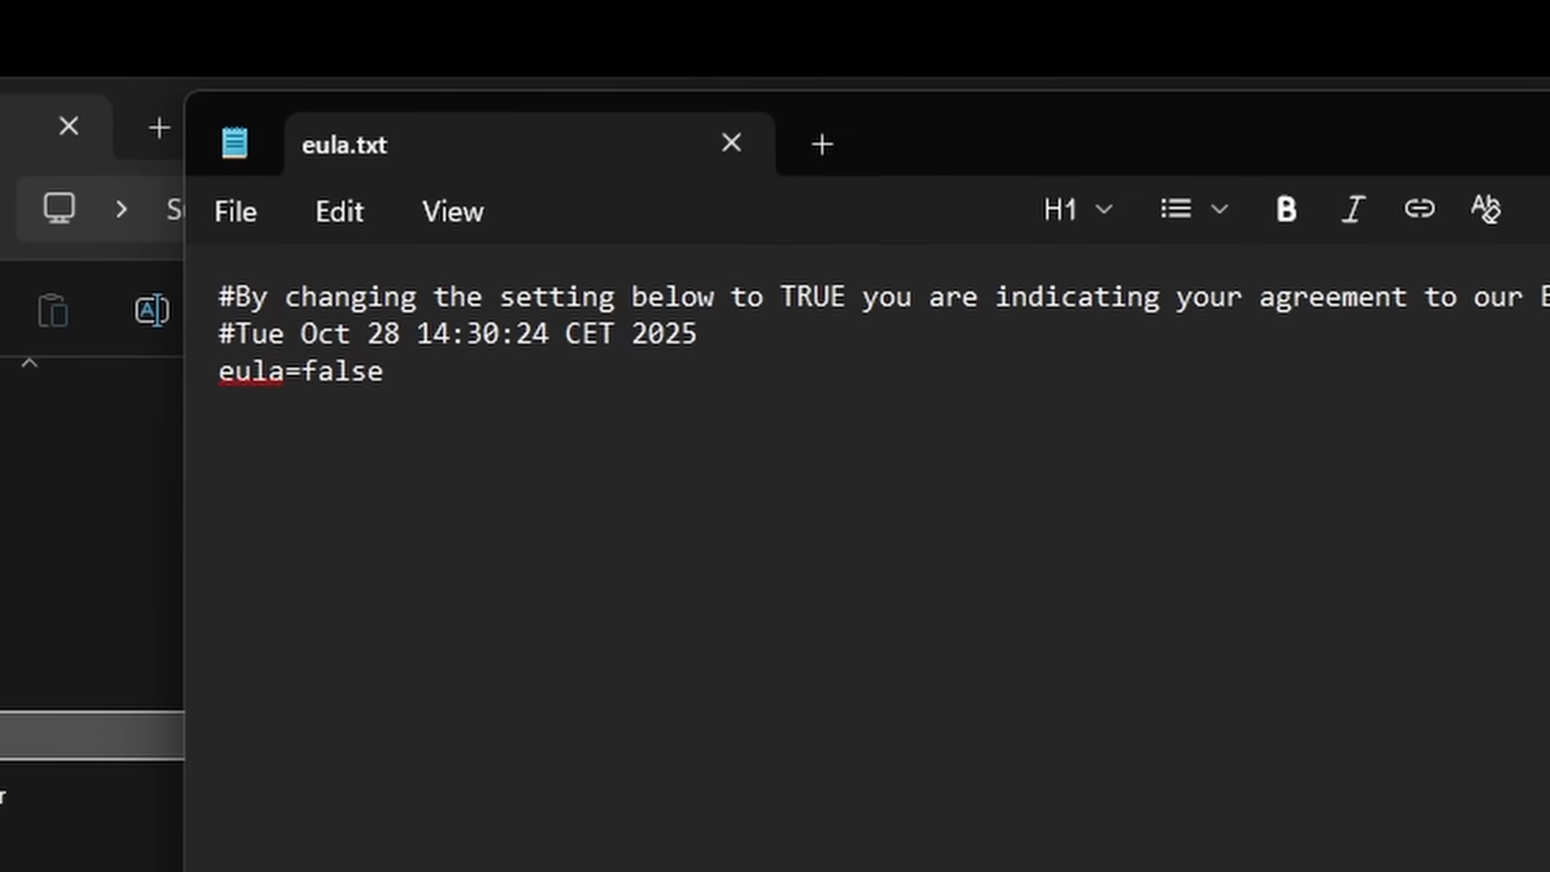
pyautogui.write('true')
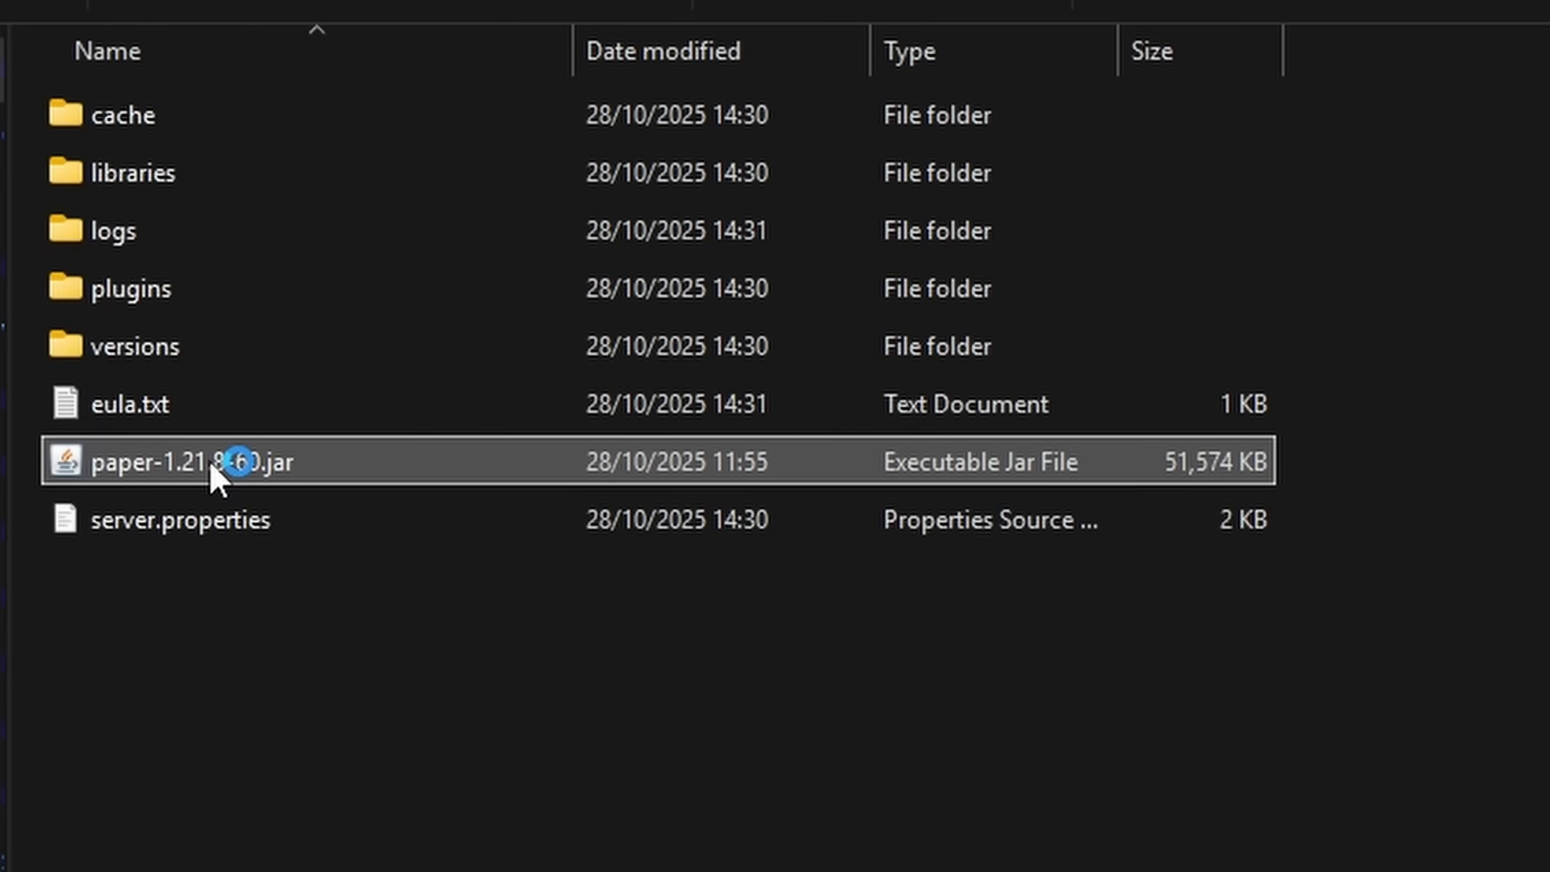
pyautogui.doubleClick(212, 461)
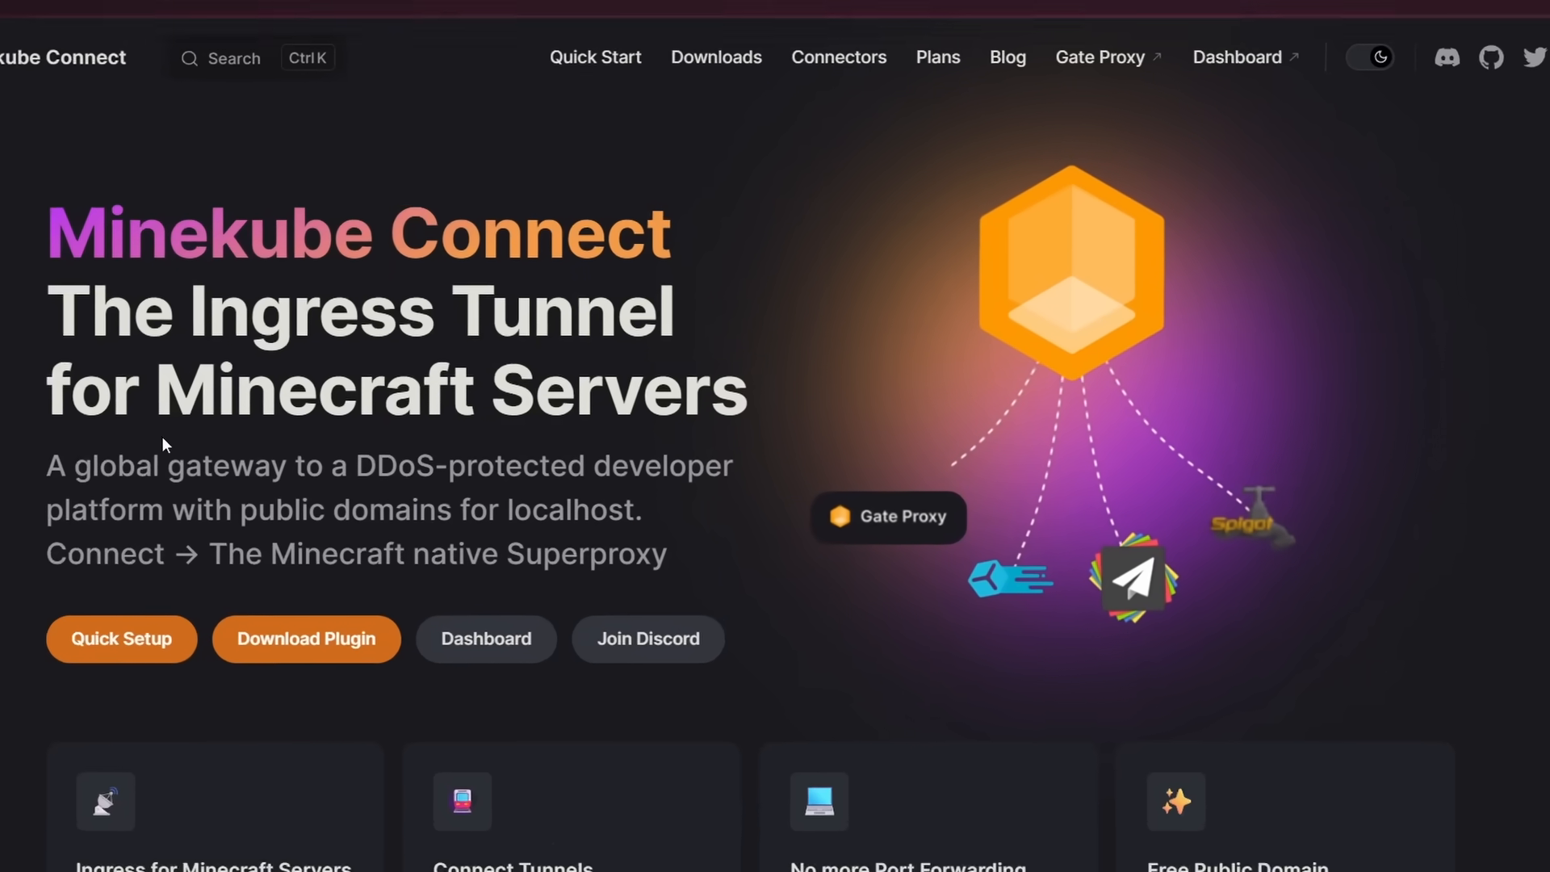
# Go to the Connect Downloads page and scroll to the connect-spigot.jar link.
pyautogui.click(715, 57)
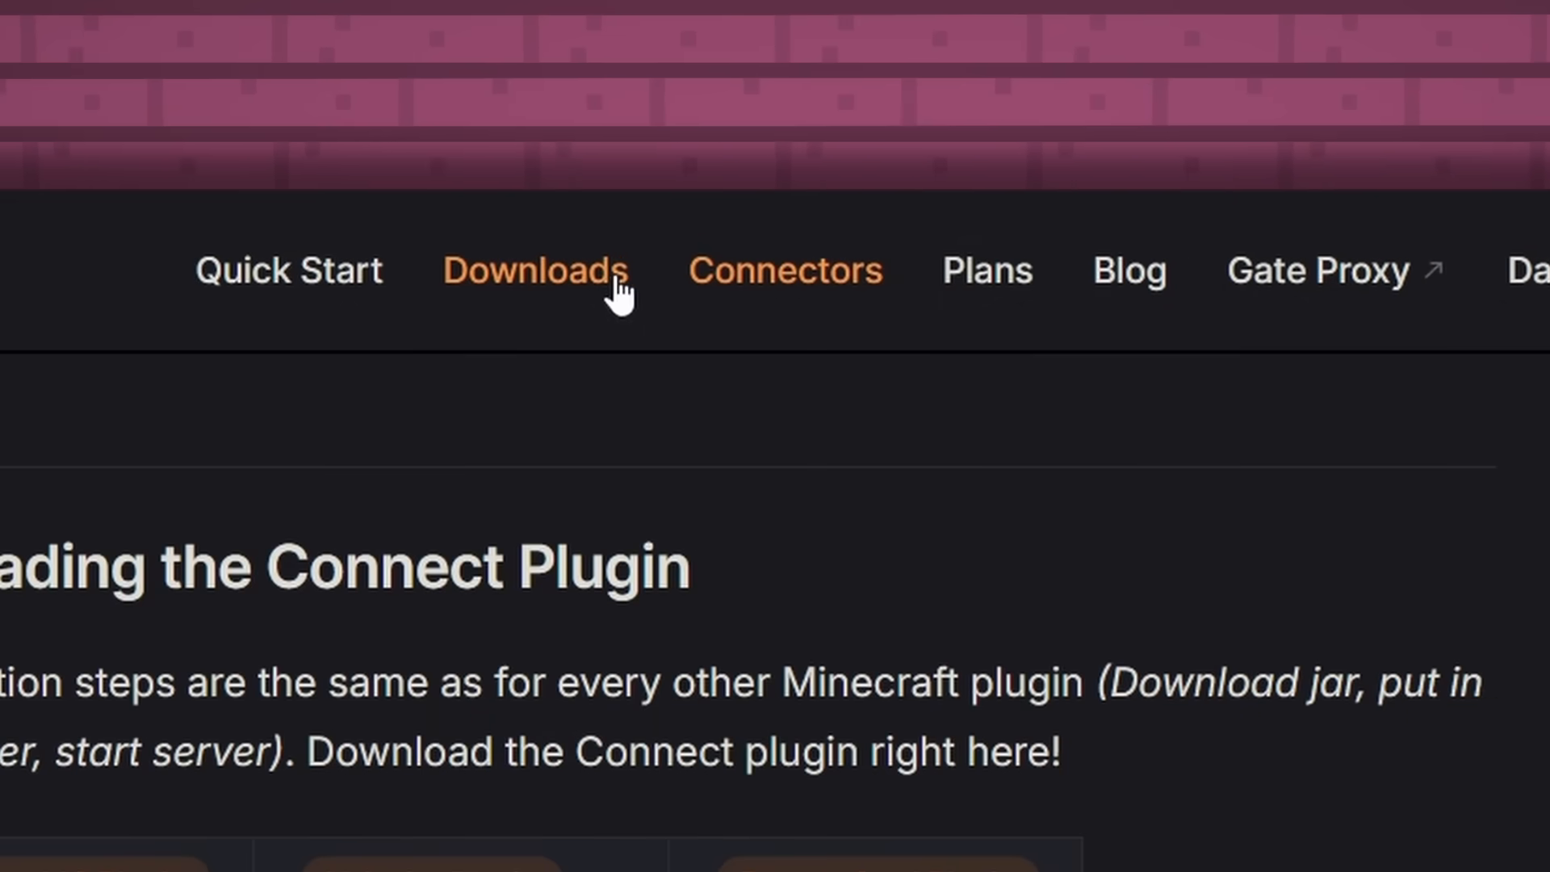
pyautogui.scroll(-3)
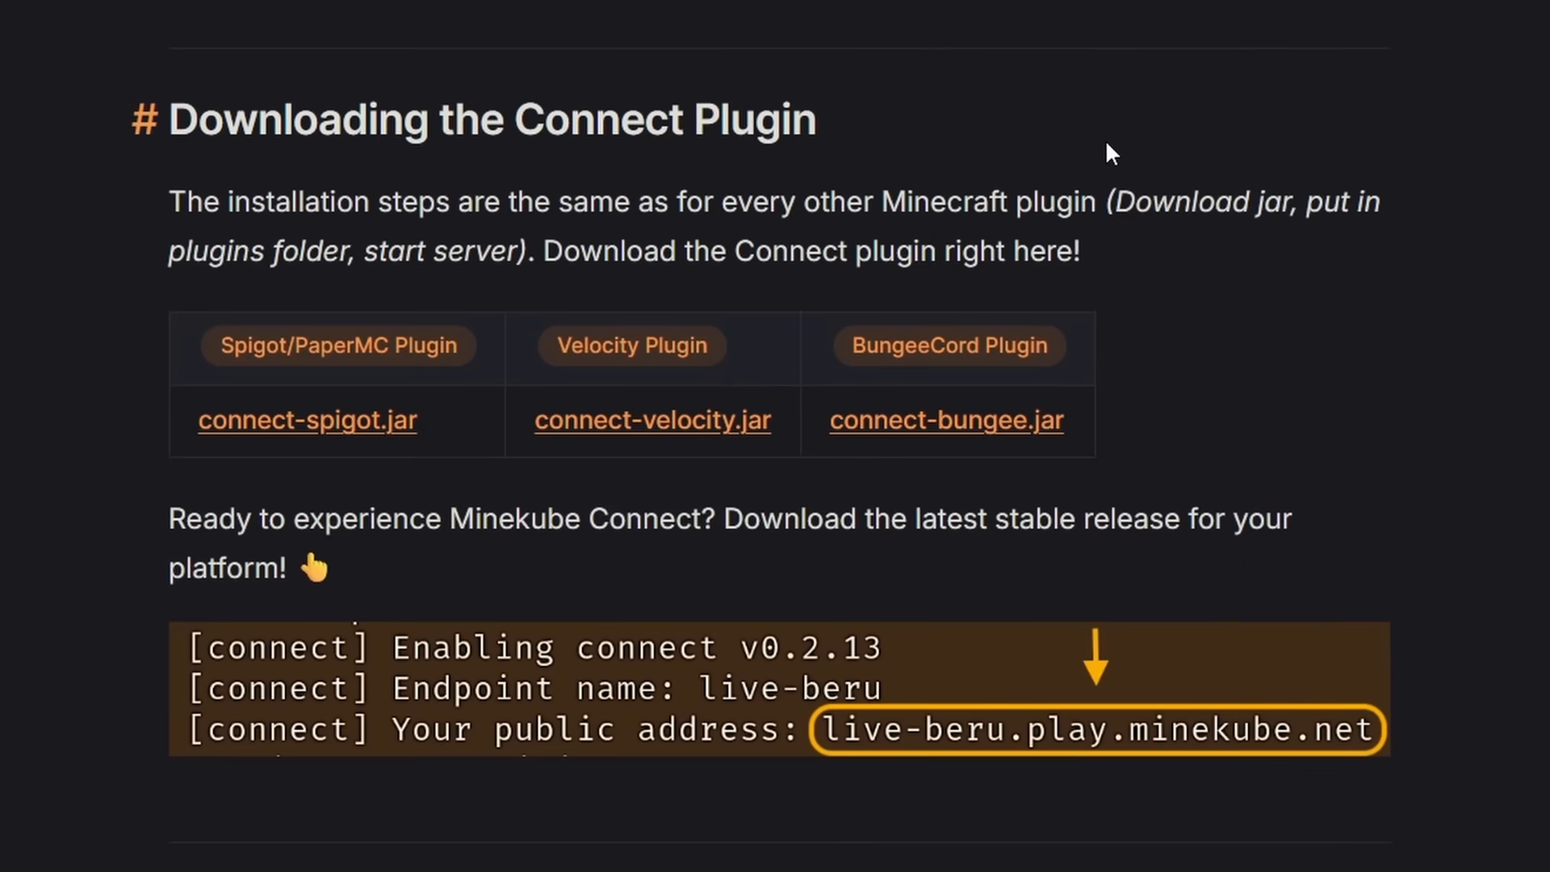
pyautogui.moveTo(335, 445)
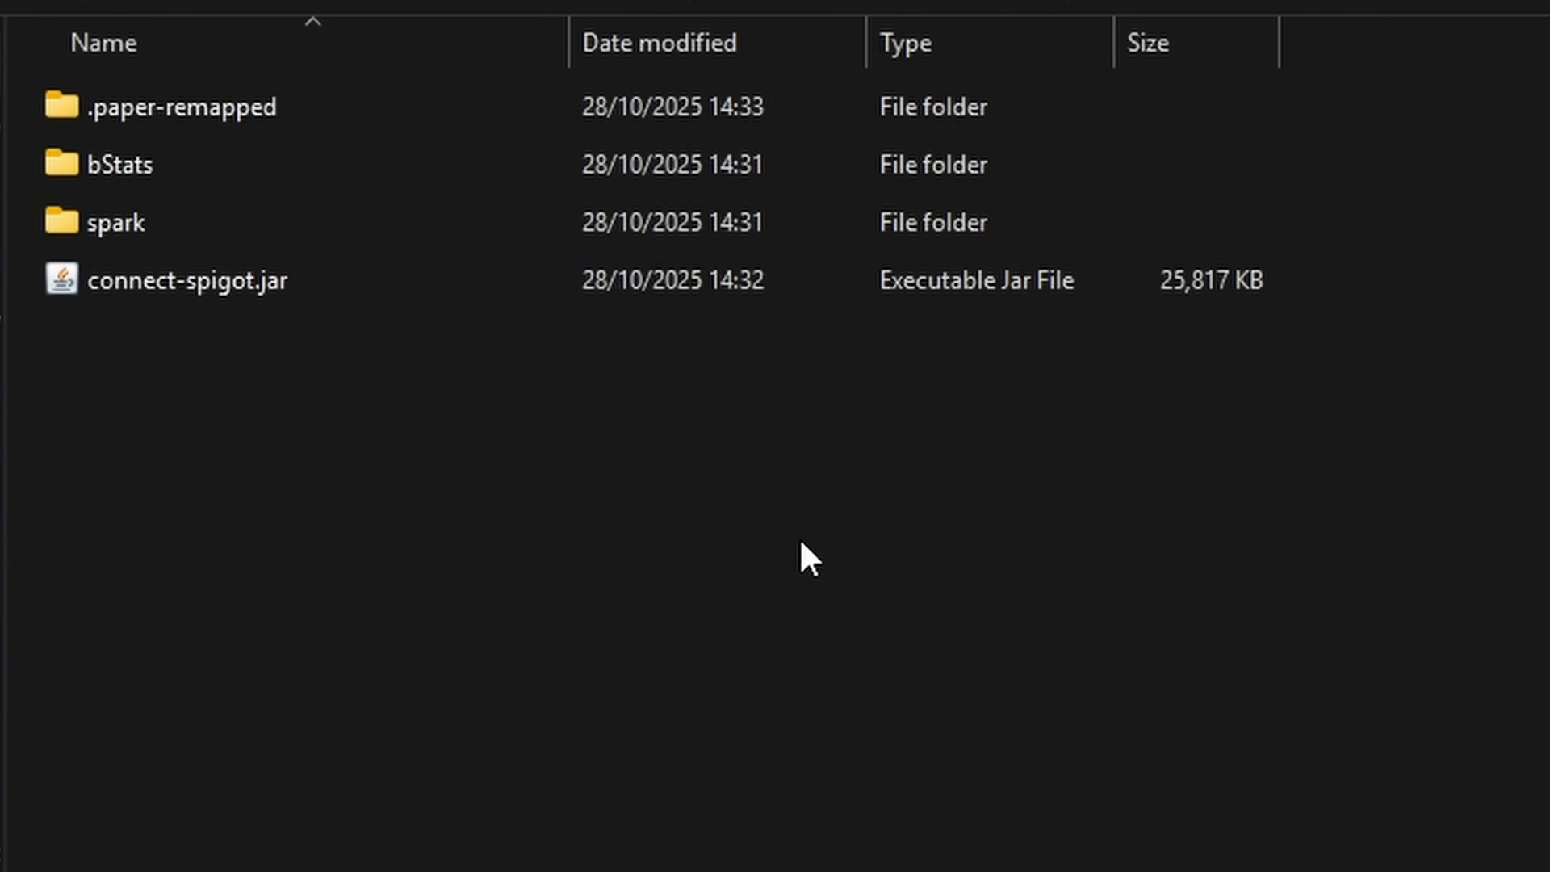
# Select everything and drag connect-spigot.jar into the server's plugins folder.
pyautogui.press('ctrl+a')
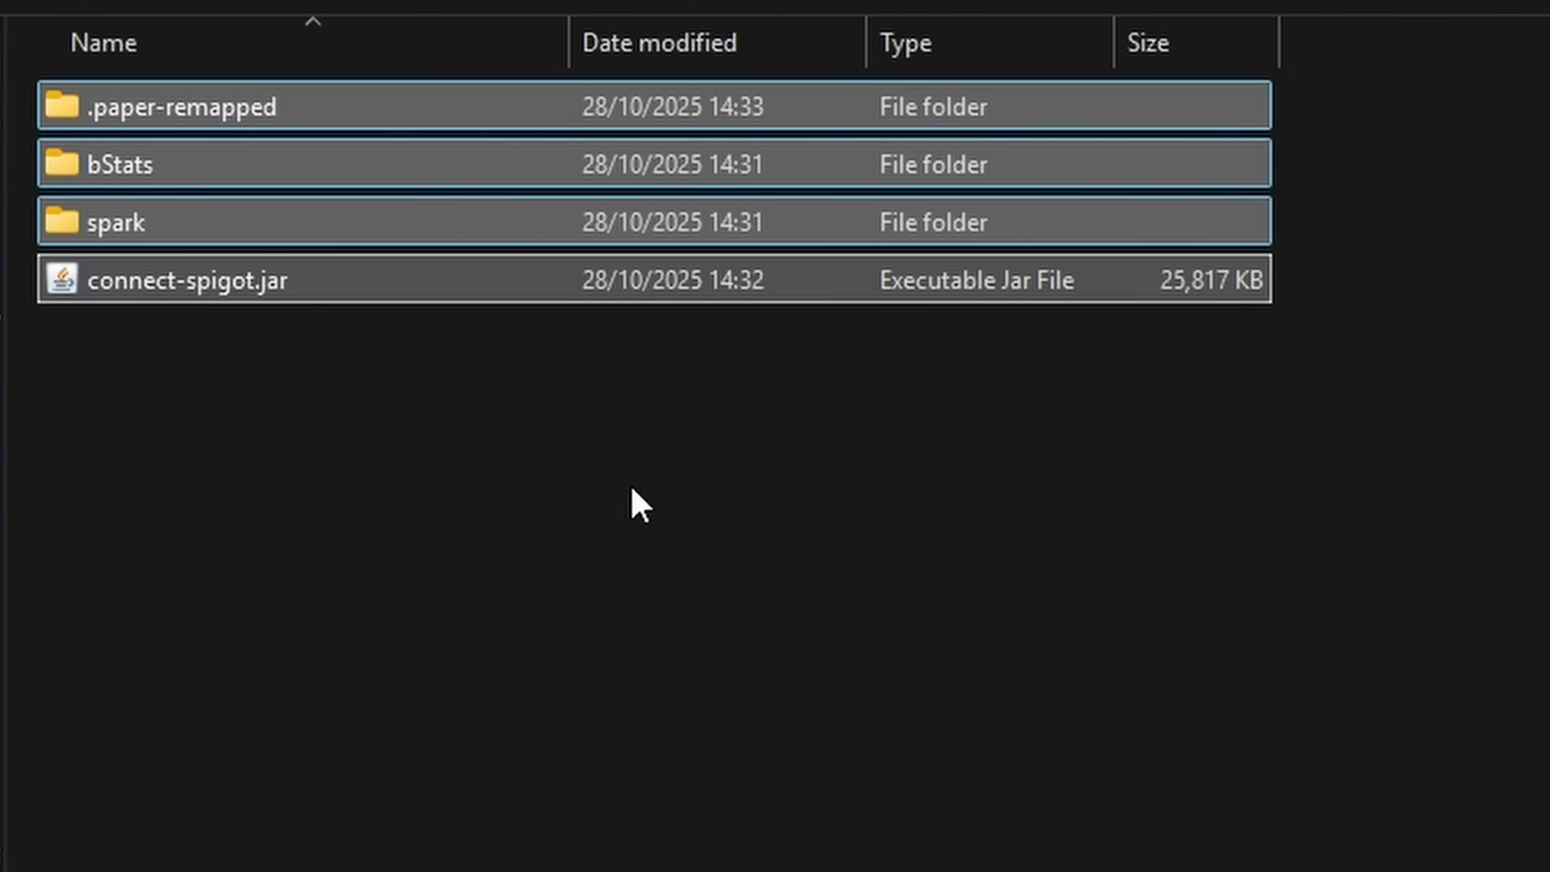
pyautogui.moveTo(643, 504); pyautogui.dragTo(351, 109)
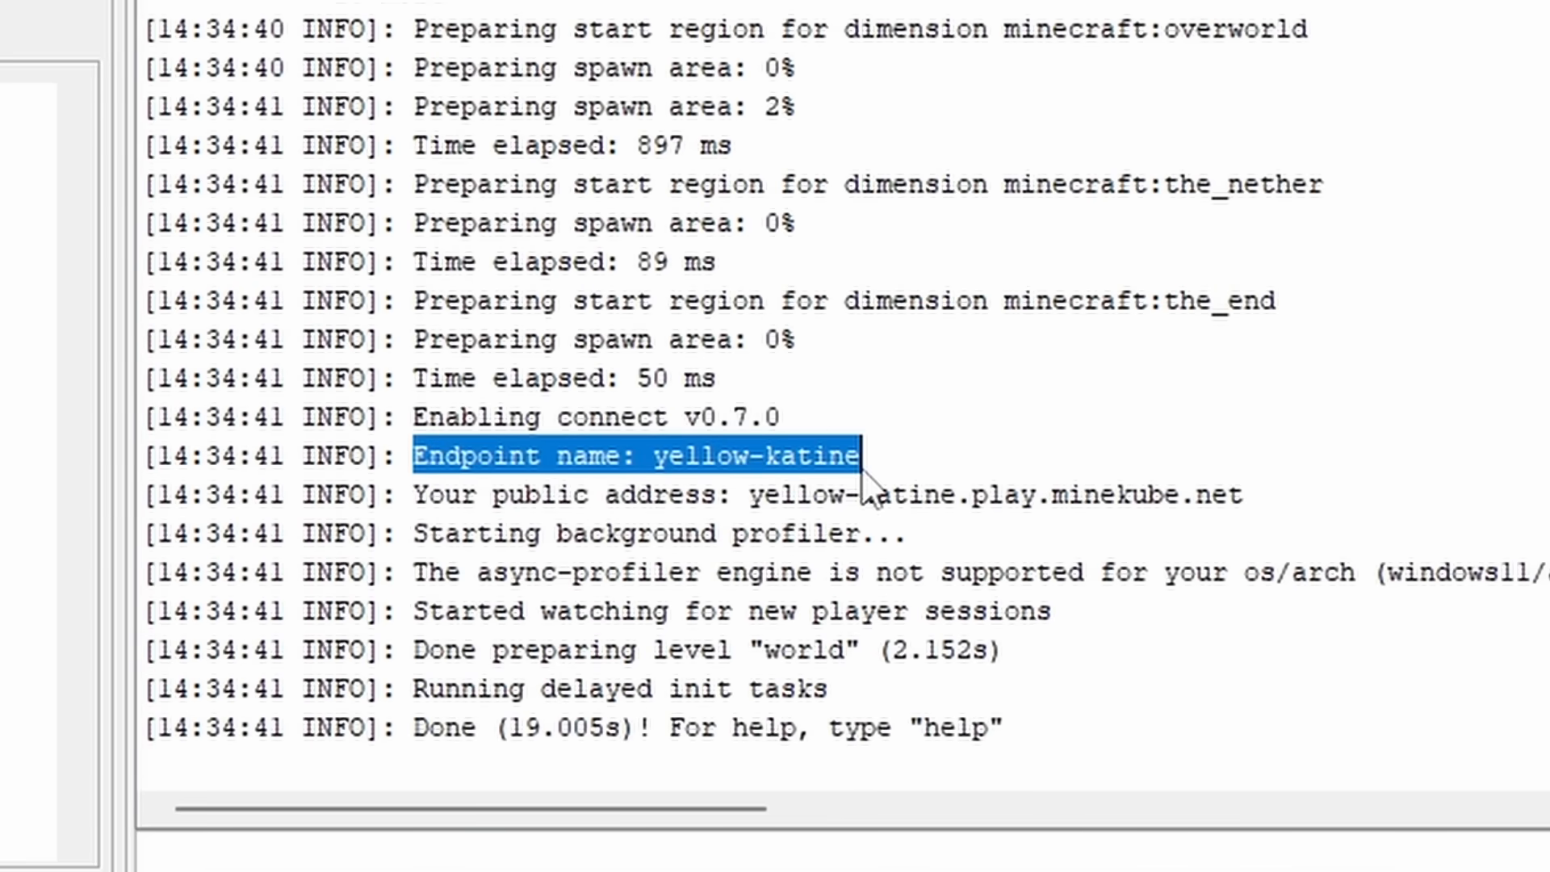
# Select the public address yellow-katine.play.minekube.net in the console log.
pyautogui.click(593, 470)
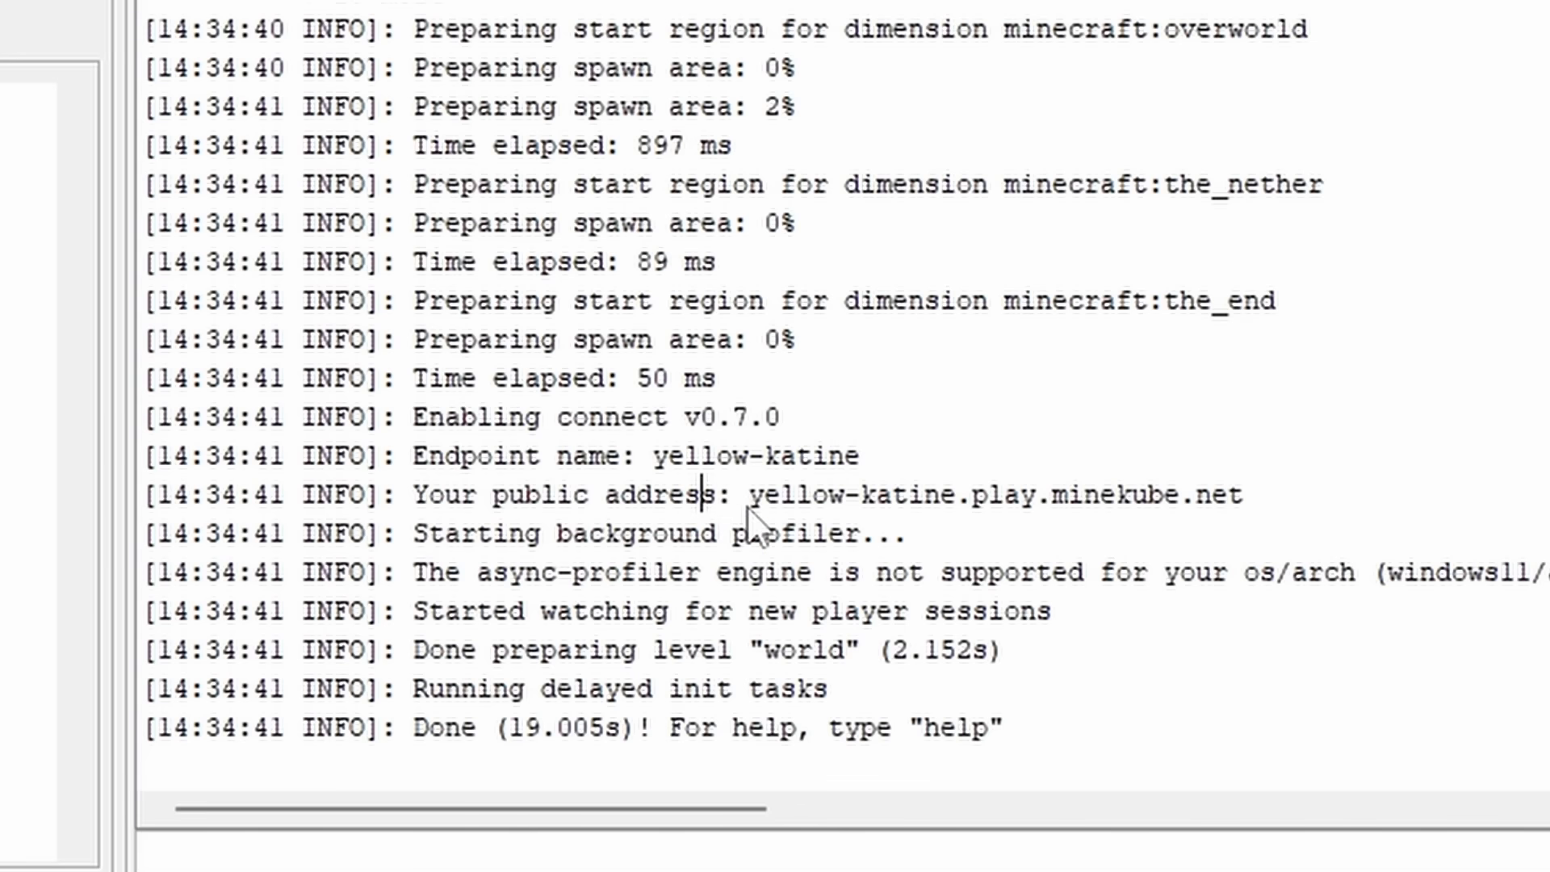
pyautogui.moveTo(983, 533)
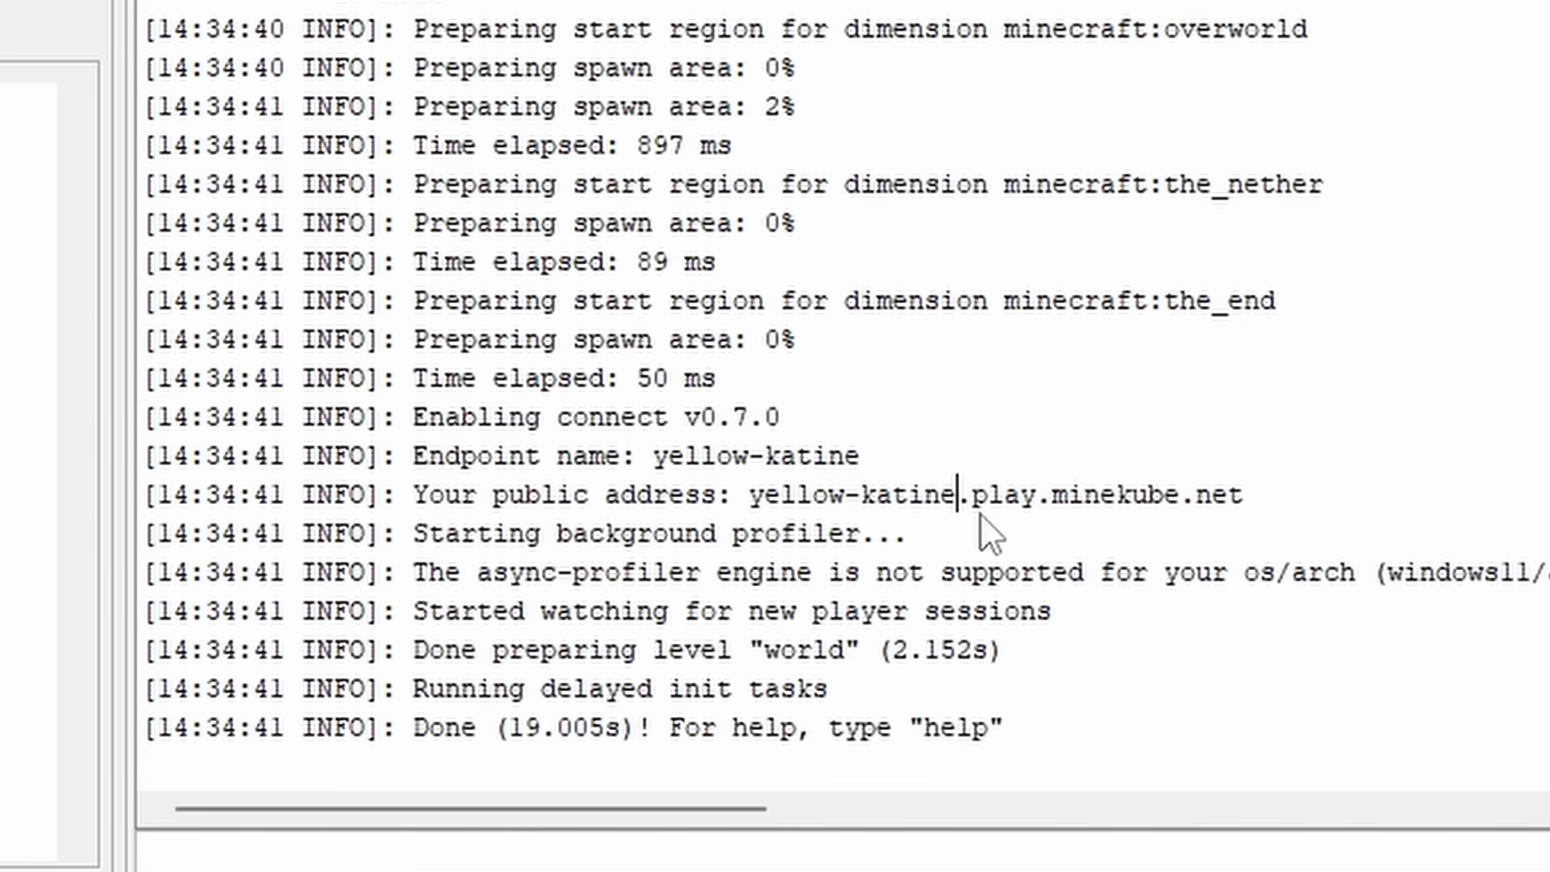
pyautogui.moveTo(1210, 519)
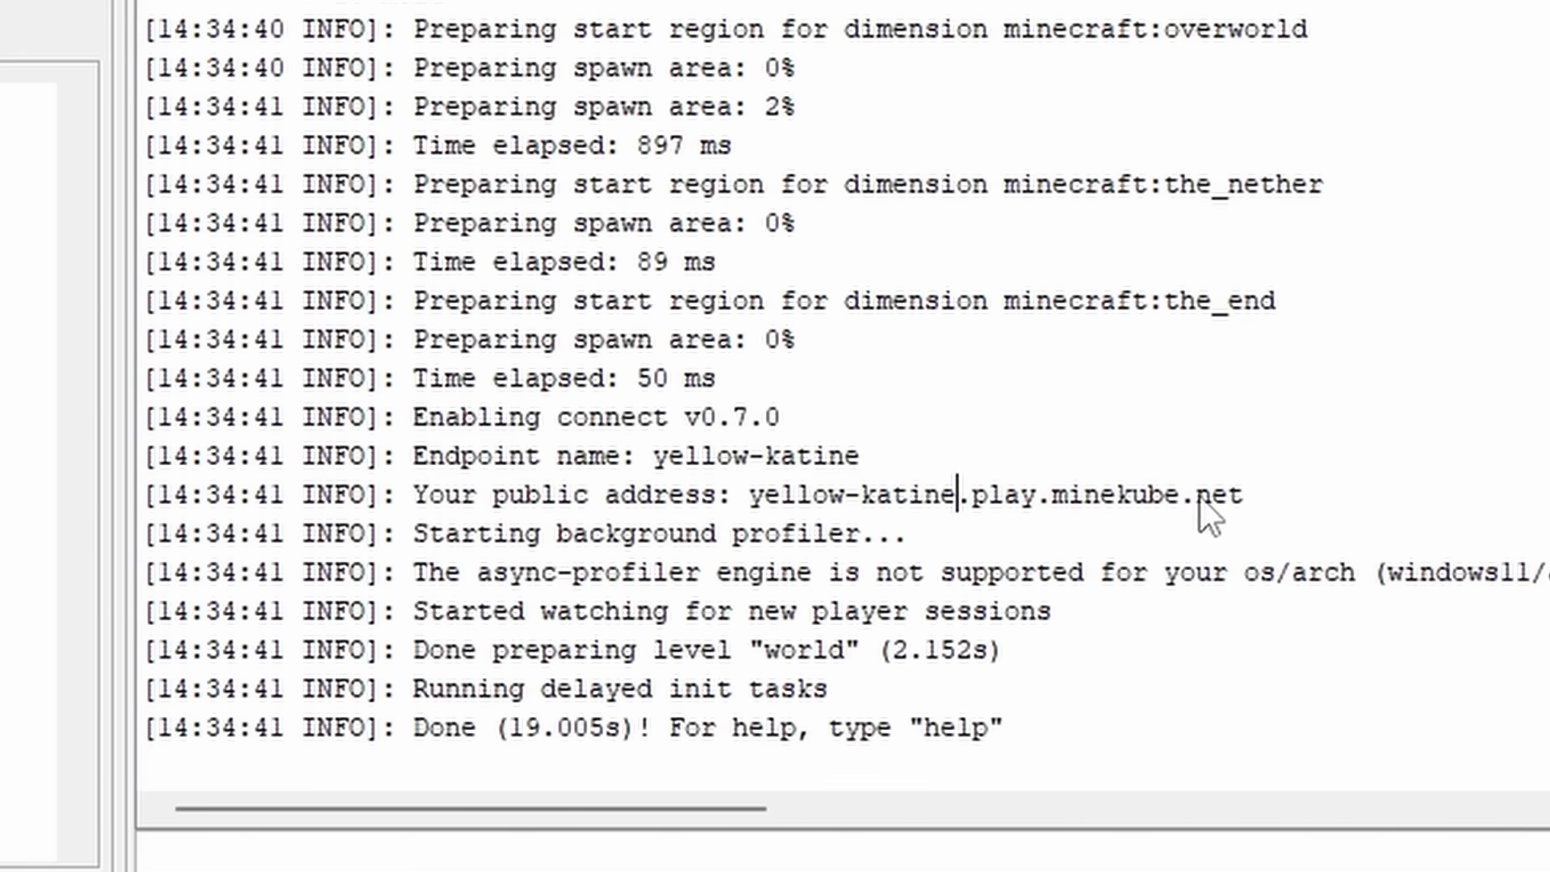
pyautogui.moveTo(748, 494); pyautogui.dragTo(1249, 494)
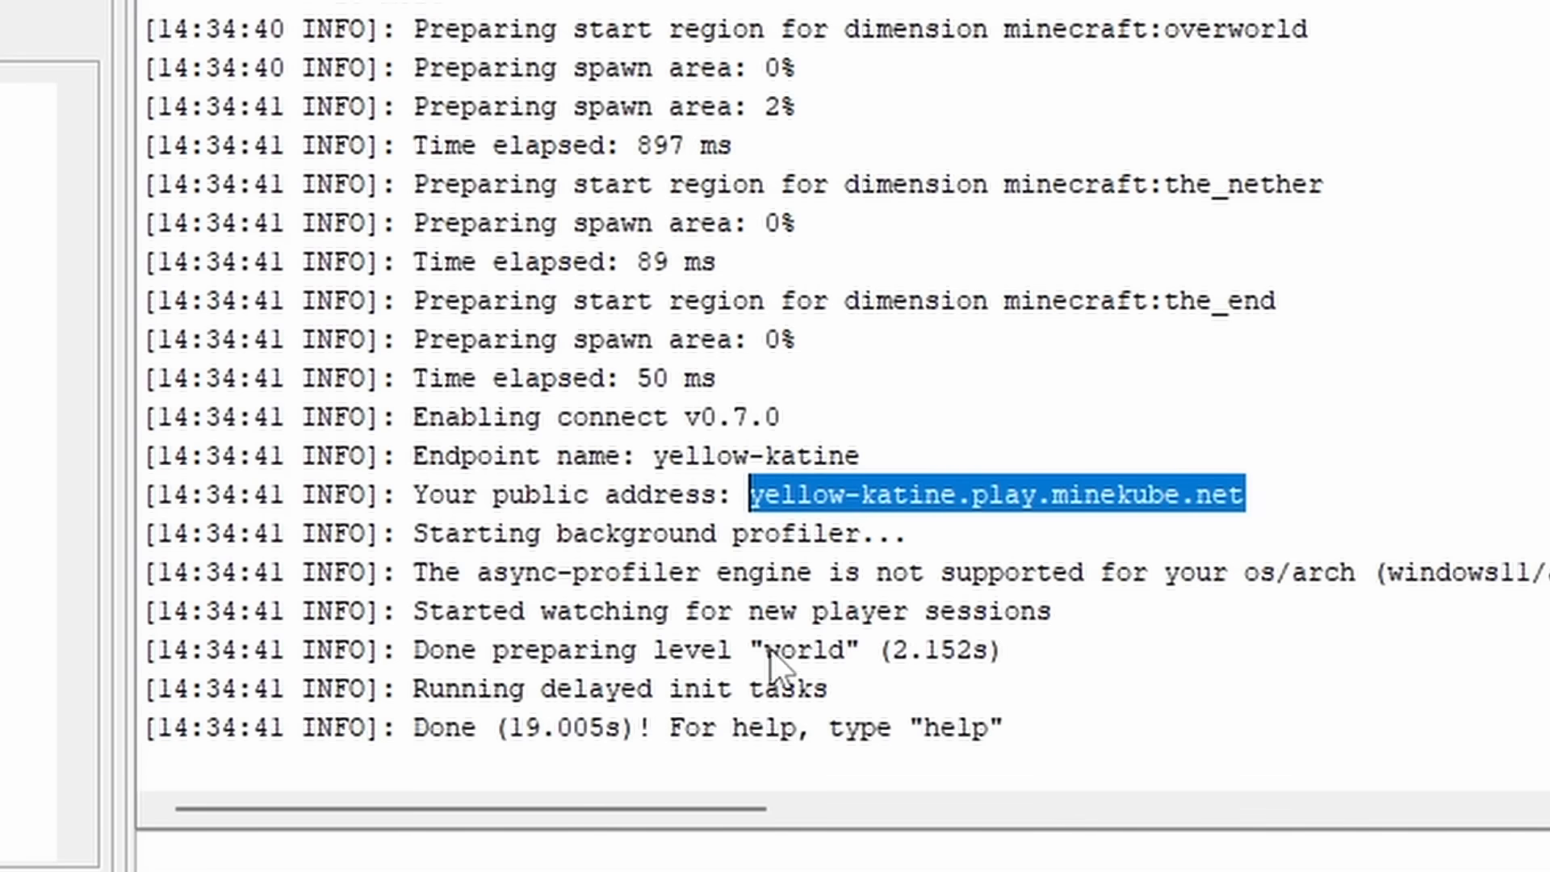
pyautogui.moveTo(1210, 529)
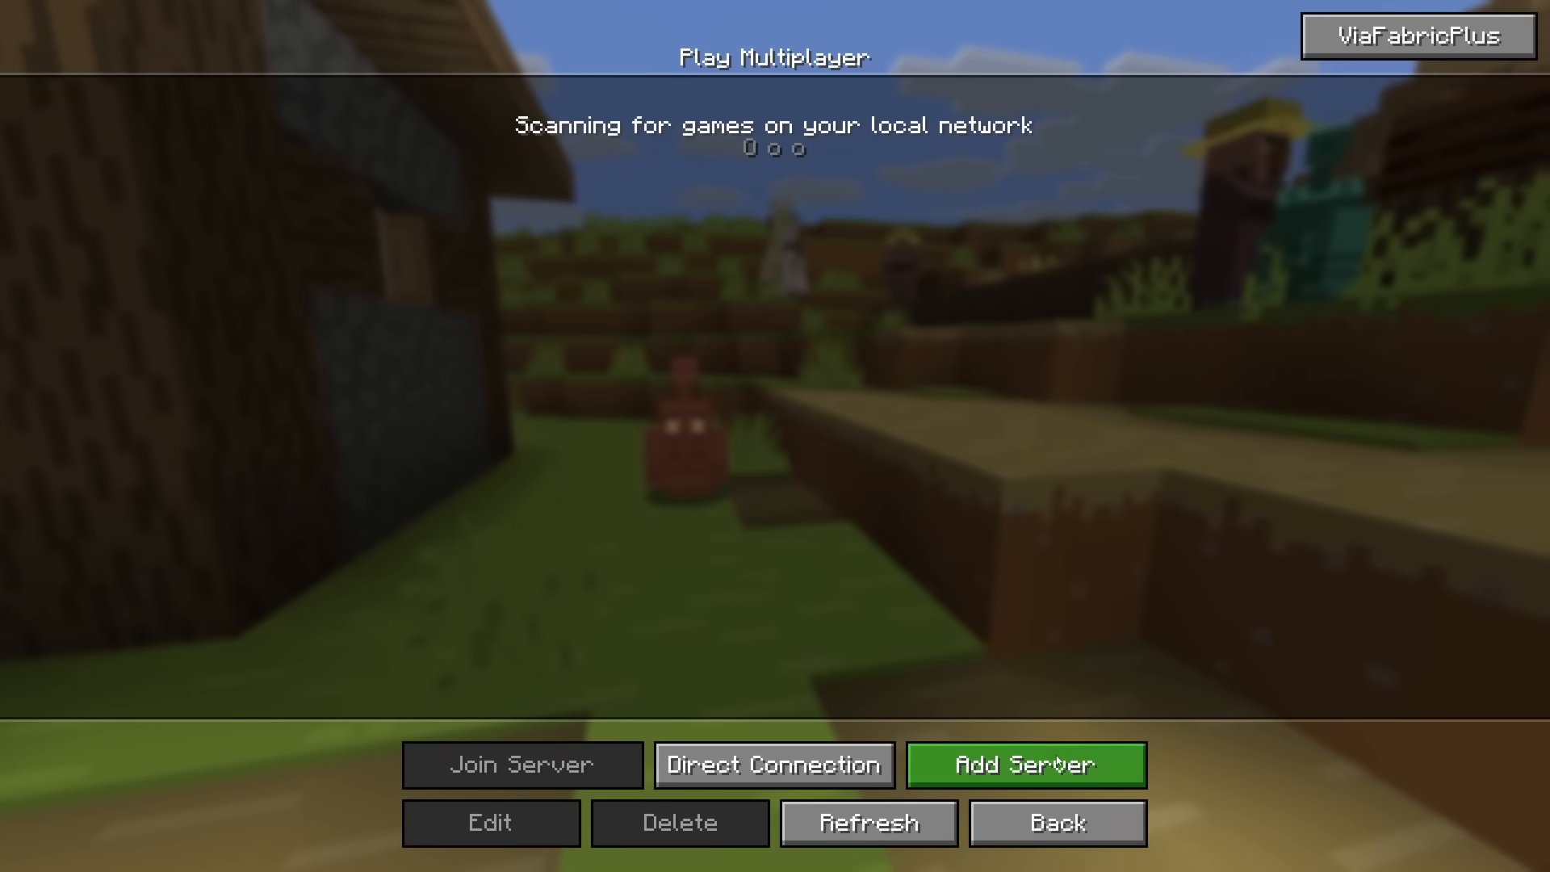
# Add and save a server entry for yellow-katine.play.minekube.net.
pyautogui.click(489, 823)
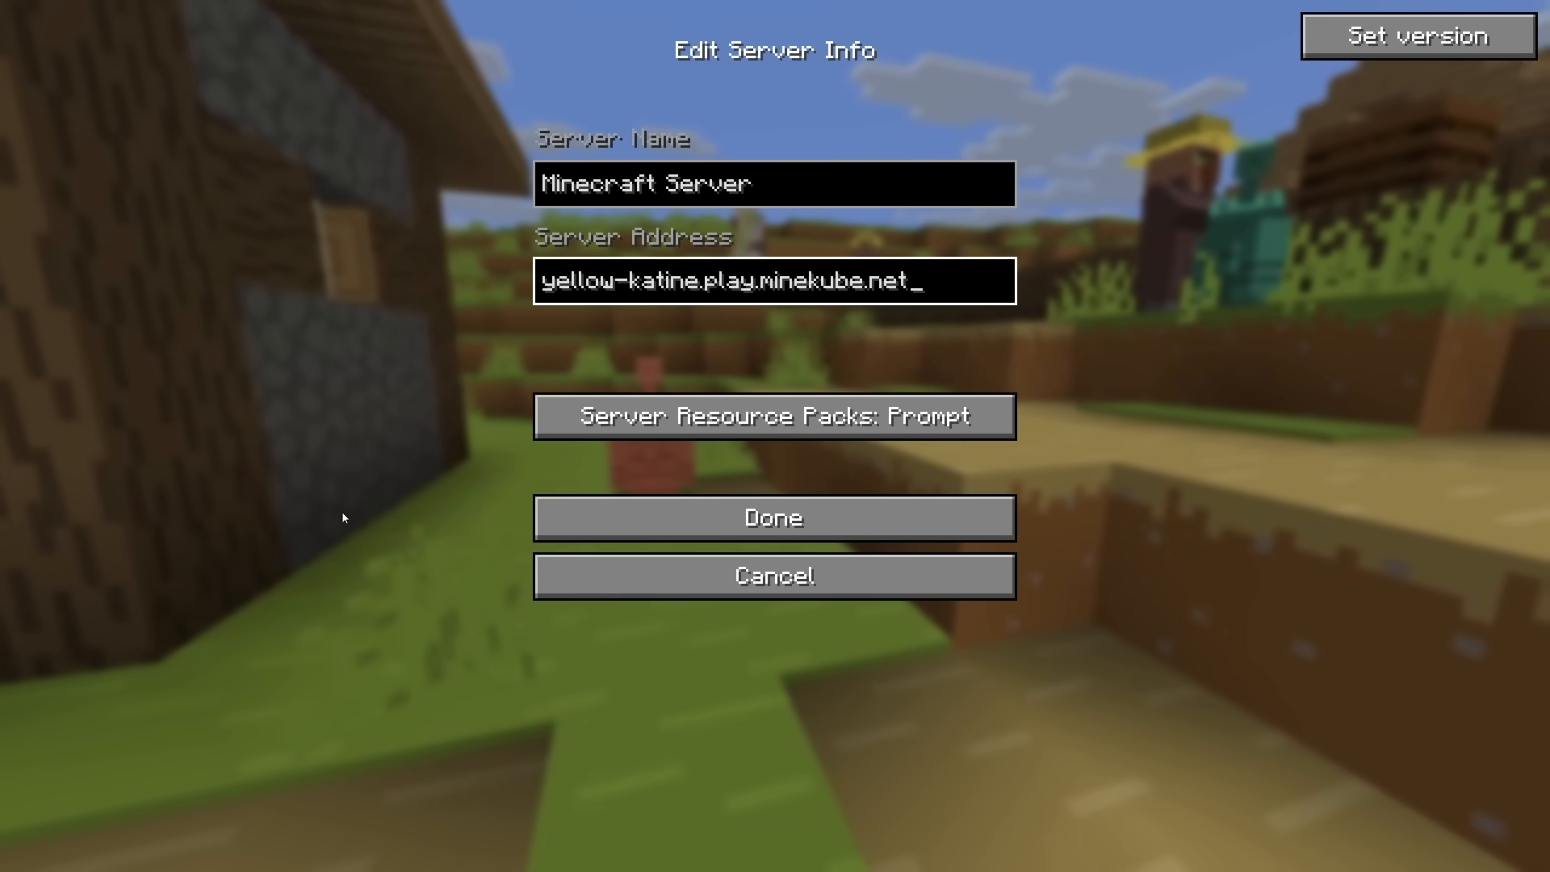
pyautogui.click(773, 516)
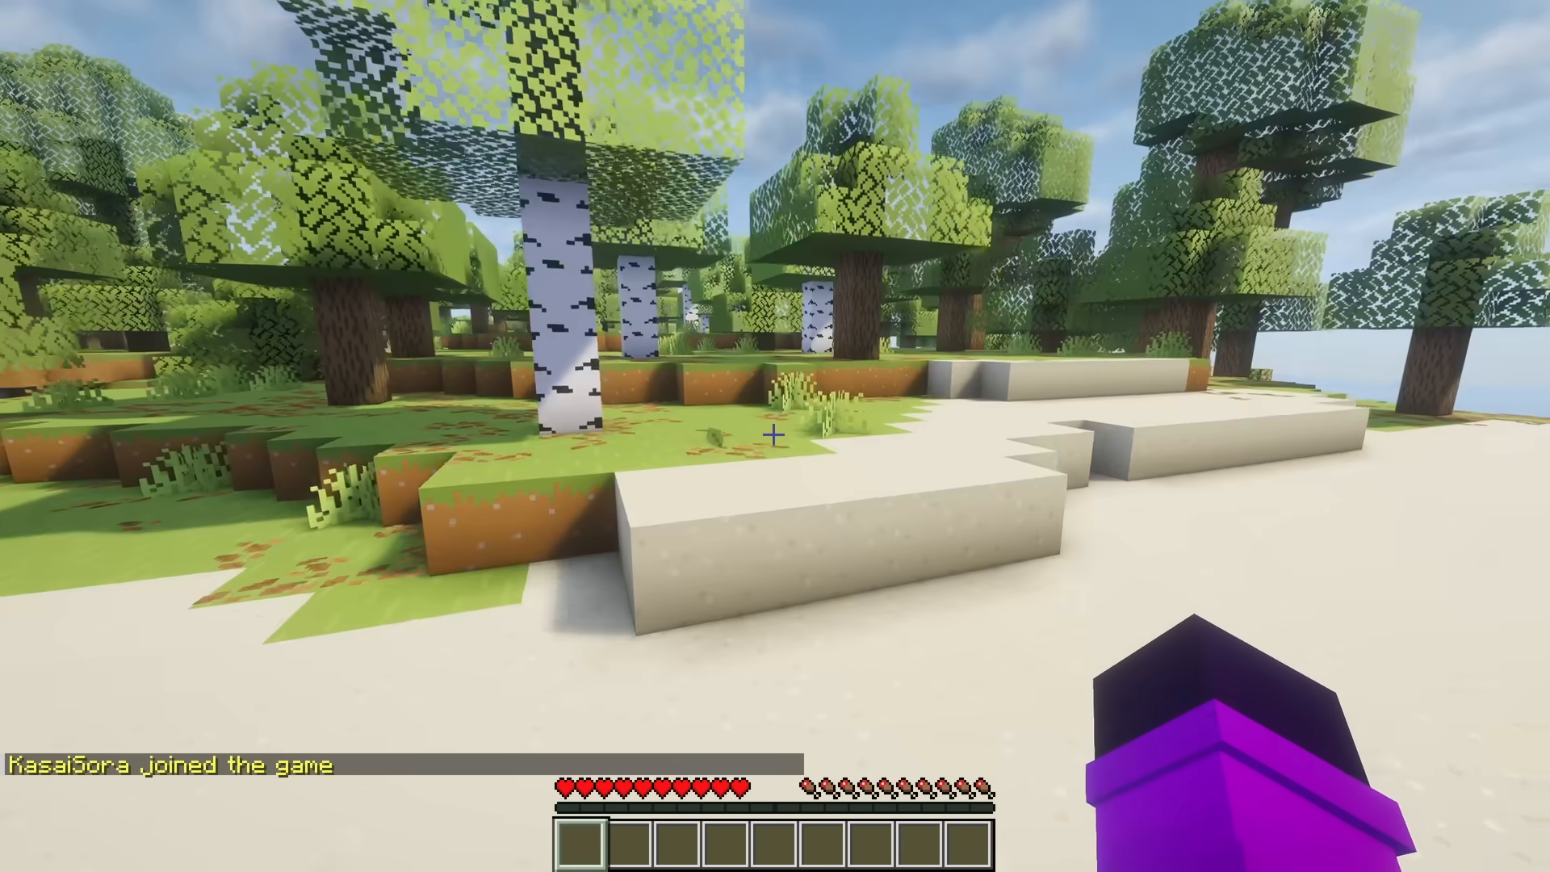
pyautogui.moveTo(775, 436)
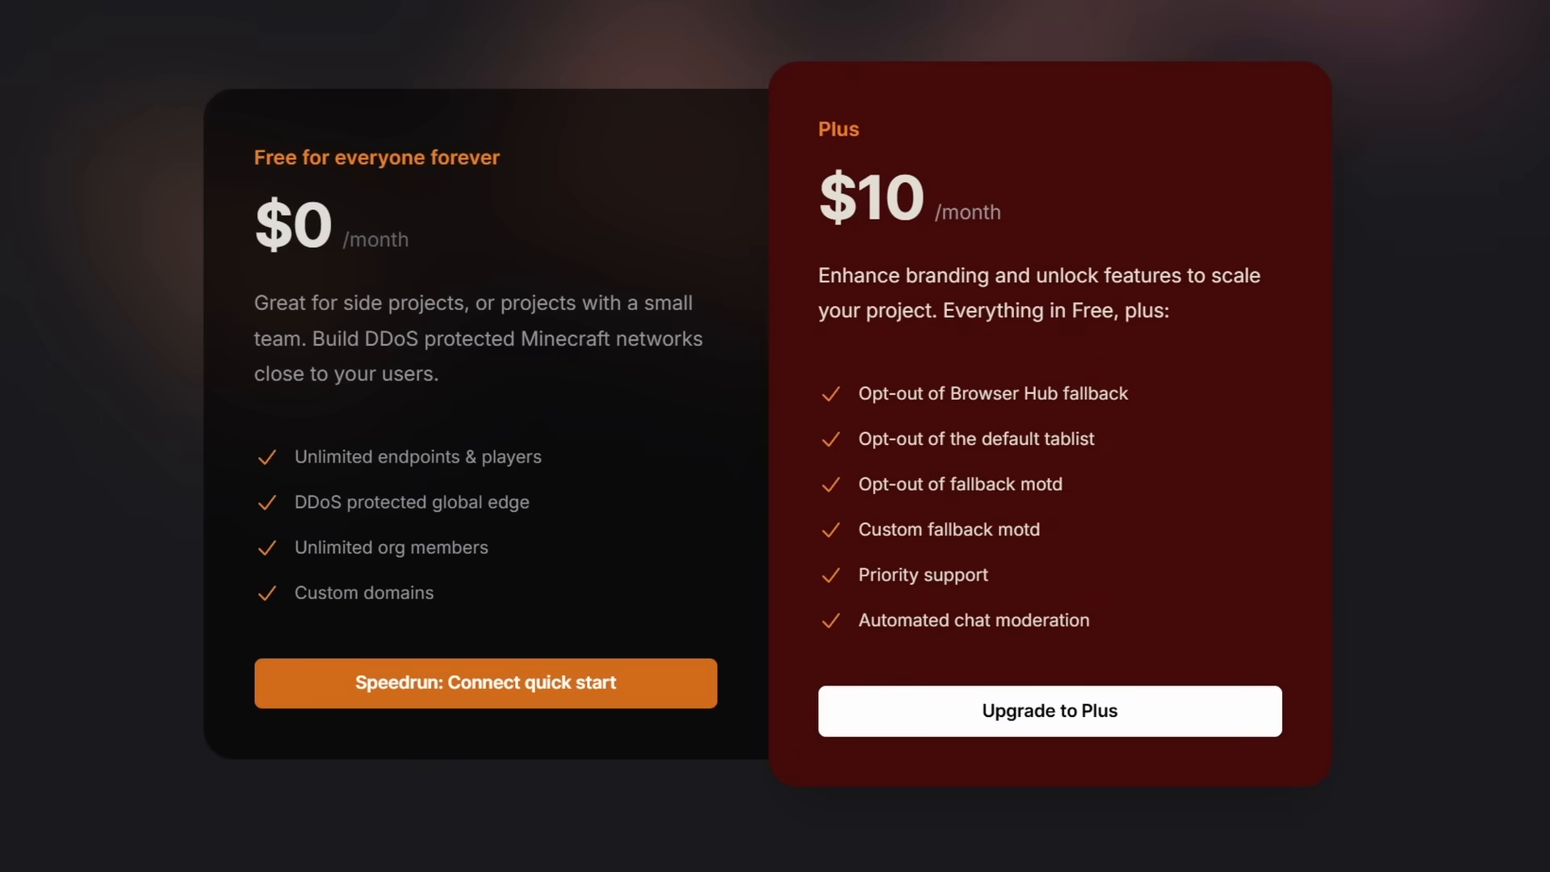
pyautogui.click(484, 682)
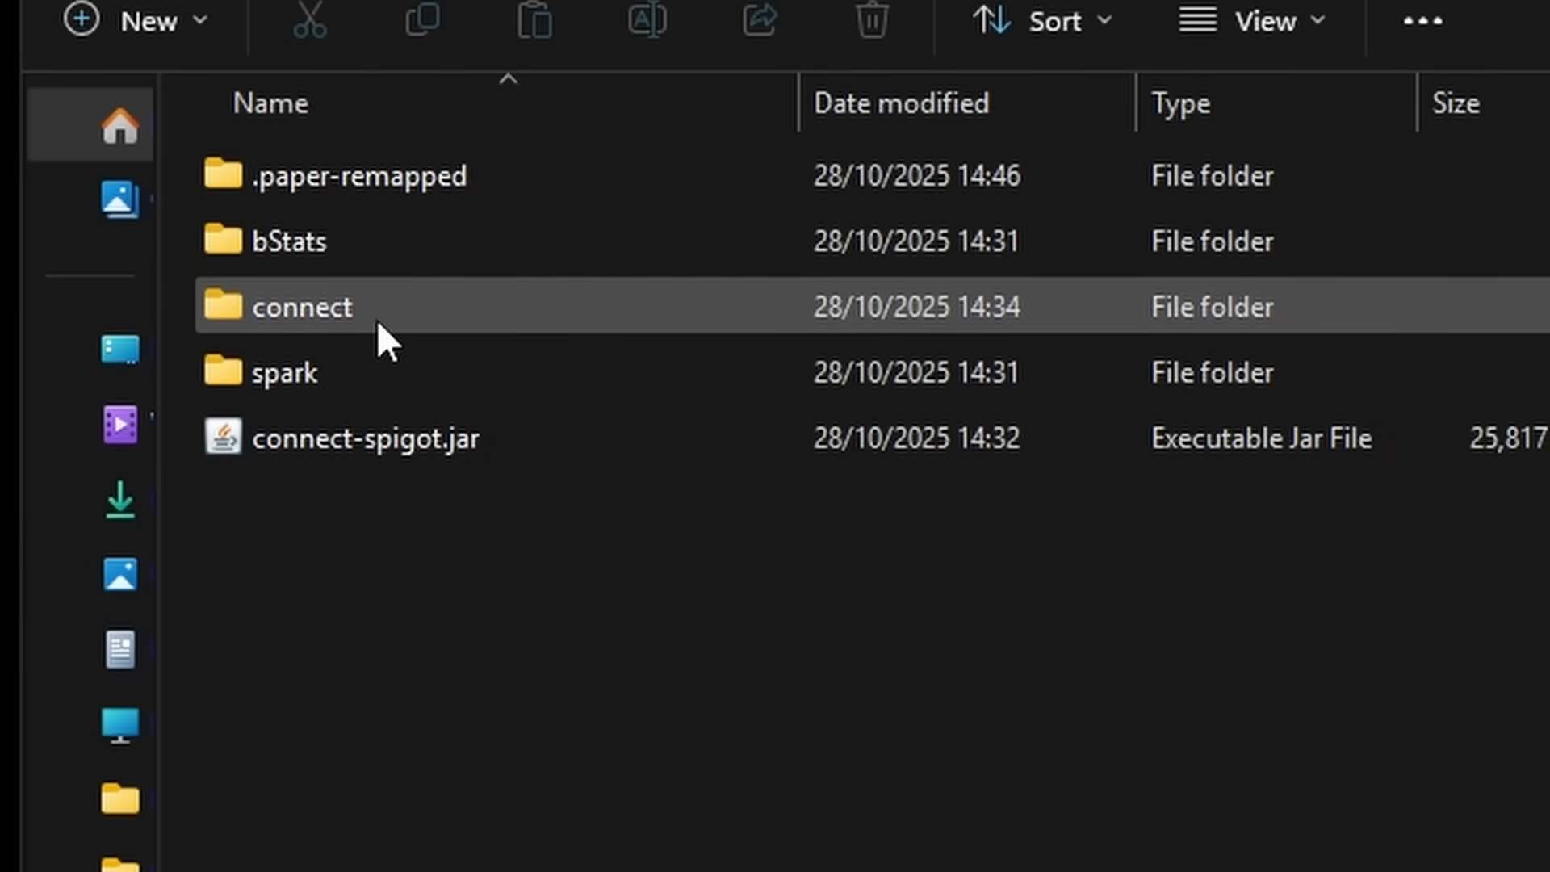
# Open plugins/connect/config.yml and replace endpoint yellow-katine with subscribe.
pyautogui.doubleClick(307, 308)
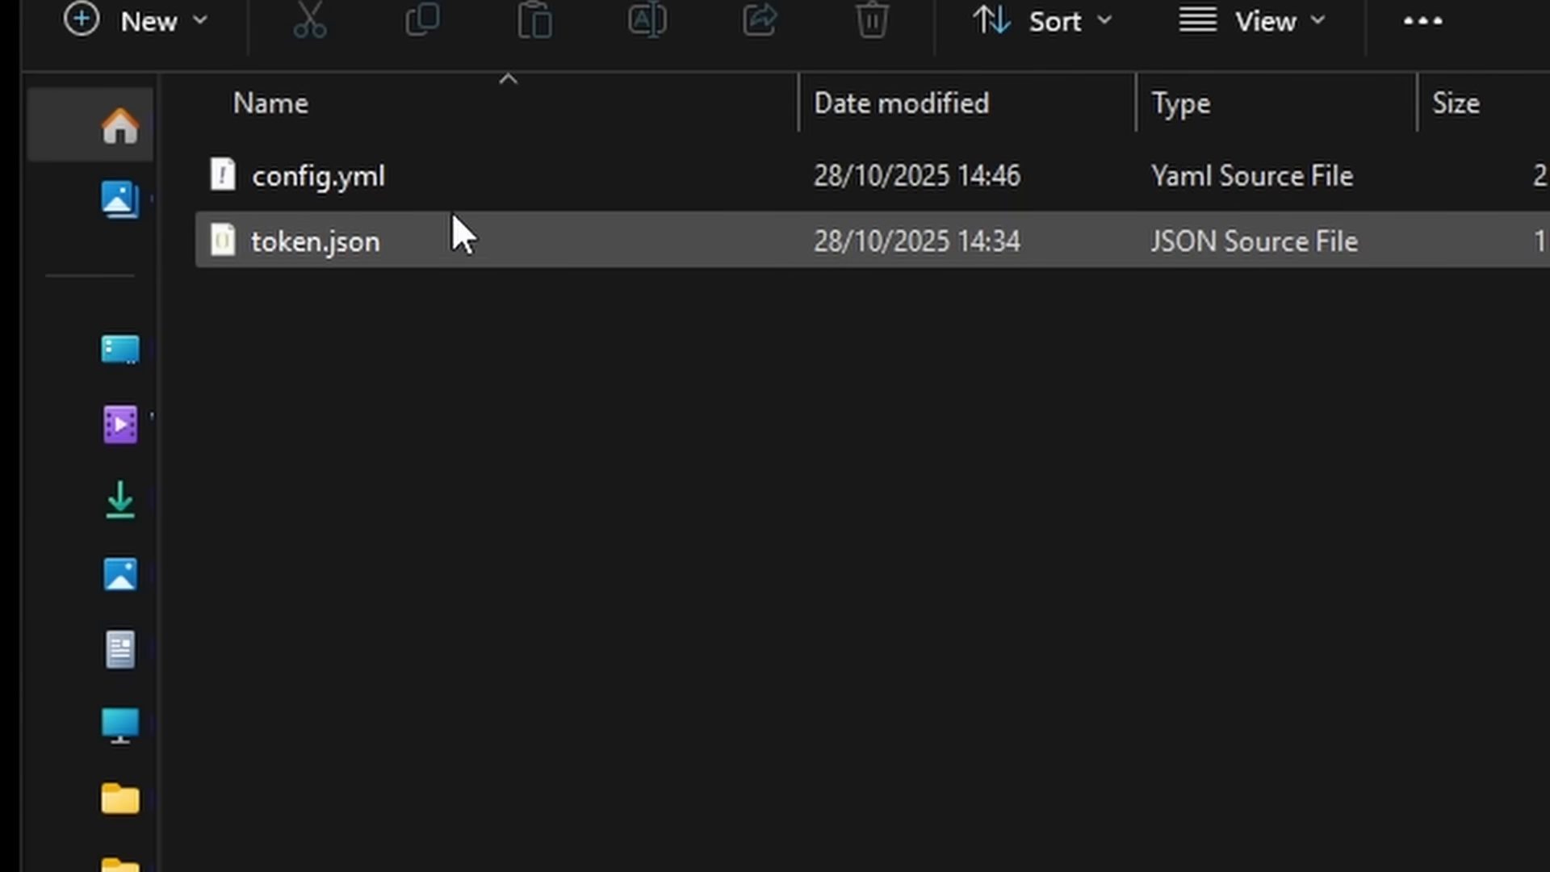
pyautogui.doubleClick(314, 175)
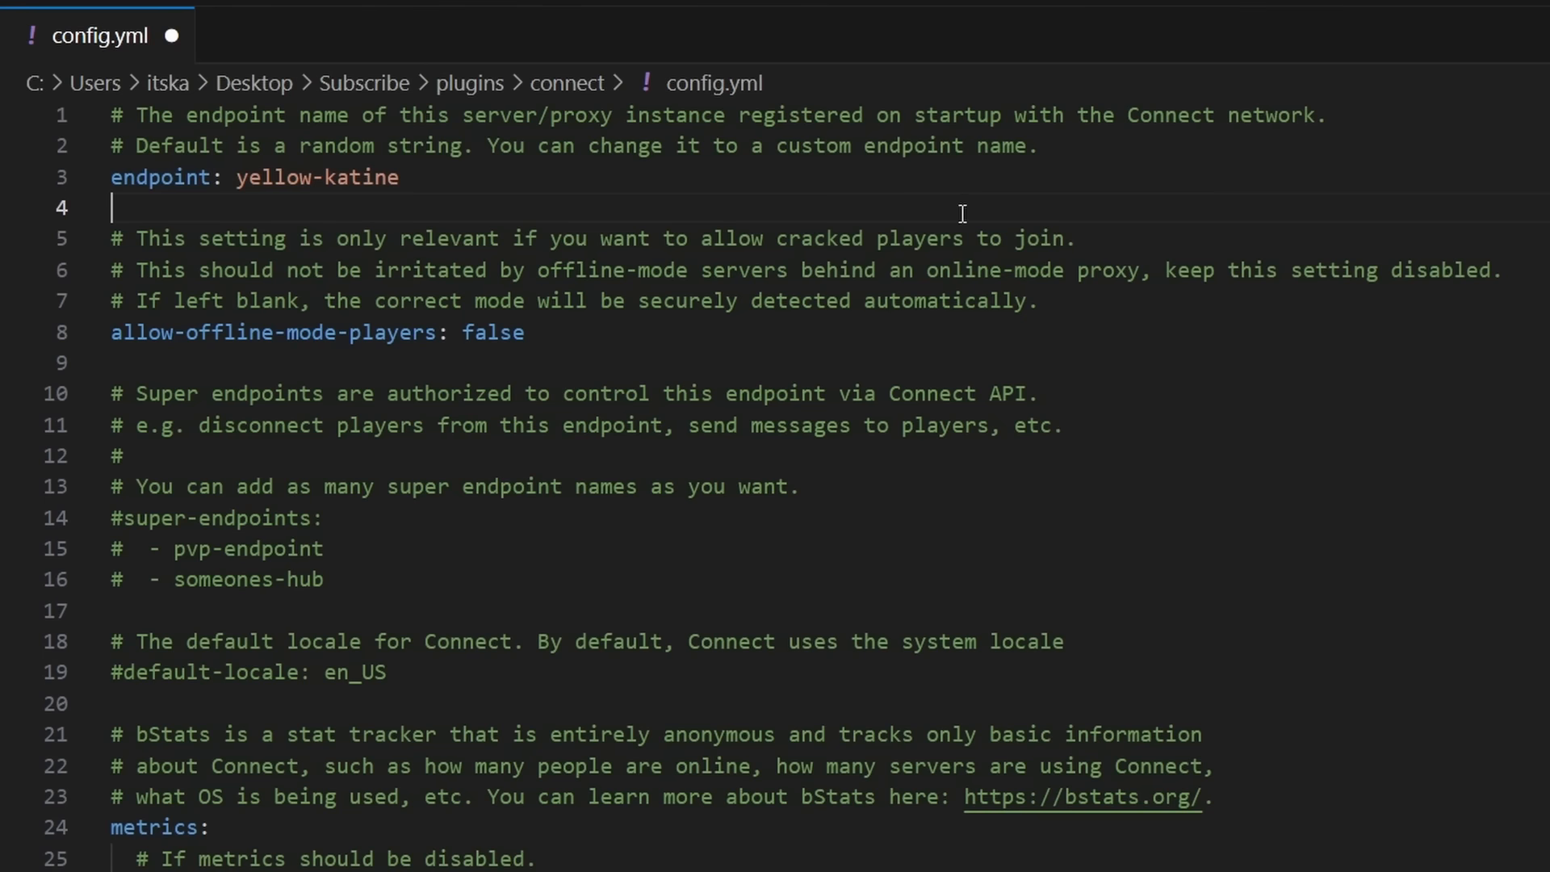
pyautogui.moveTo(405, 184)
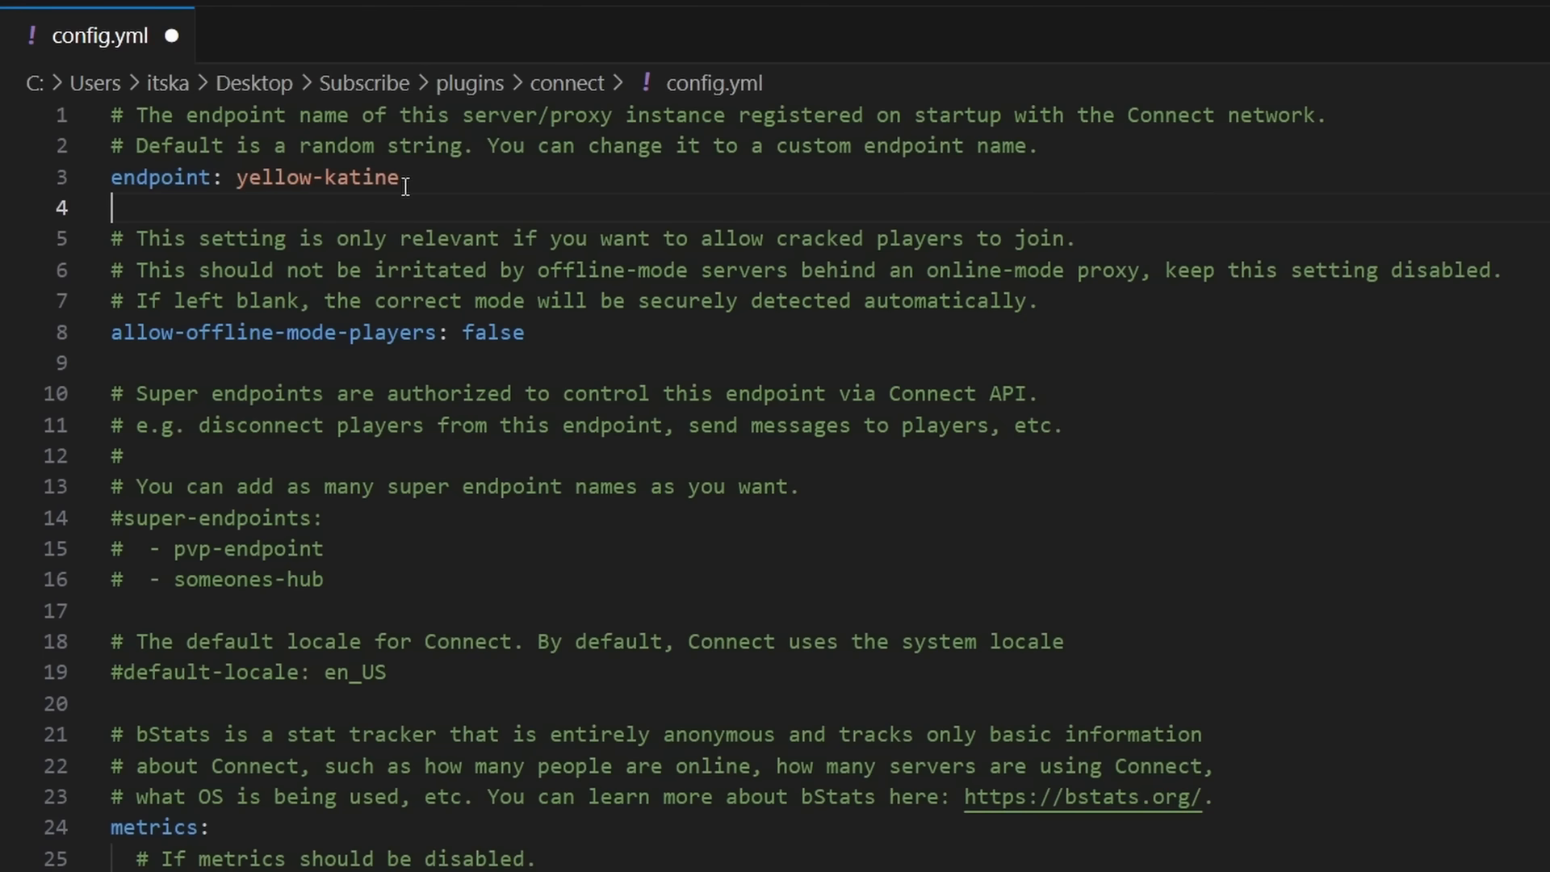
pyautogui.doubleClick(358, 177)
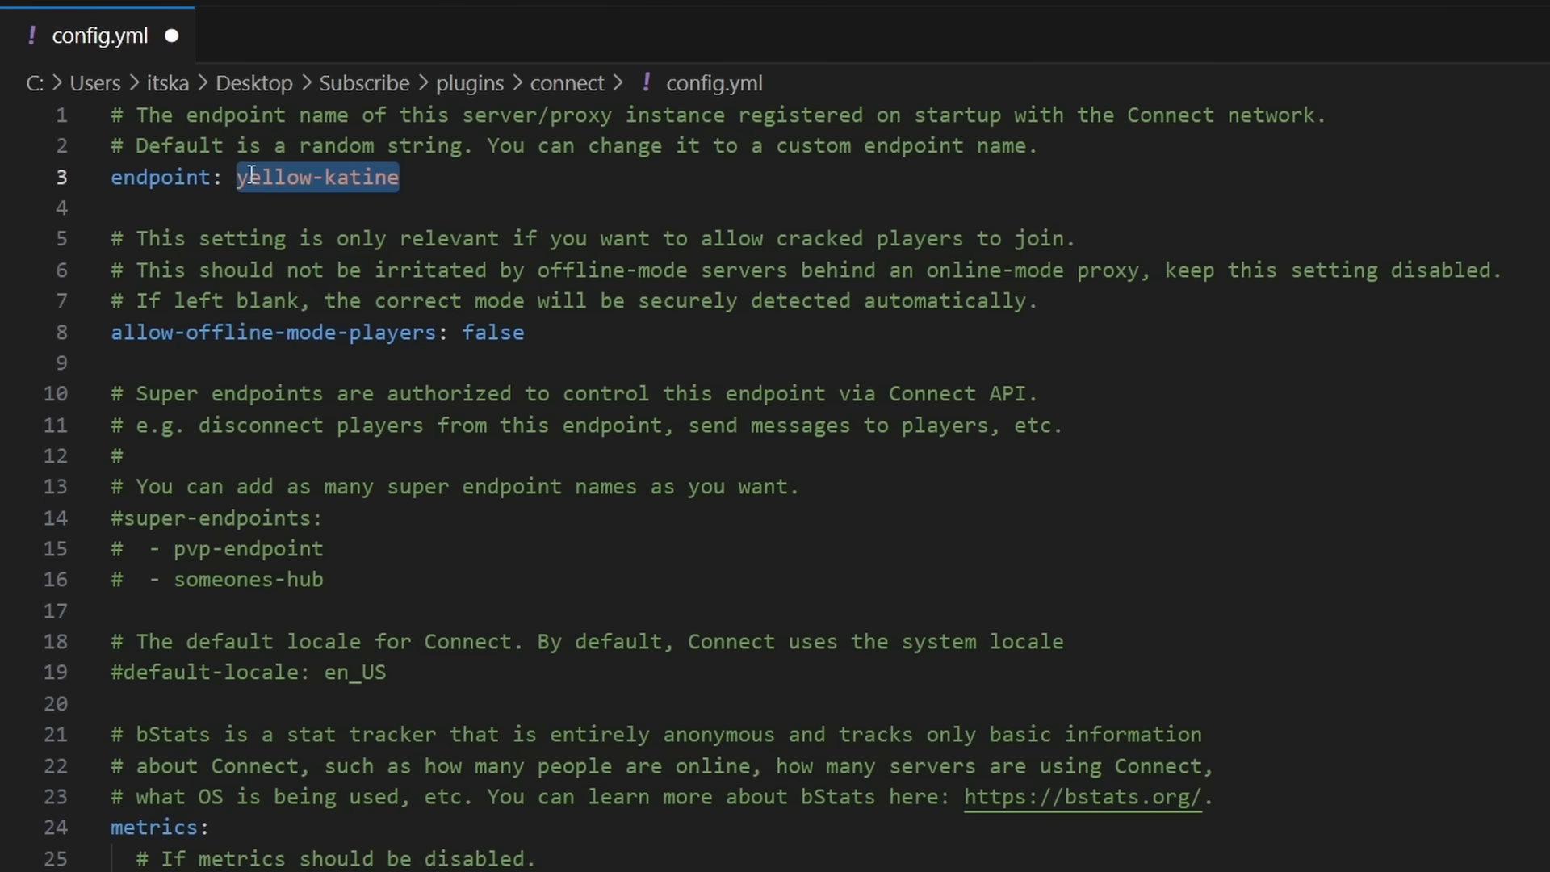
pyautogui.write('subscri')
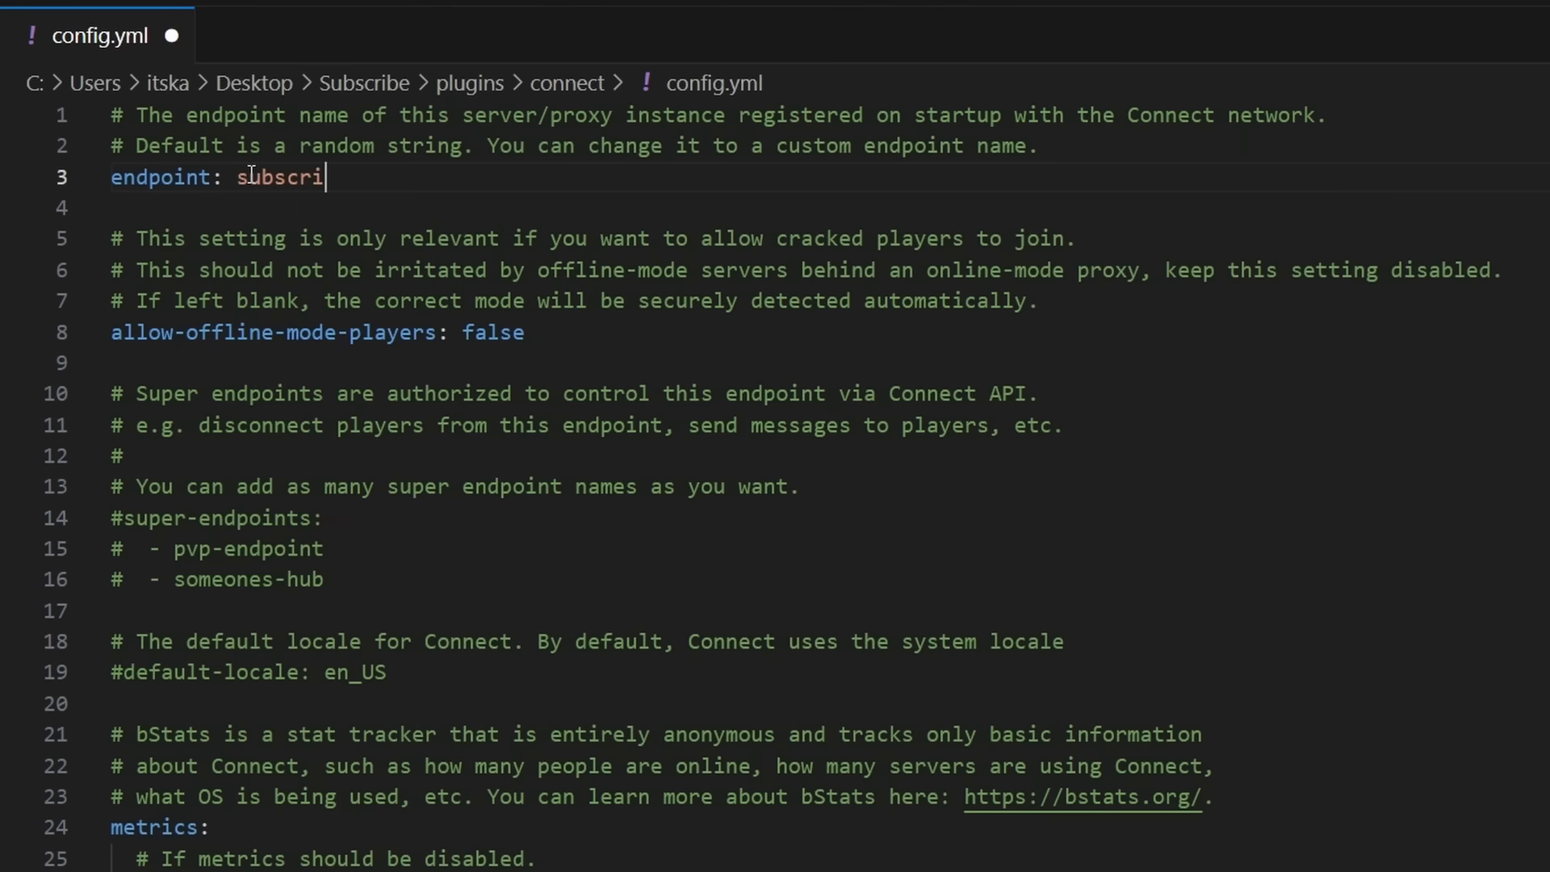
pyautogui.write('be')
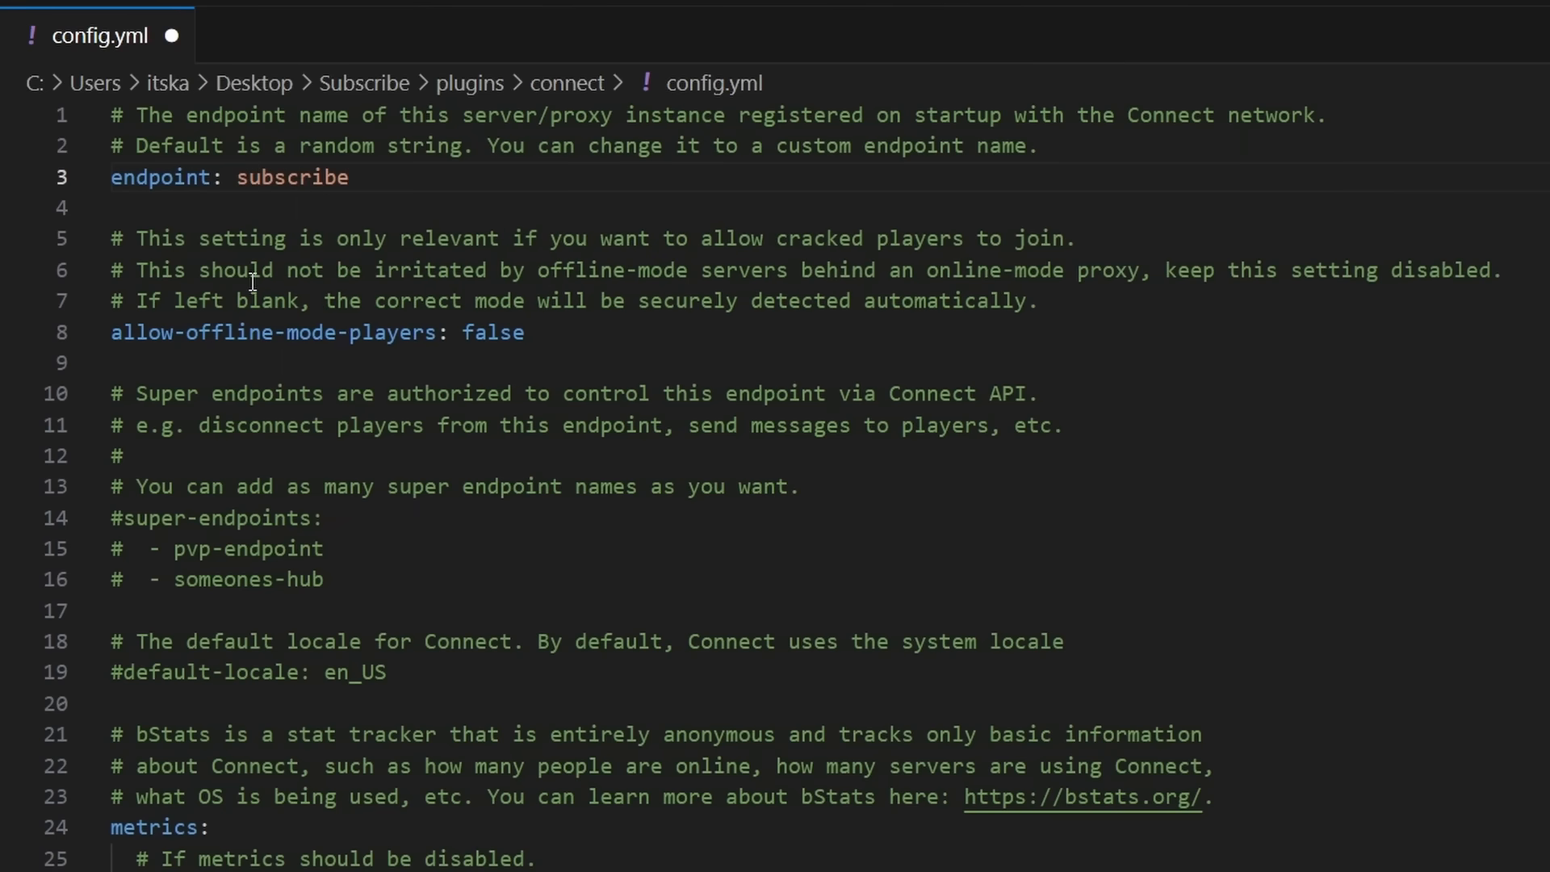
pyautogui.click(351, 177)
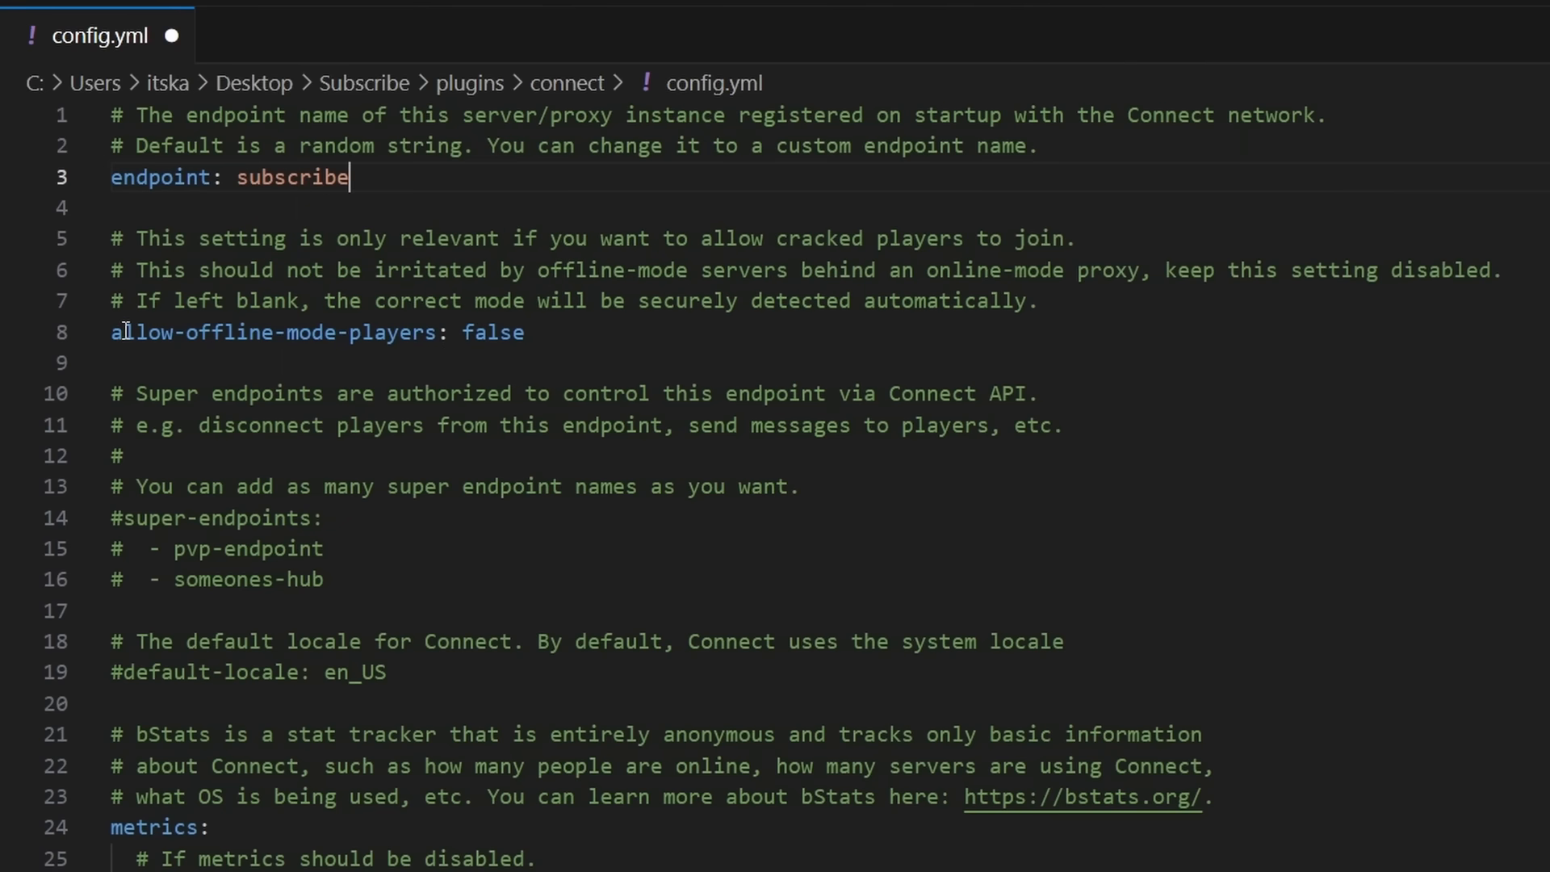
pyautogui.moveTo(113, 332); pyautogui.dragTo(373, 332)
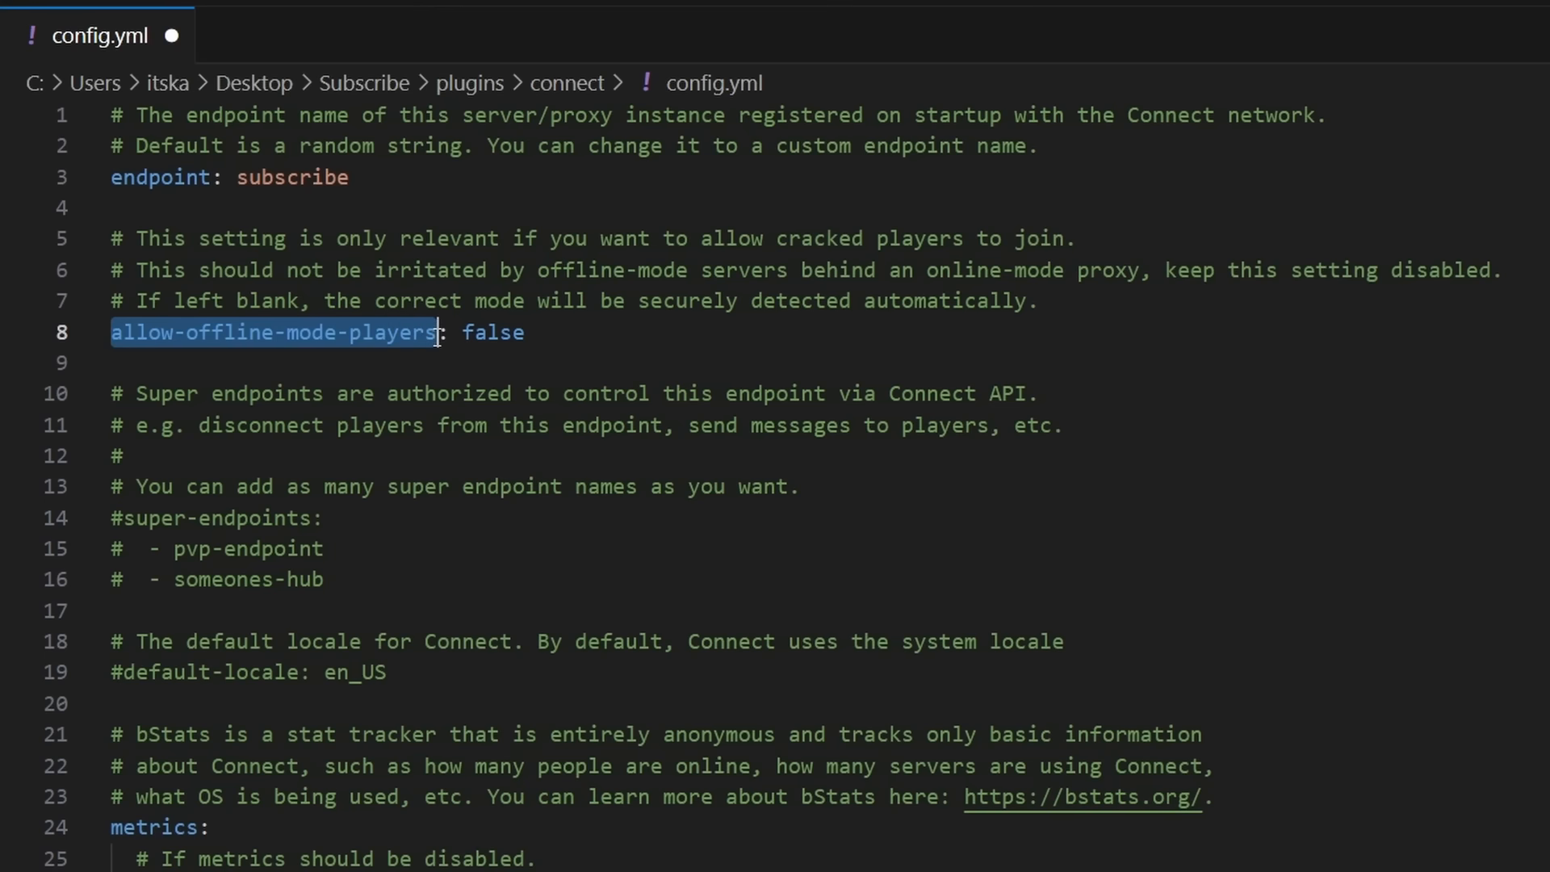
pyautogui.doubleClick(494, 331)
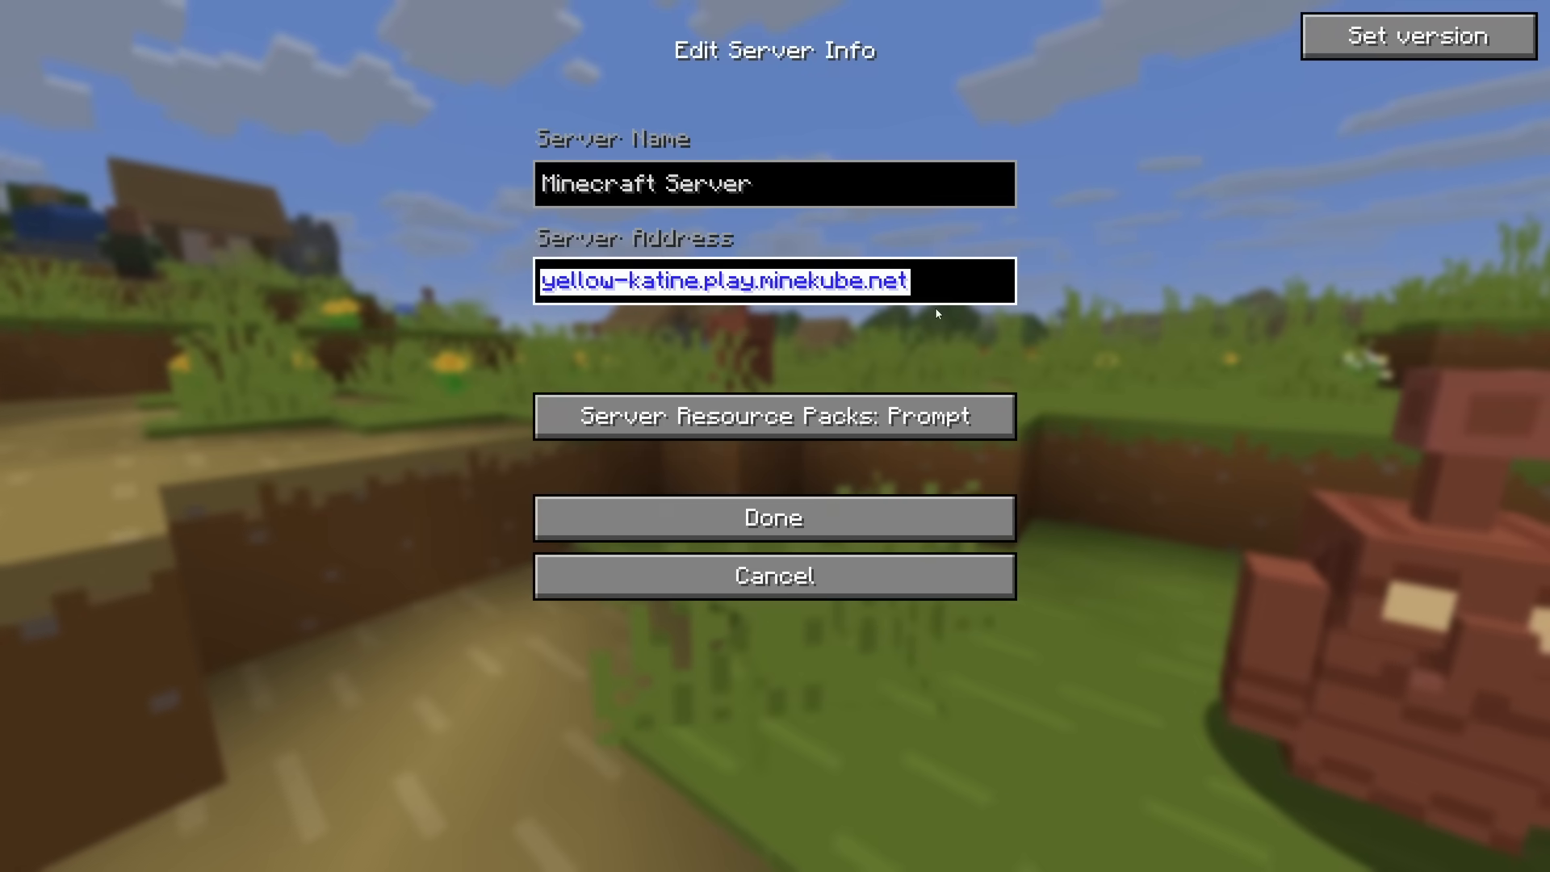
pyautogui.click(774, 517)
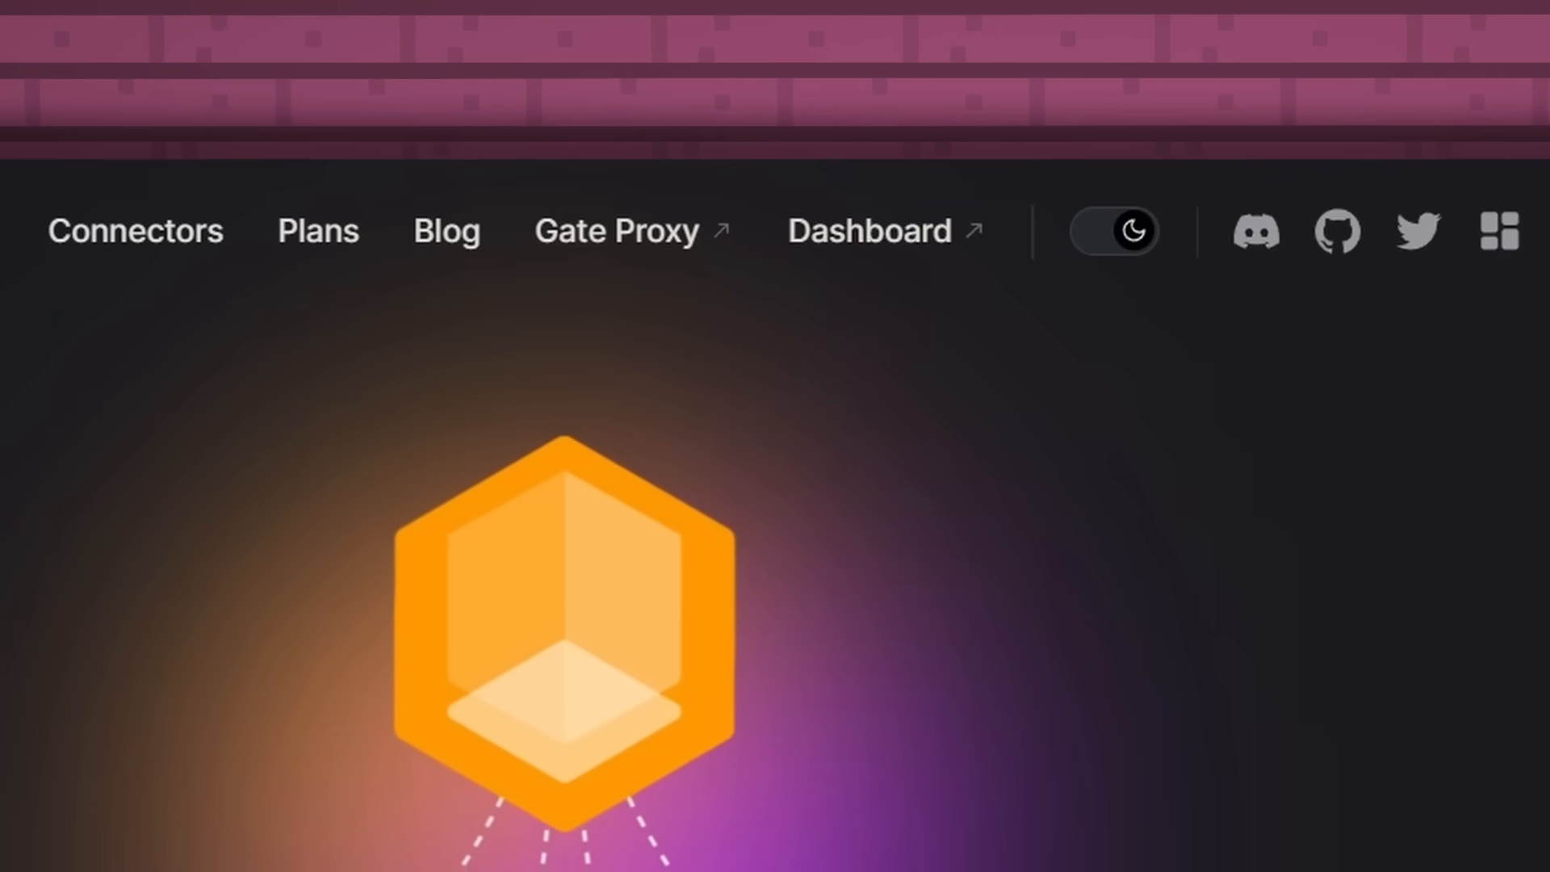
# Open the dashboard's Import Endpoint form and enter the name subscribe.
pyautogui.scroll(-3)
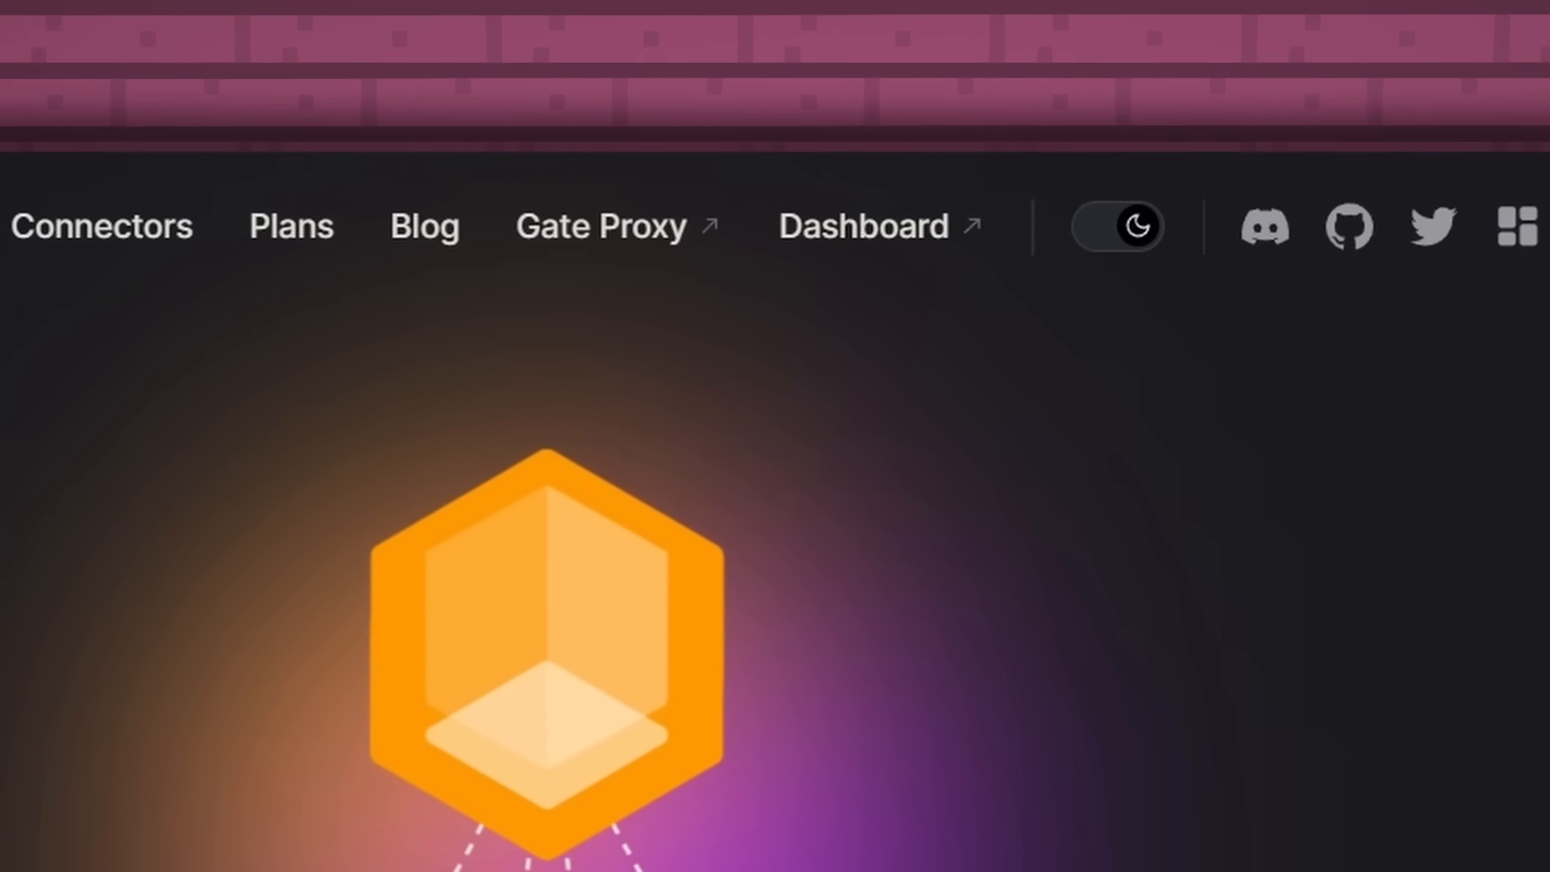
pyautogui.click(862, 226)
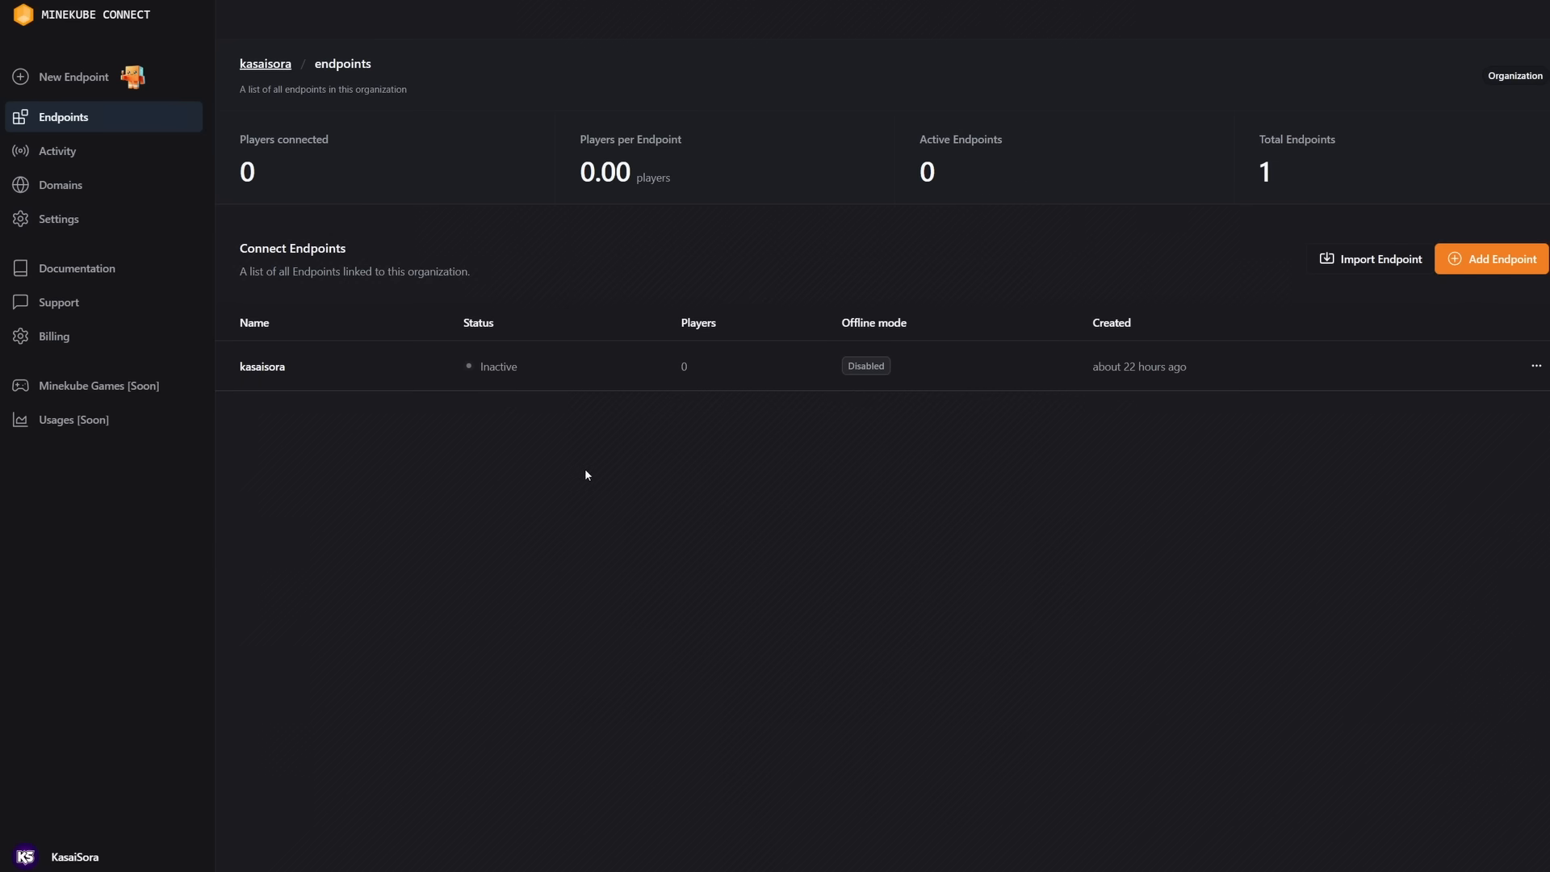
pyautogui.moveTo(463, 405)
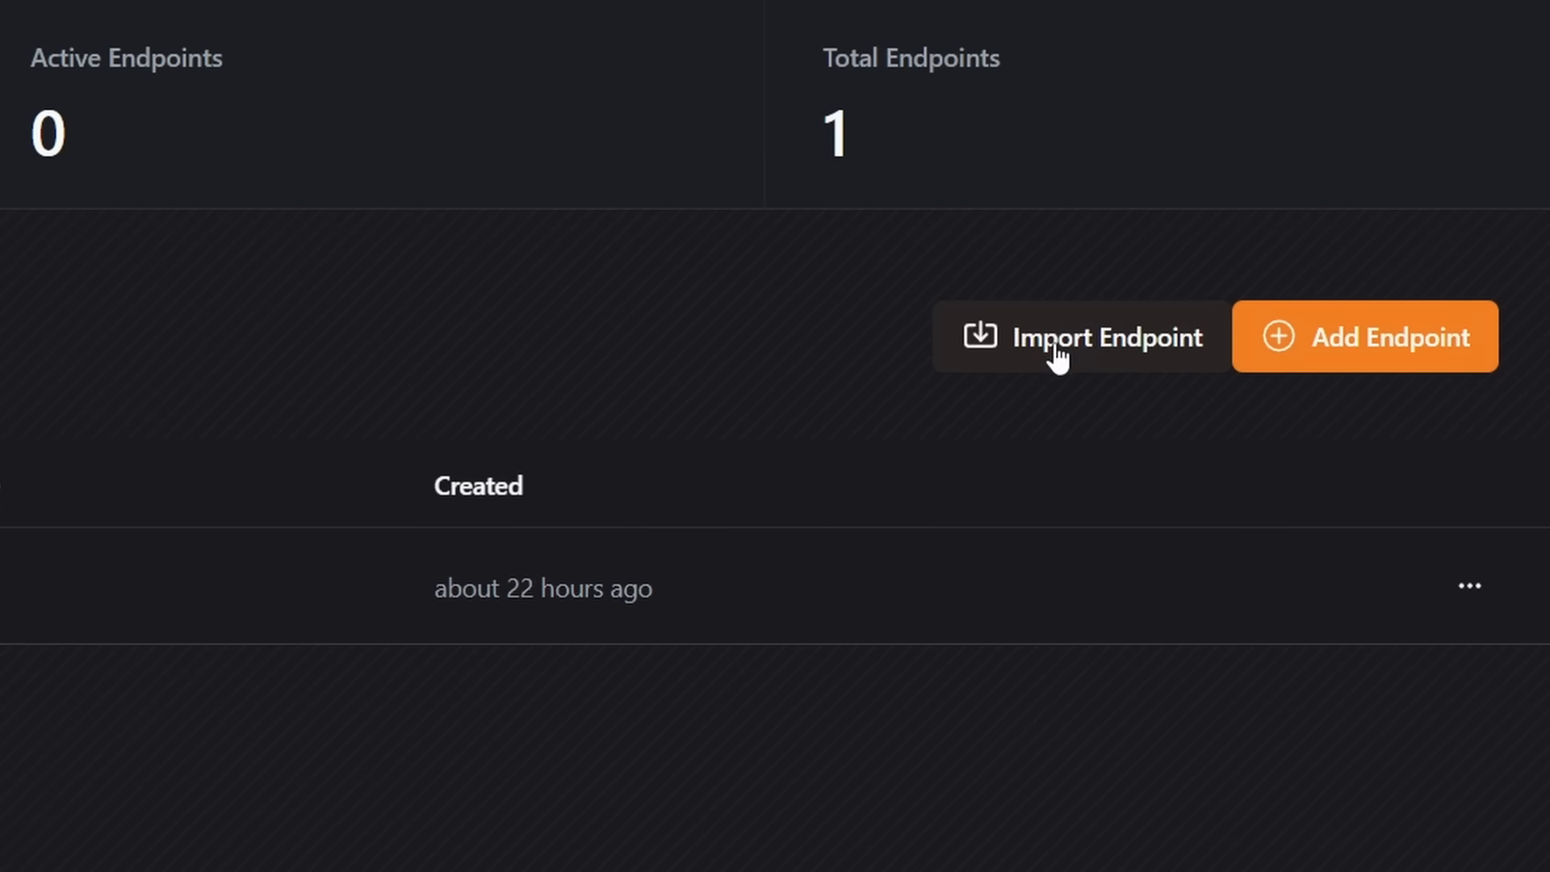
pyautogui.click(1107, 336)
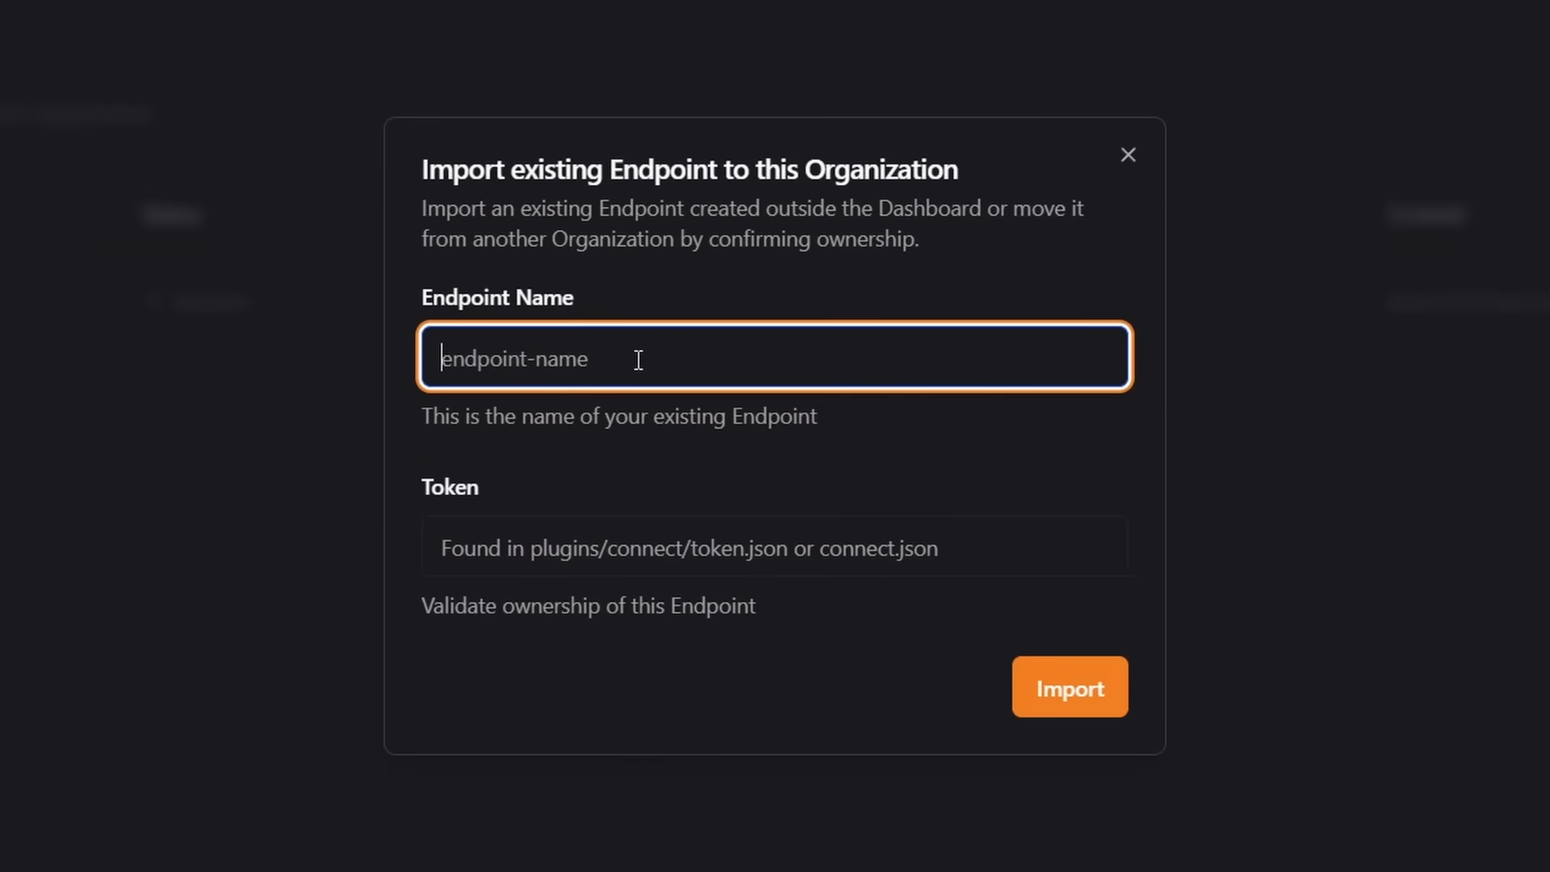
pyautogui.write('subscribe')
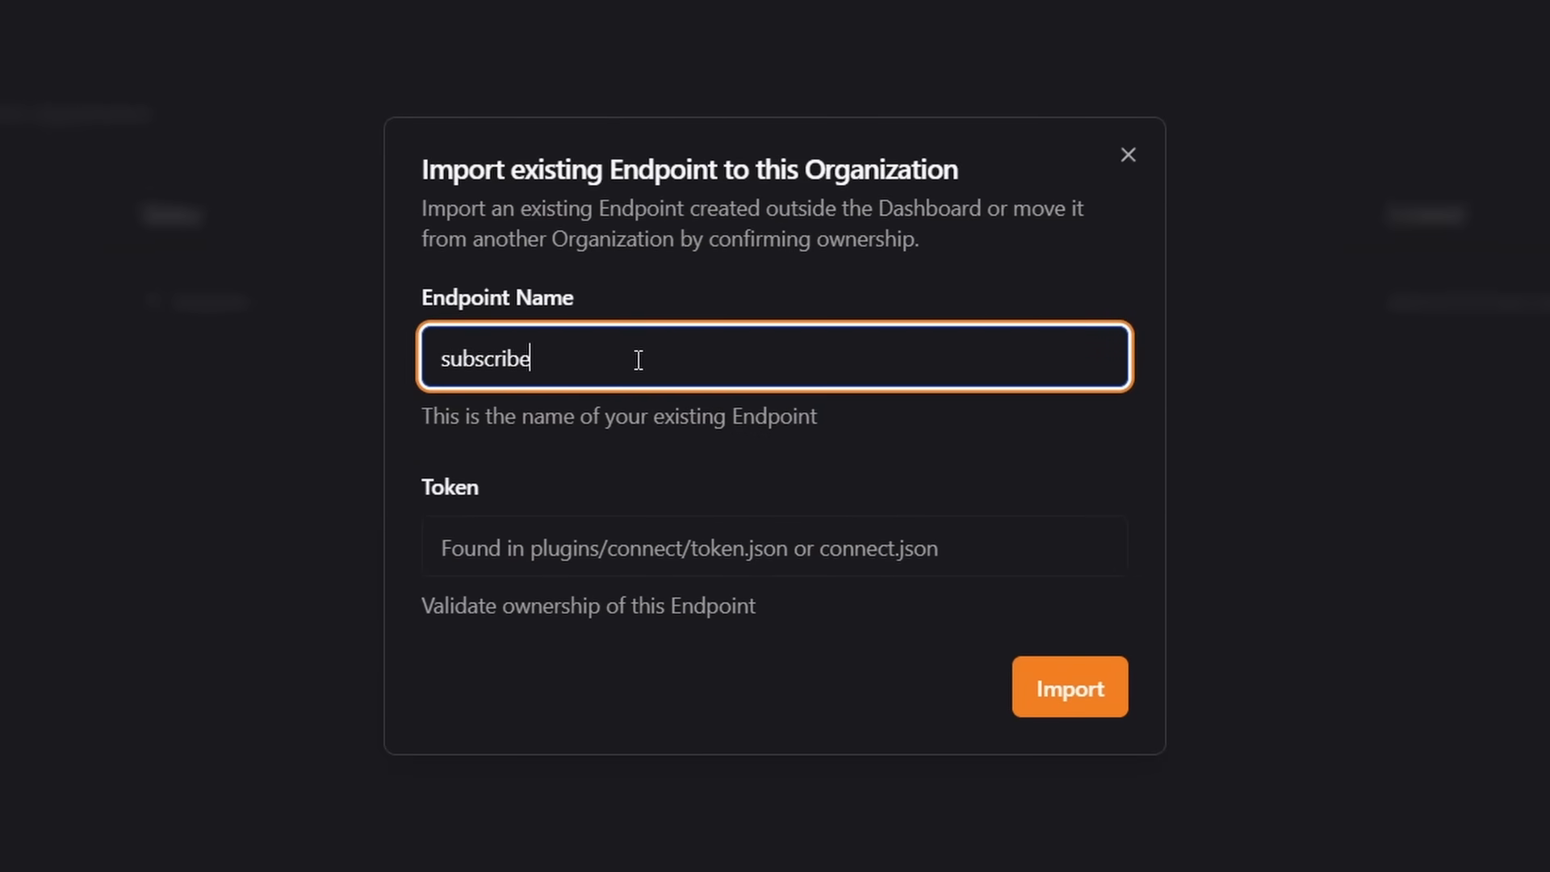
# Copy the endpoint token from token.json and submit the import.
pyautogui.click(774, 546)
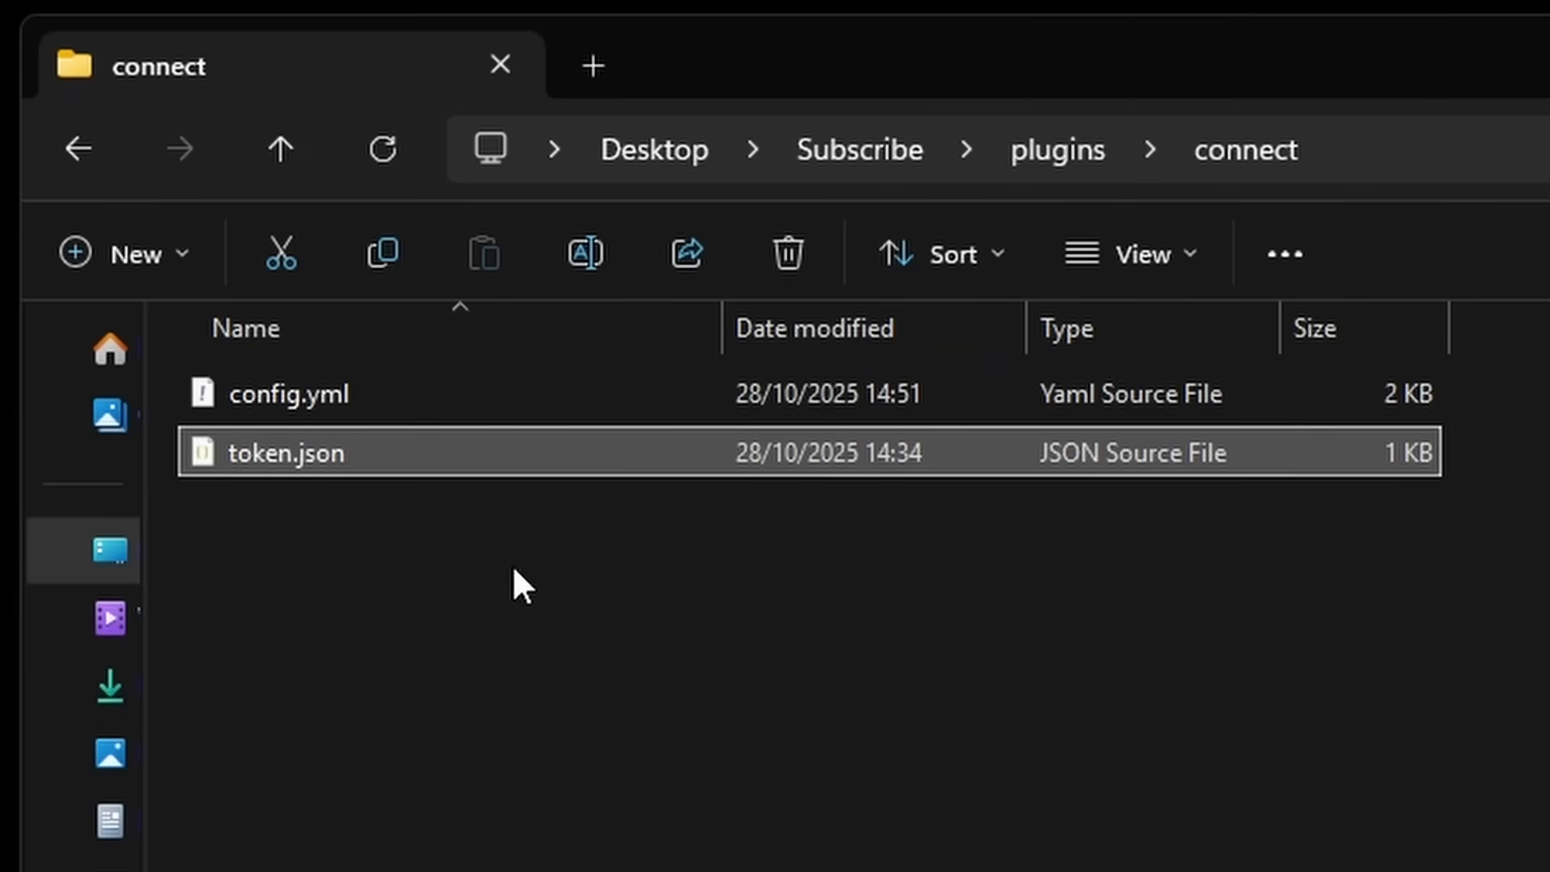
pyautogui.moveTo(439, 524)
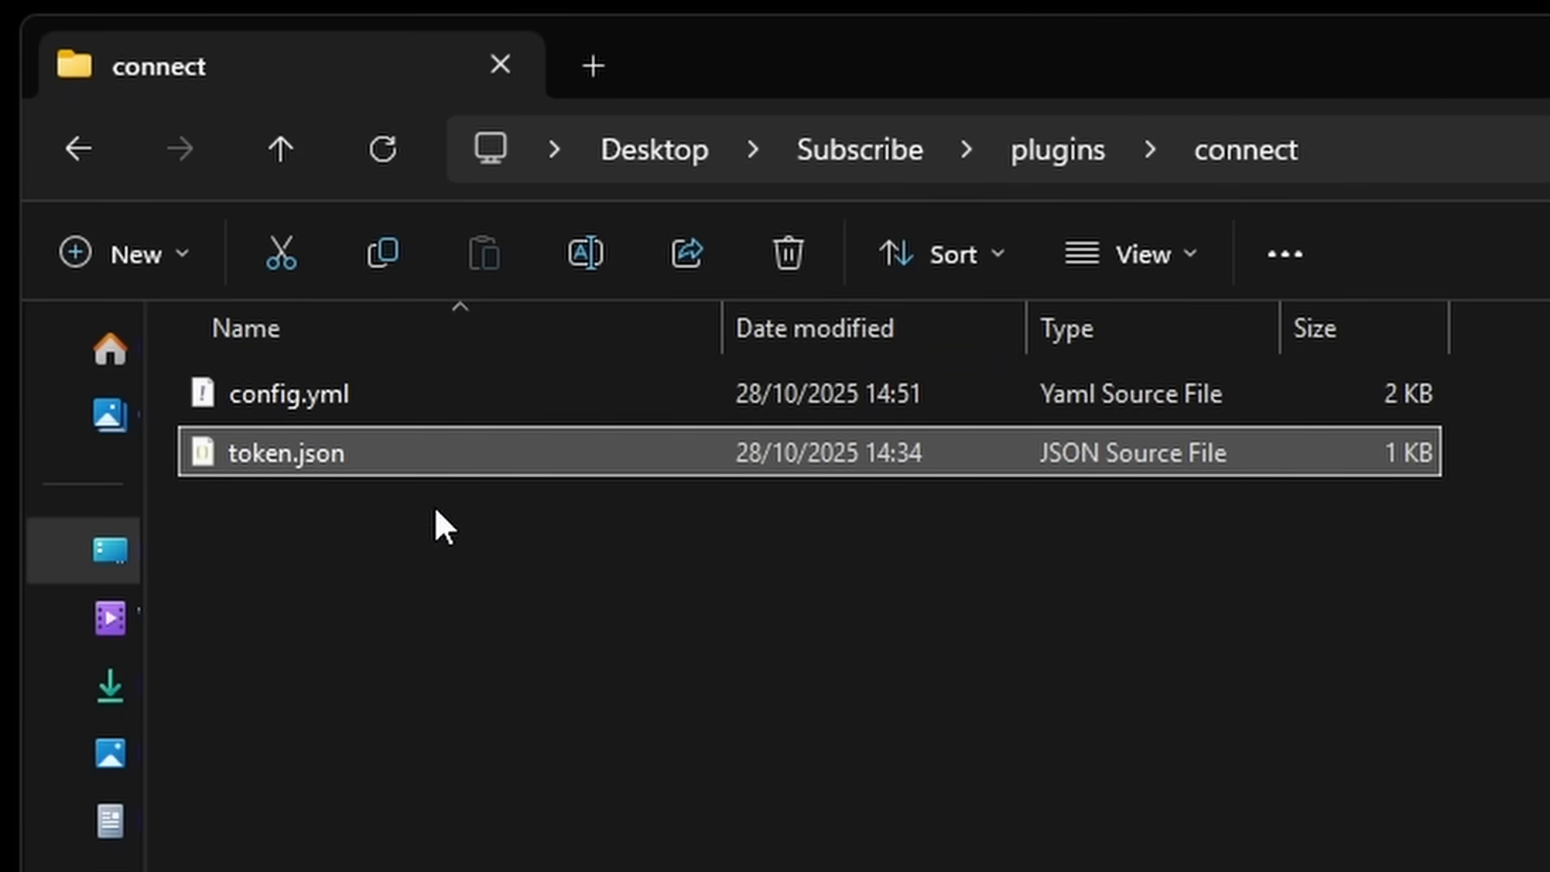
pyautogui.doubleClick(286, 453)
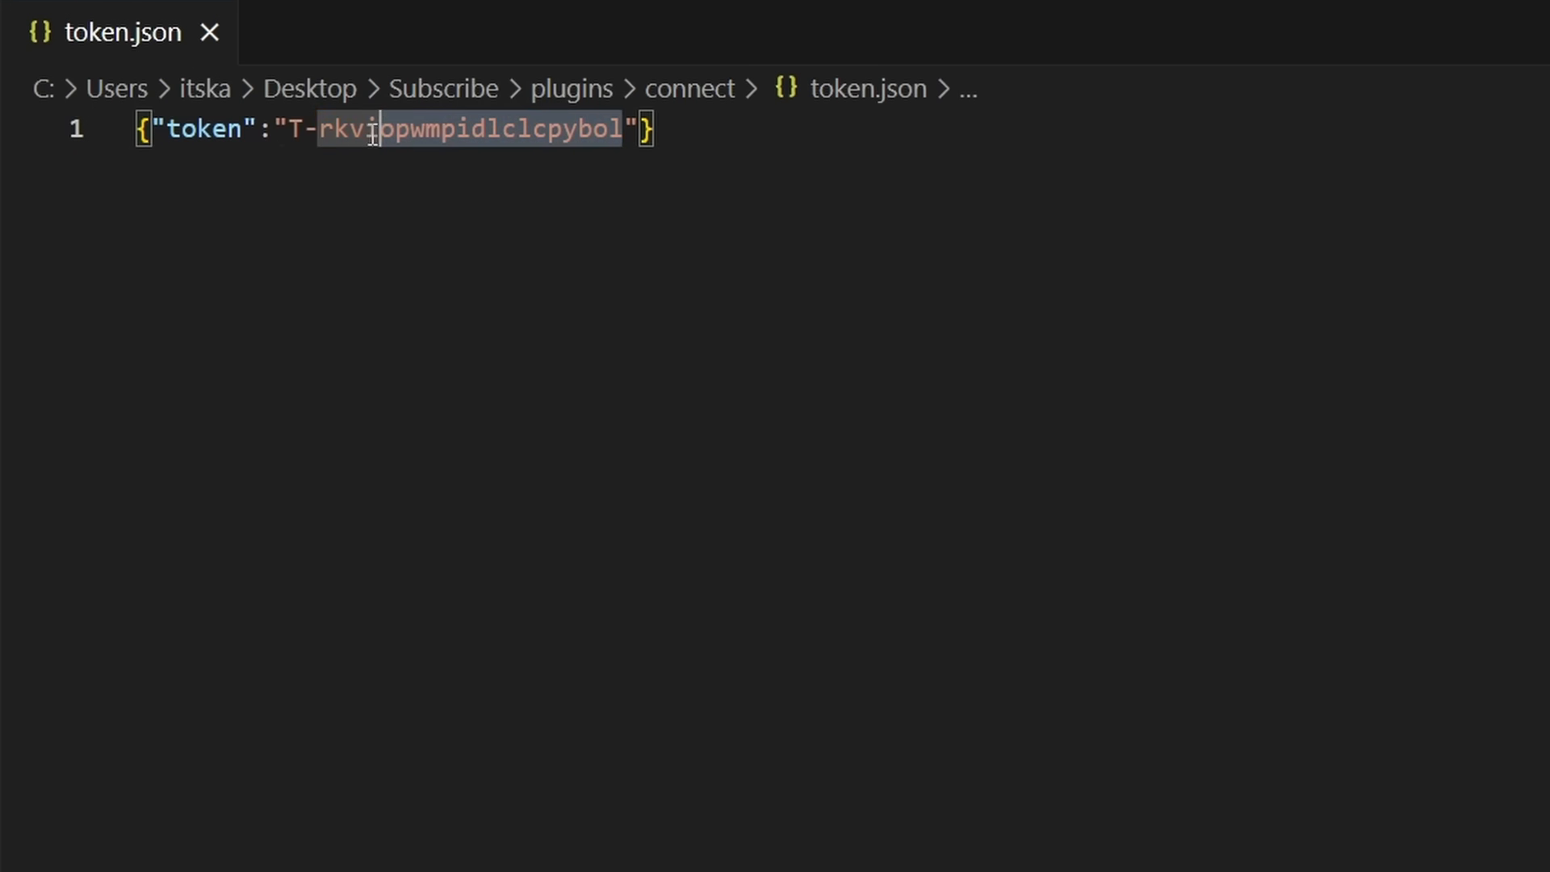
pyautogui.doubleClick(465, 129)
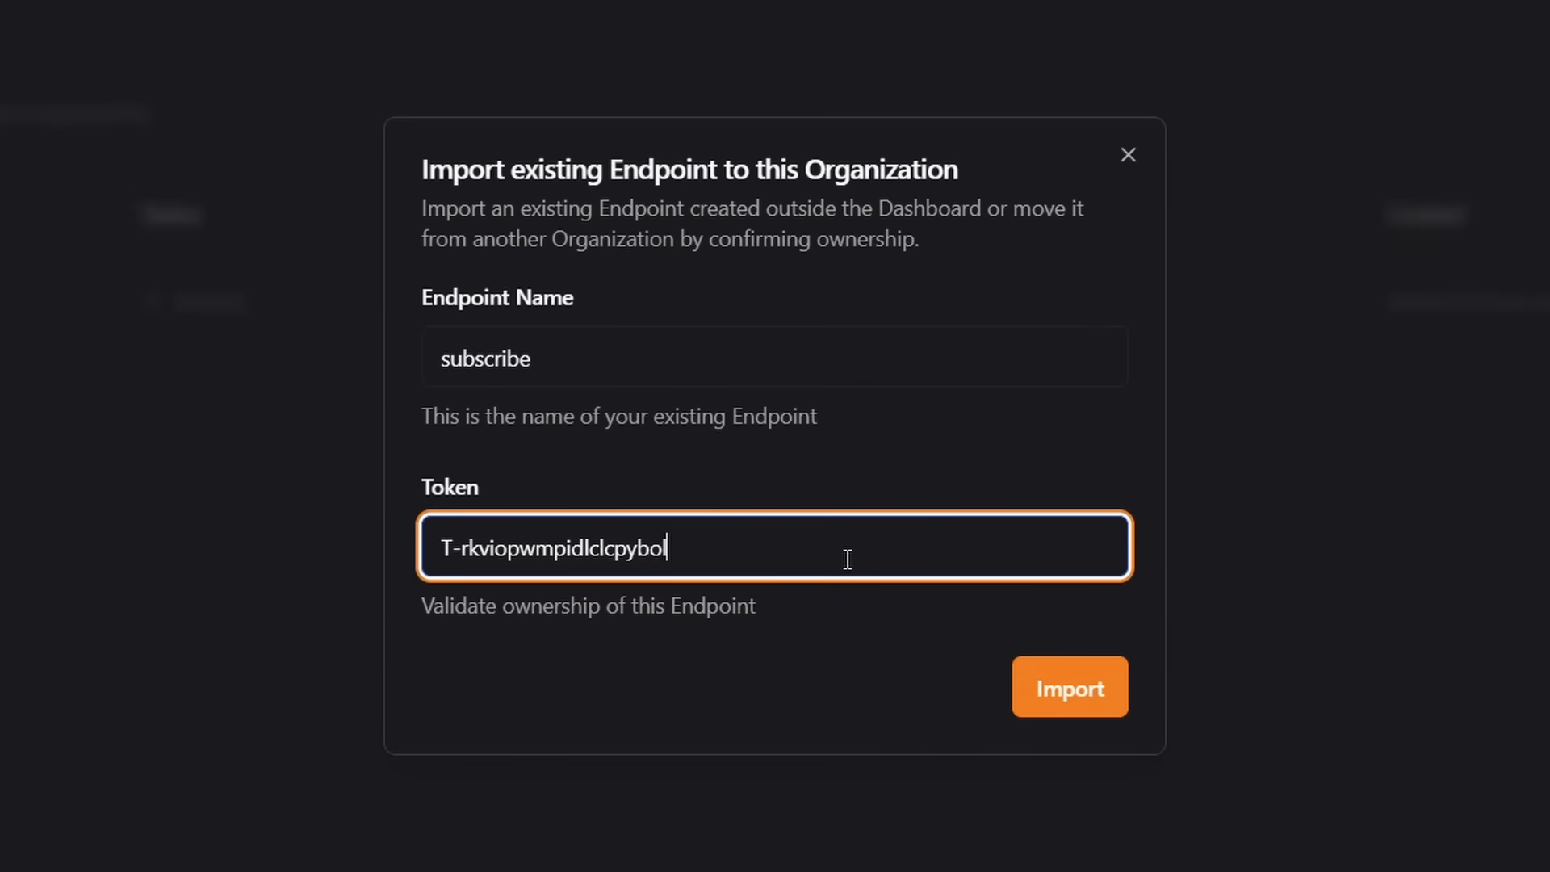
pyautogui.click(1068, 687)
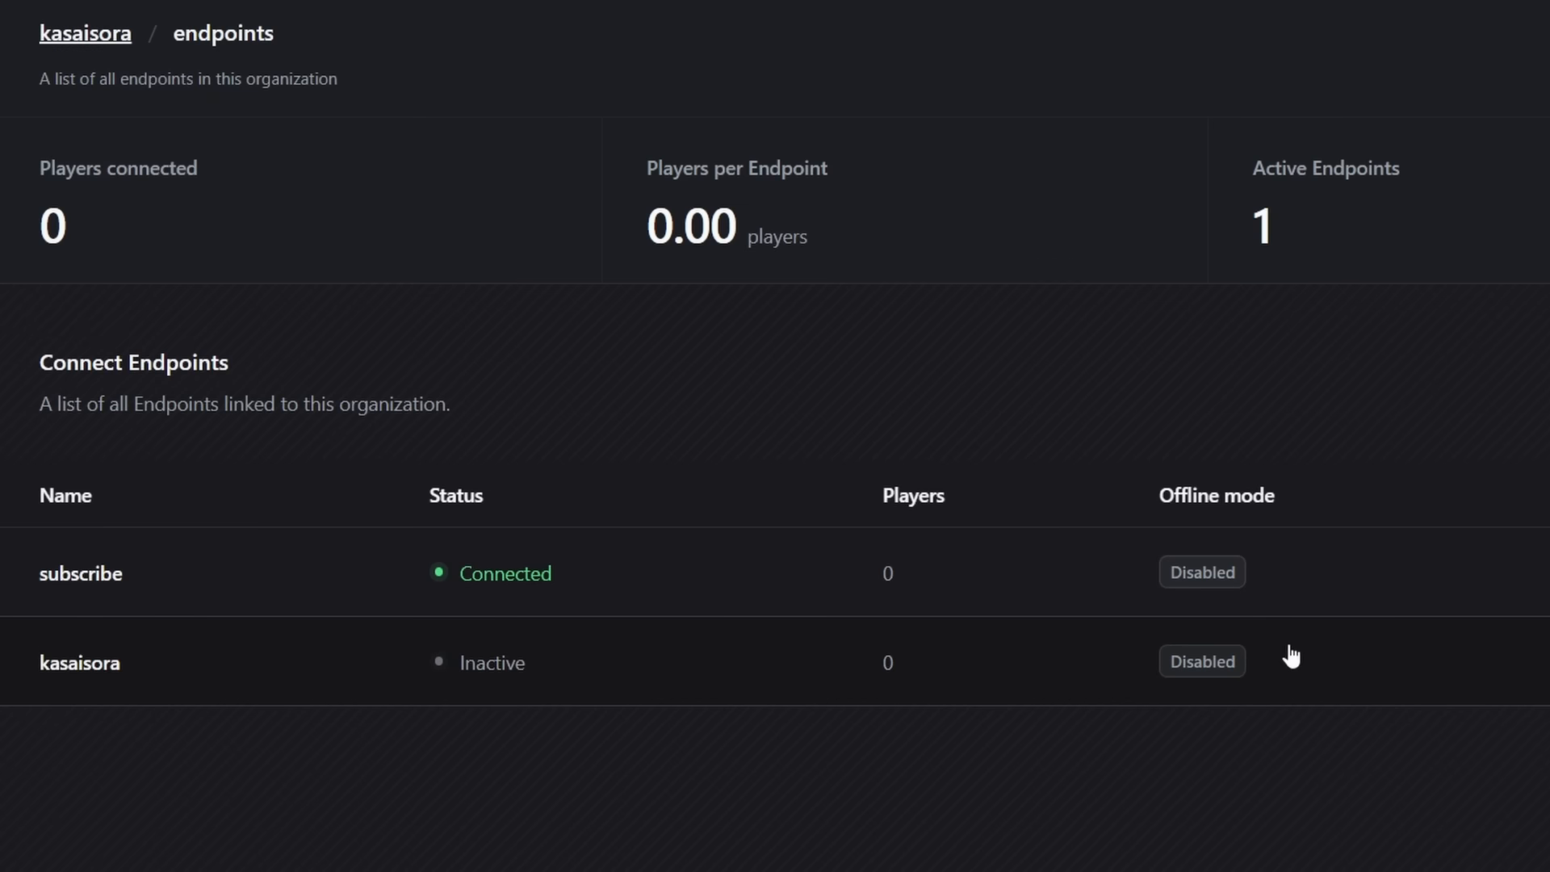
pyautogui.moveTo(853, 767)
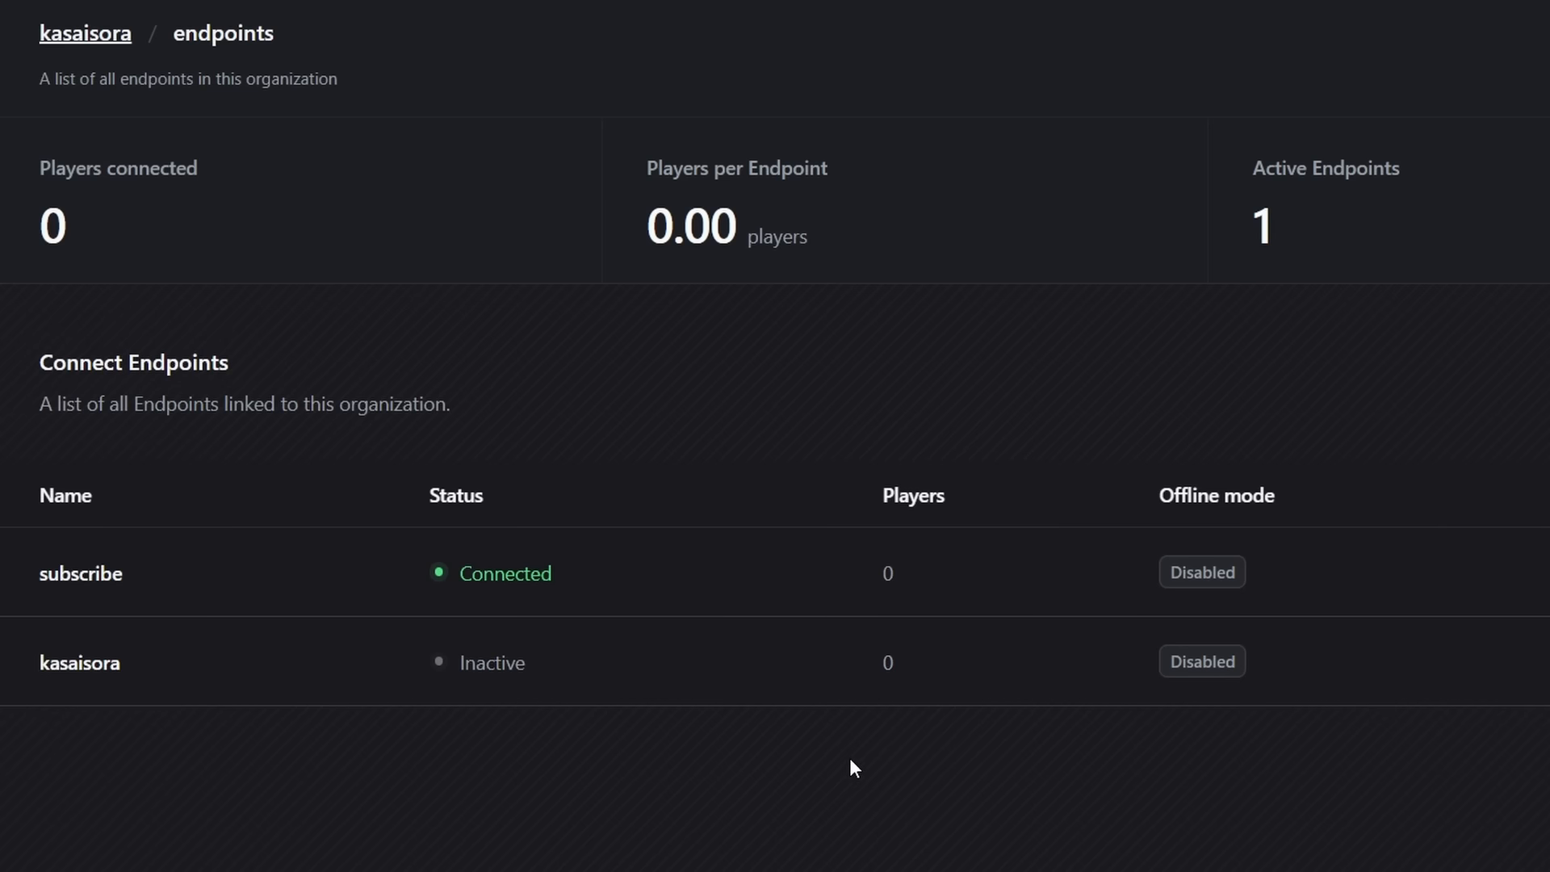
# Scroll the endpoints list, then go to the organization Settings.
pyautogui.scroll(-3)
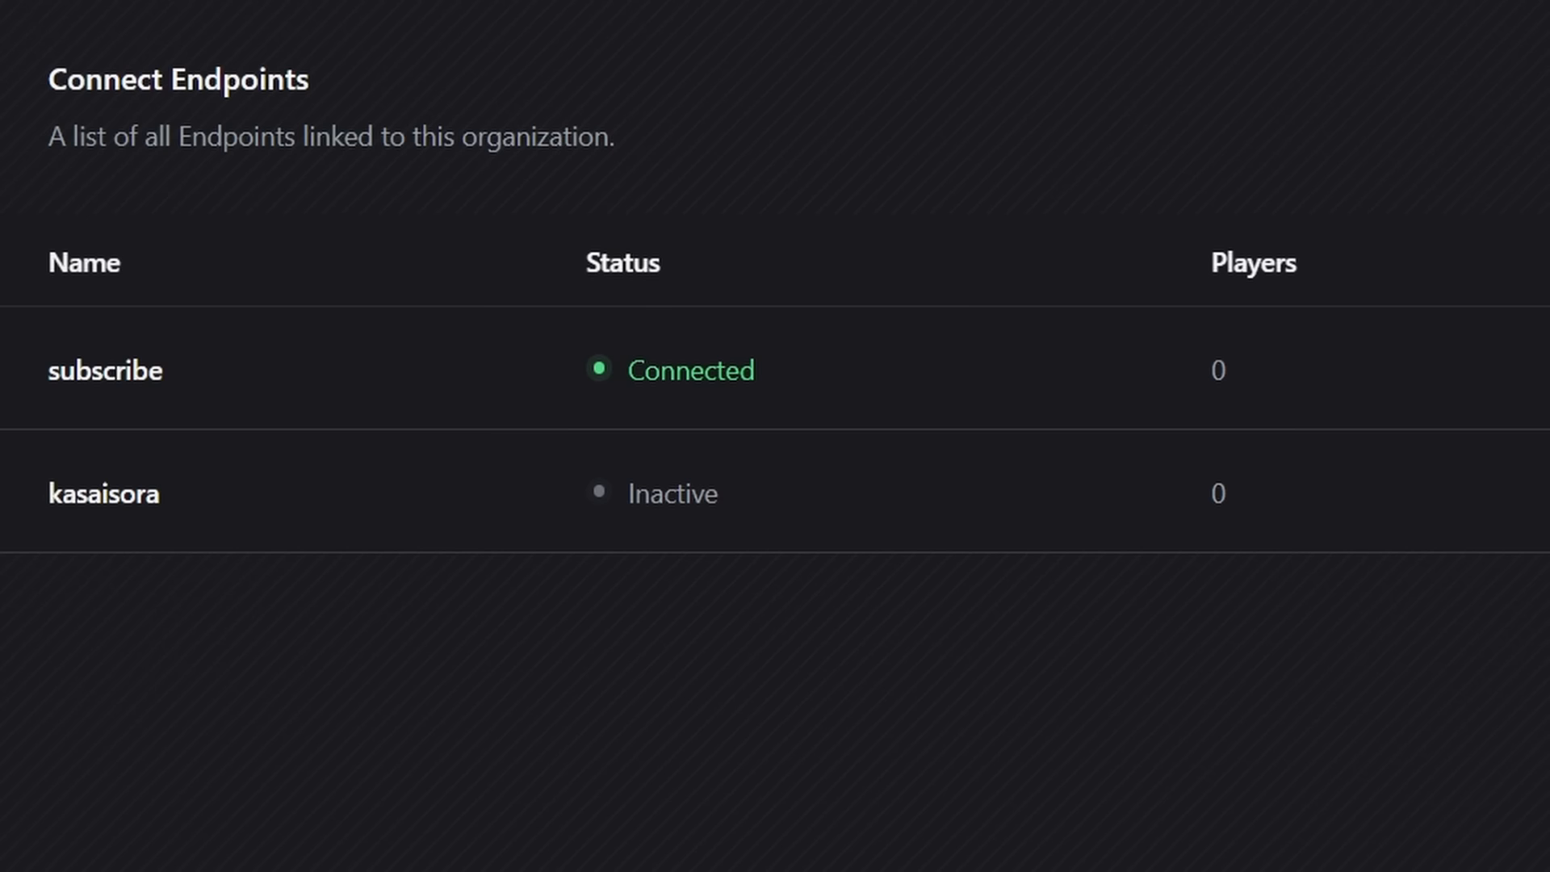
pyautogui.moveTo(1001, 106)
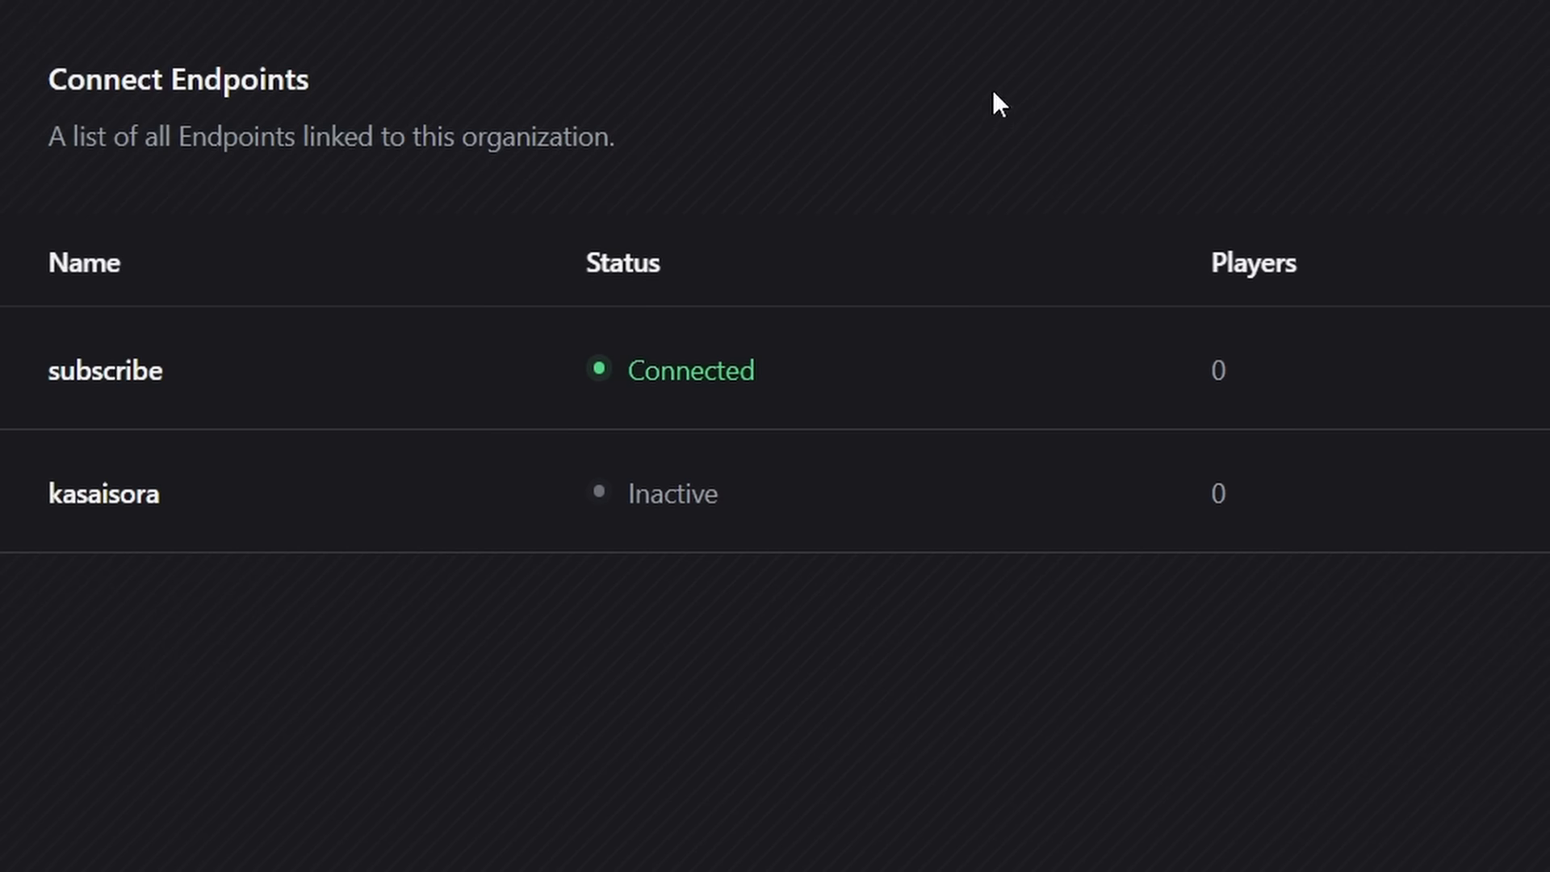
pyautogui.moveTo(986, 90)
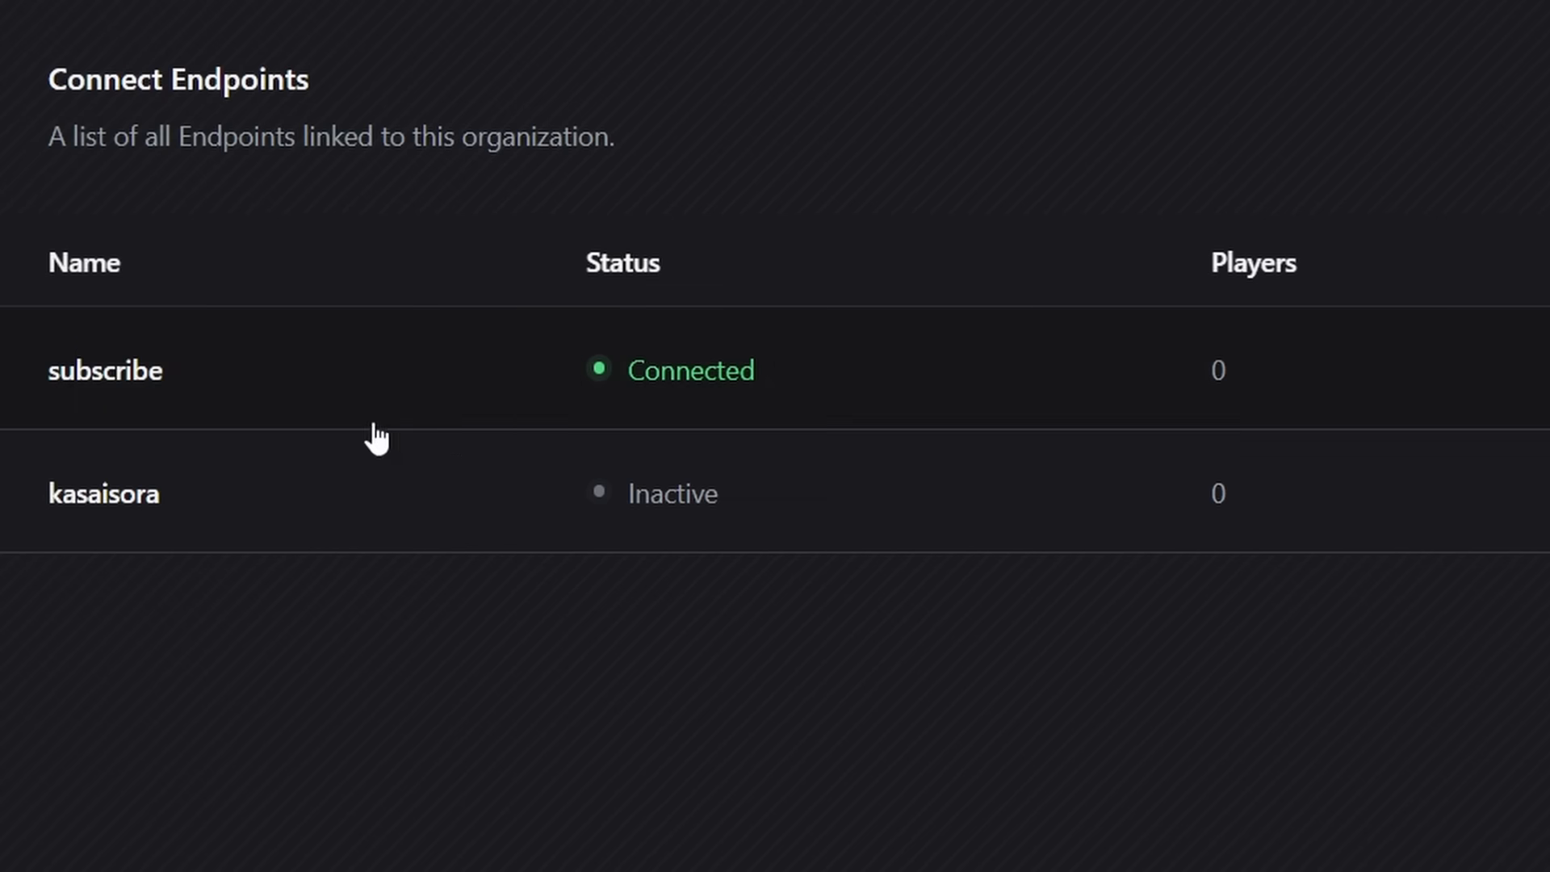
pyautogui.moveTo(301, 391)
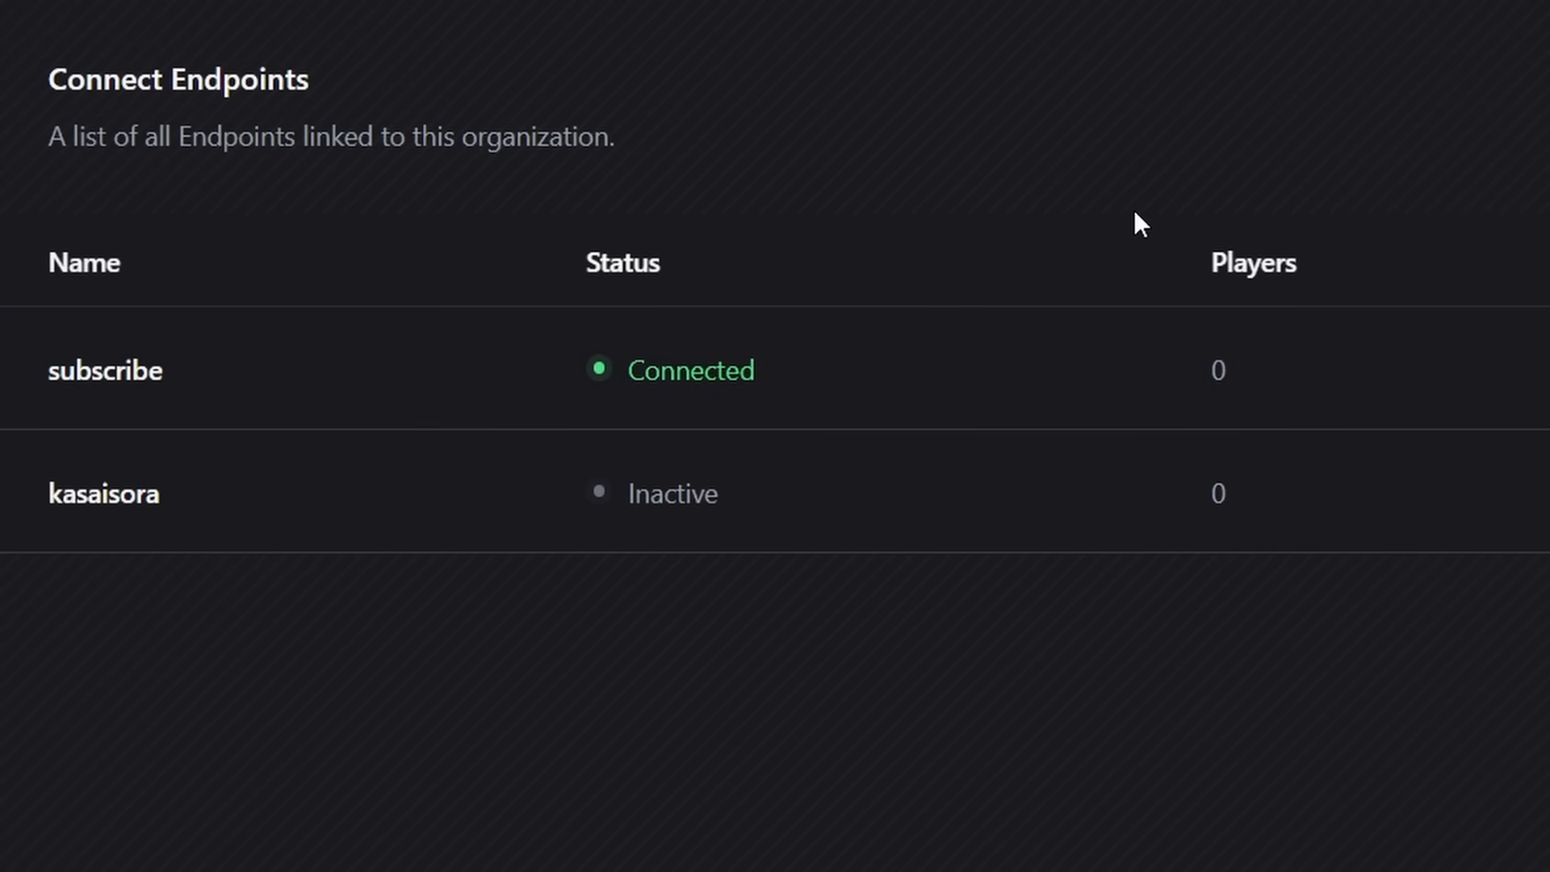
pyautogui.click(173, 455)
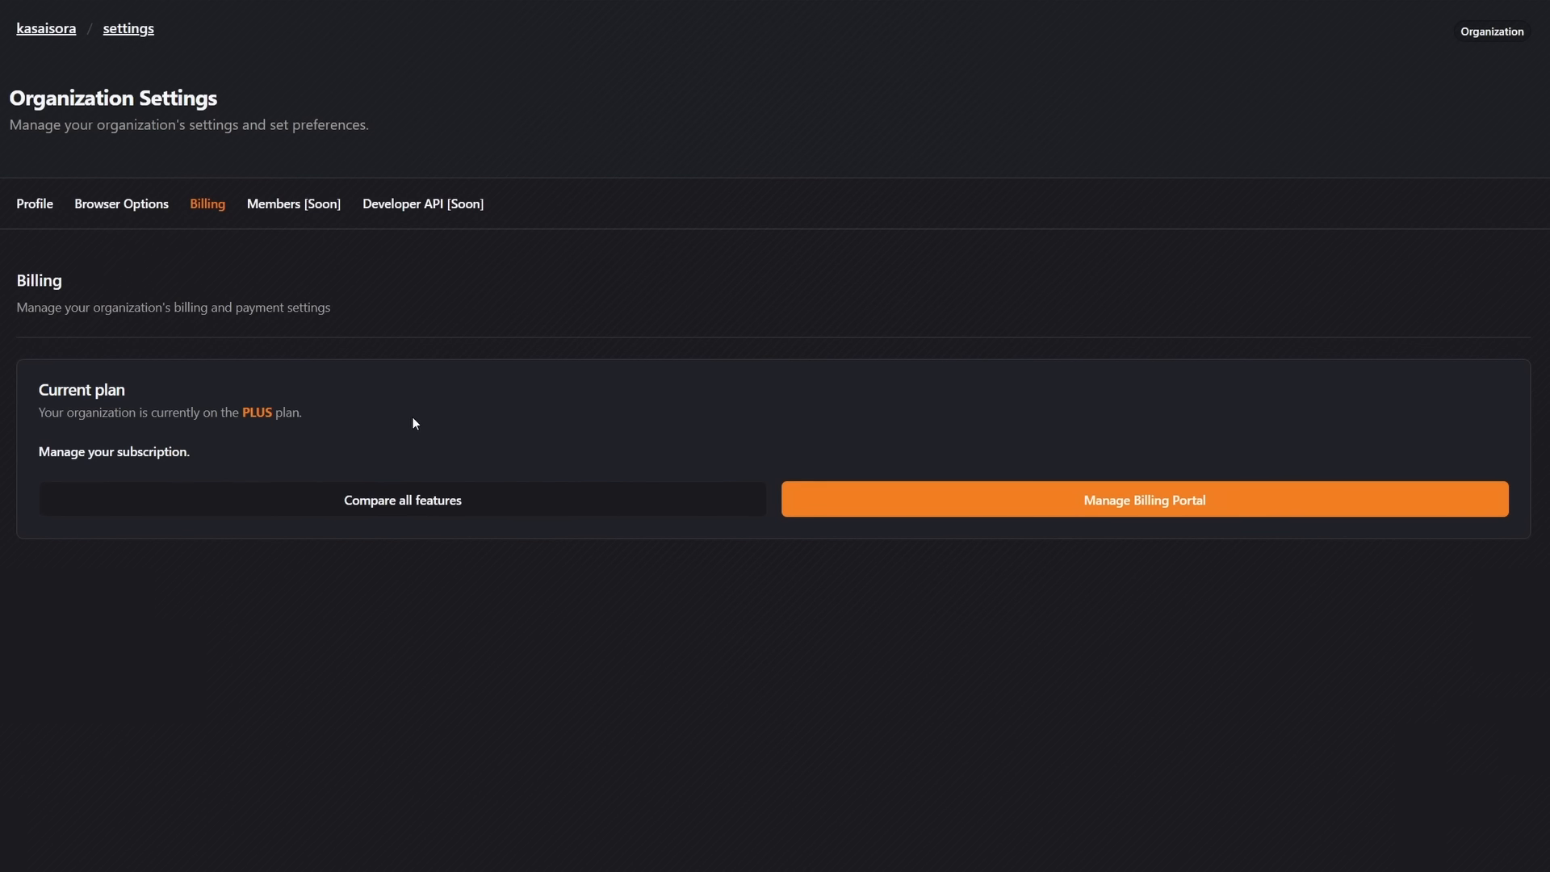
# Highlight, then clear, the sentence about the current PLUS plan on Billing.
pyautogui.moveTo(188, 412); pyautogui.dragTo(303, 412)
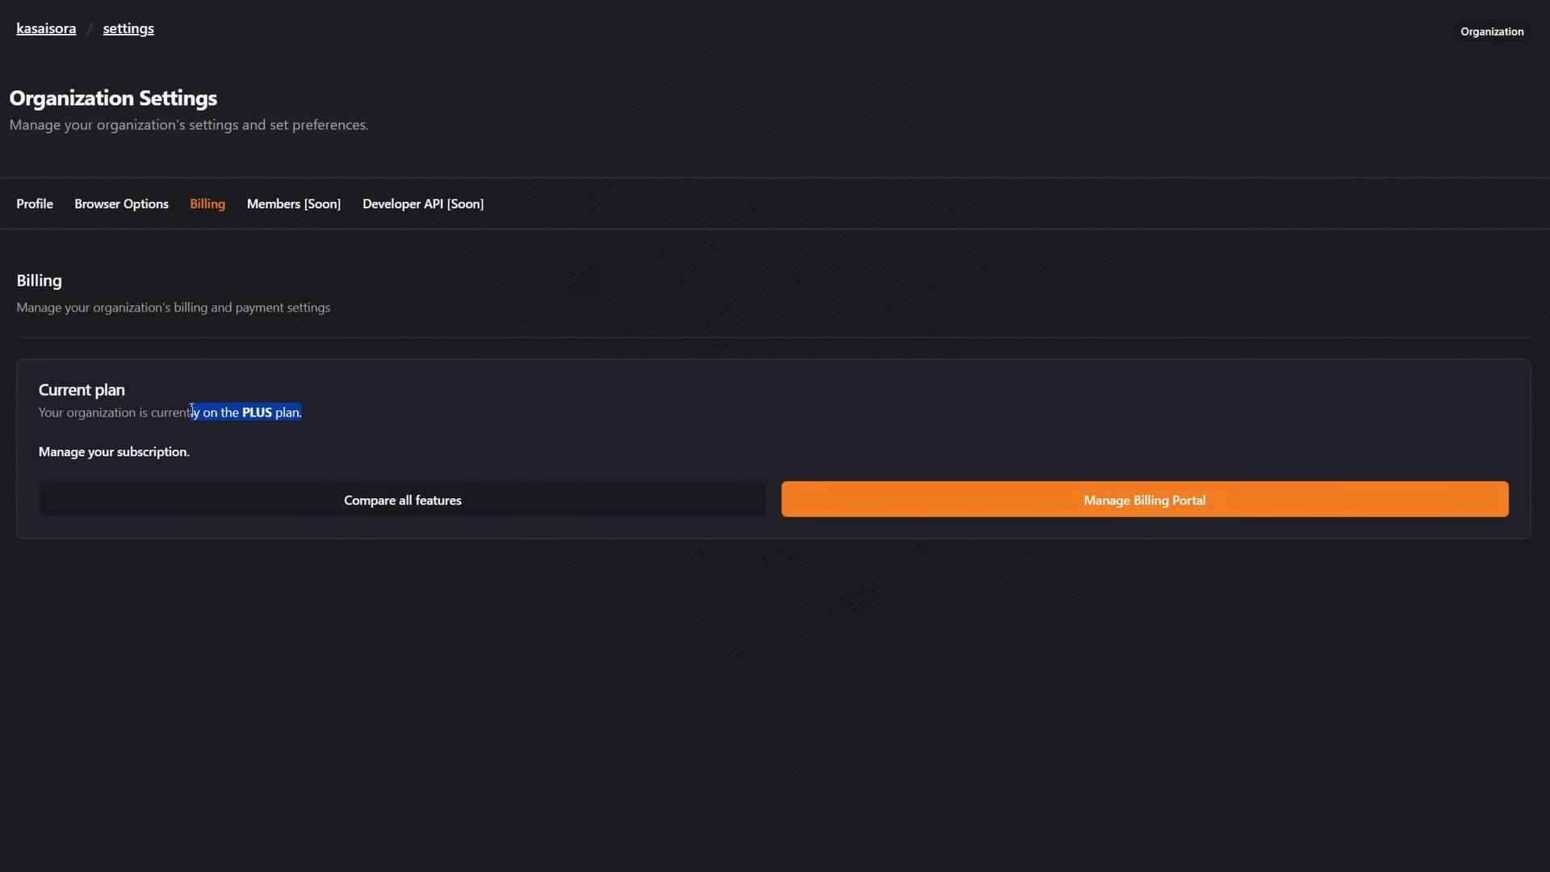
pyautogui.click(281, 352)
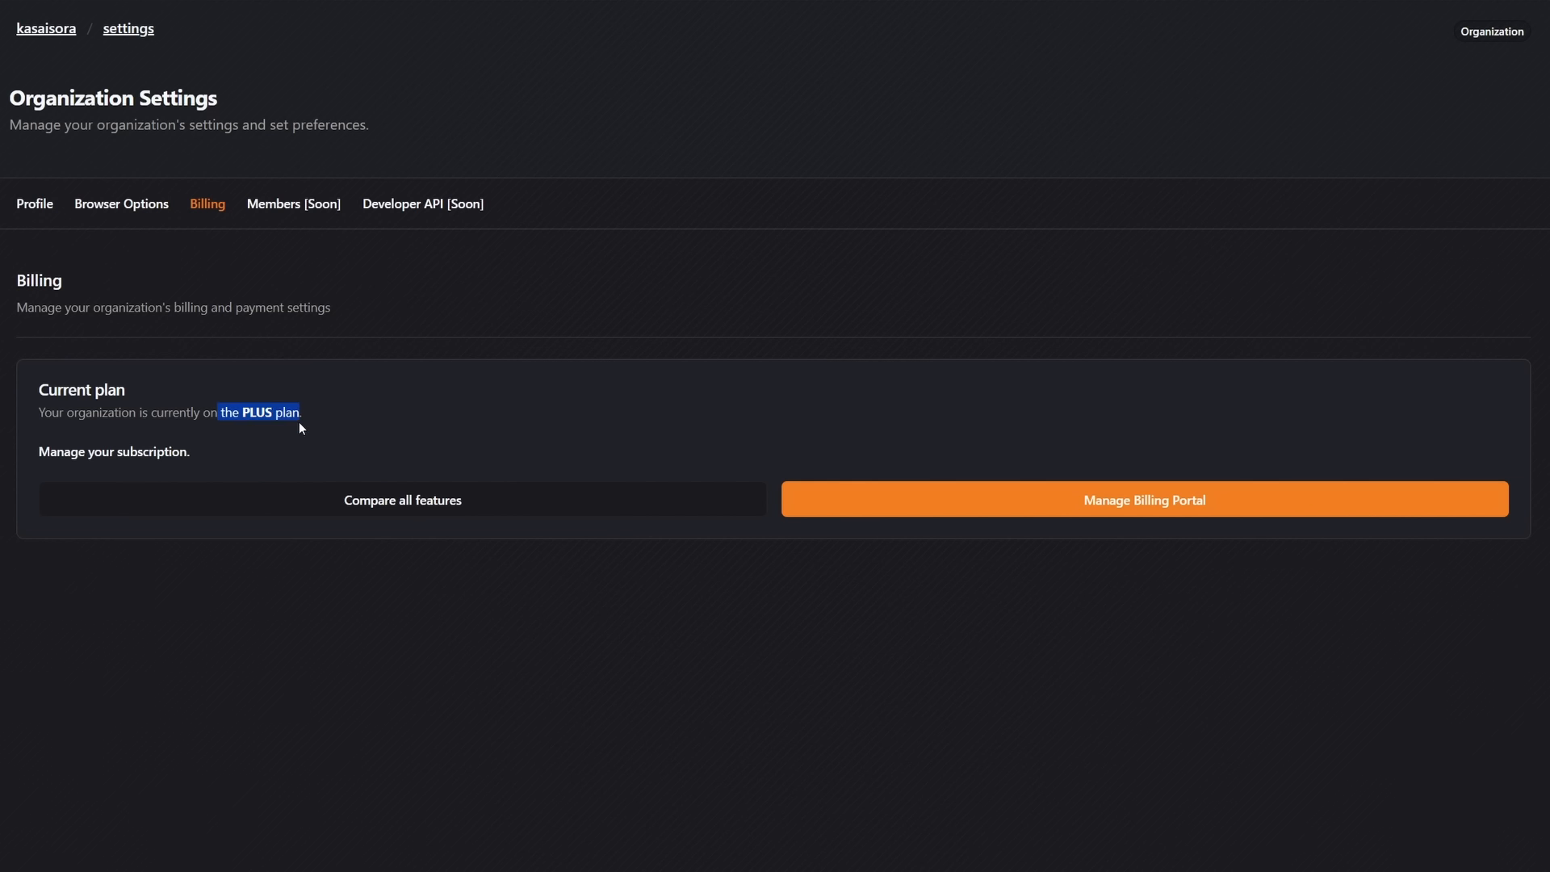
pyautogui.click(299, 412)
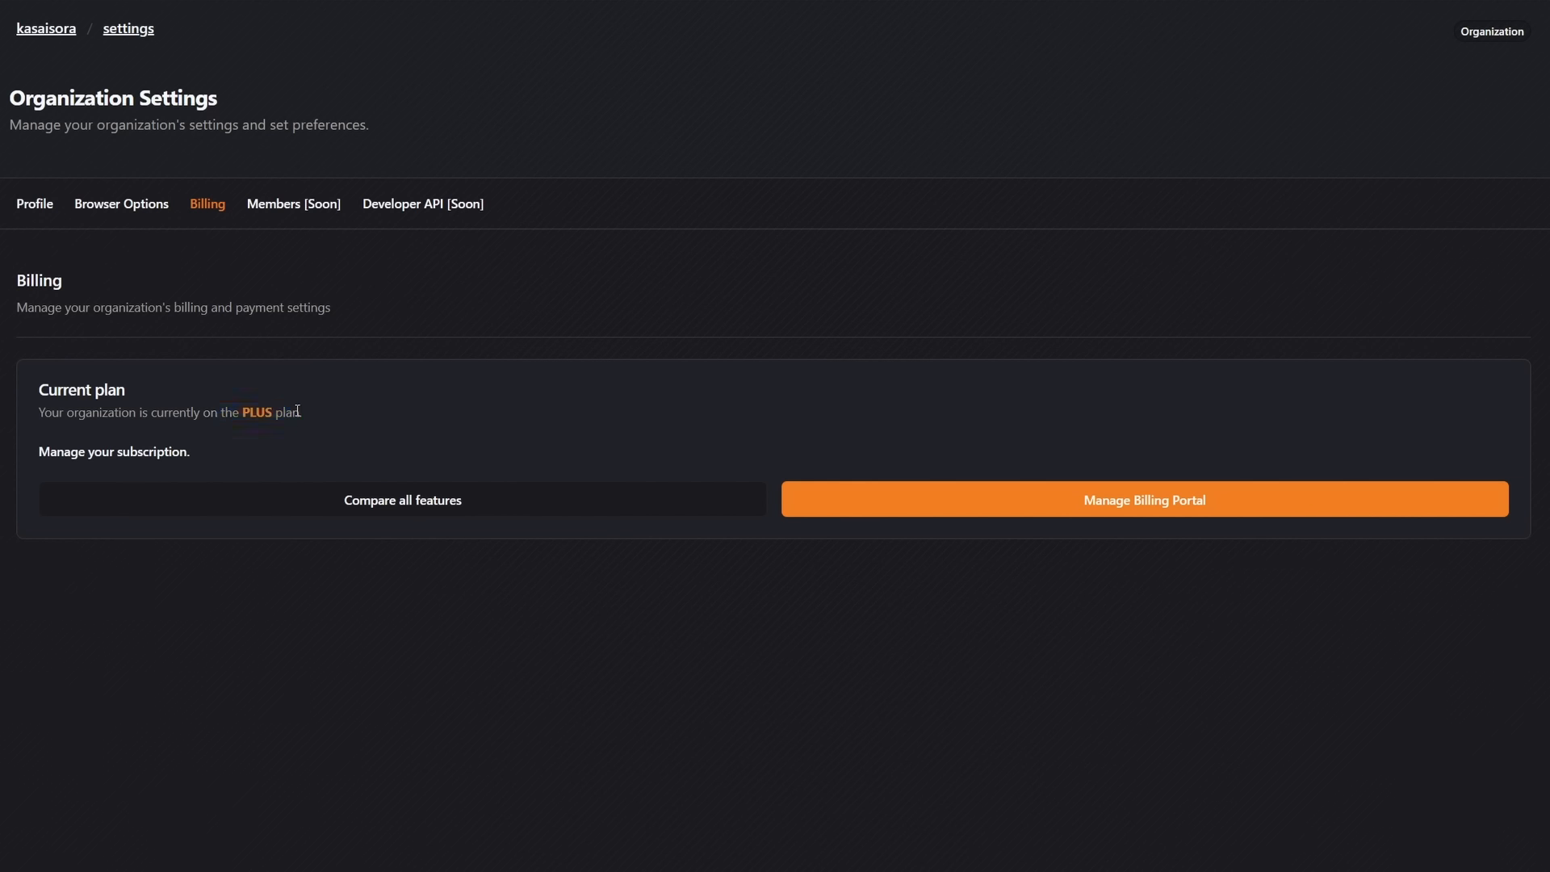
pyautogui.moveTo(314, 387)
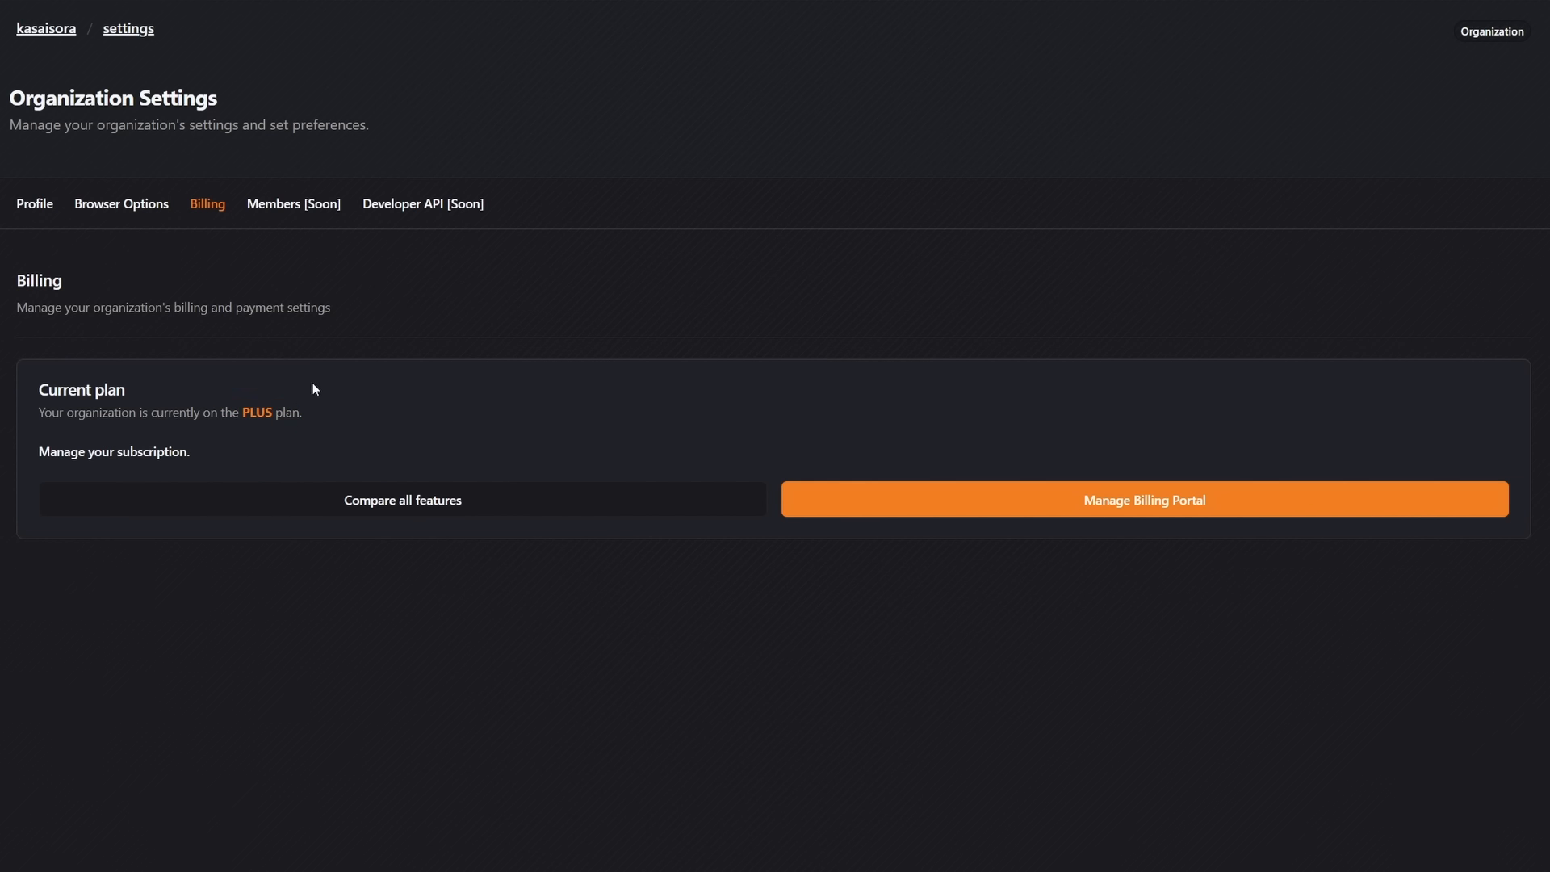
pyautogui.moveTo(554, 405)
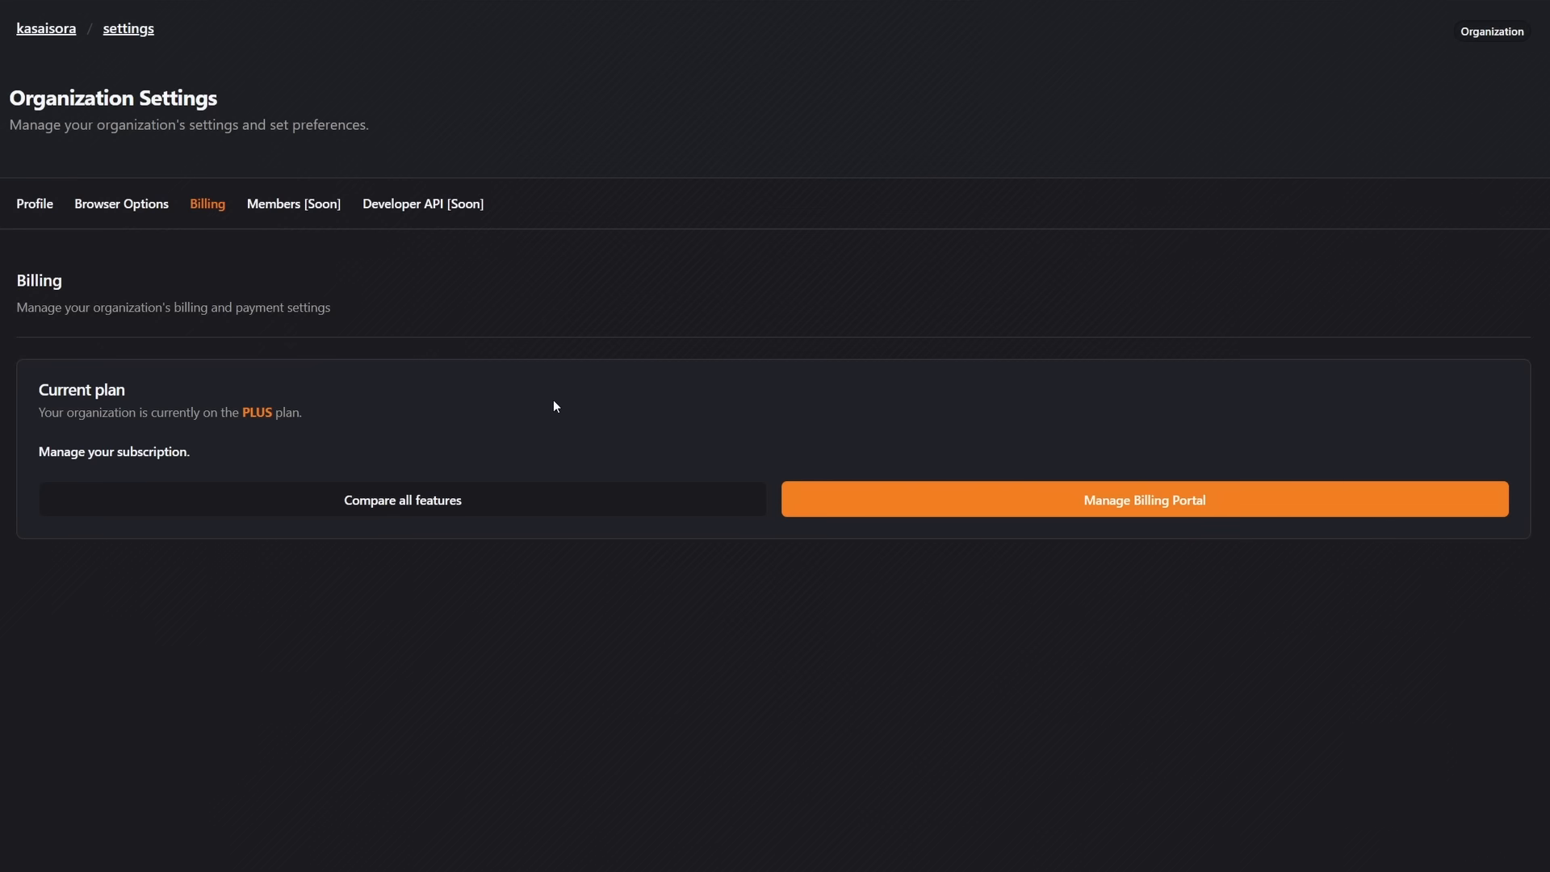
pyautogui.moveTo(117, 213)
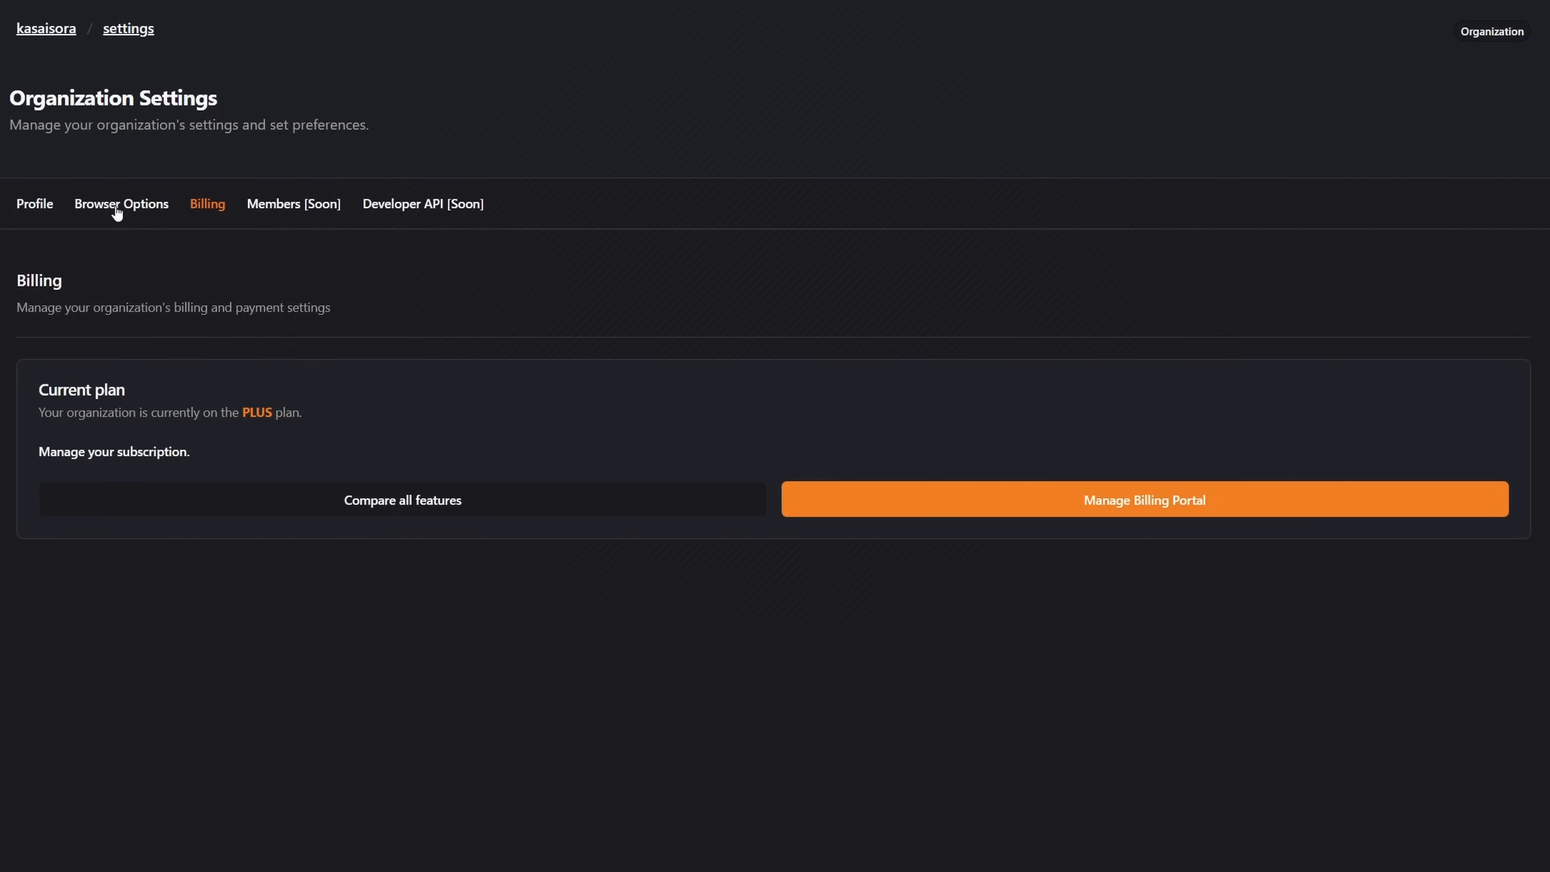
# Open the organization's Browser Options tab to review its five opt-out toggles.
pyautogui.click(120, 203)
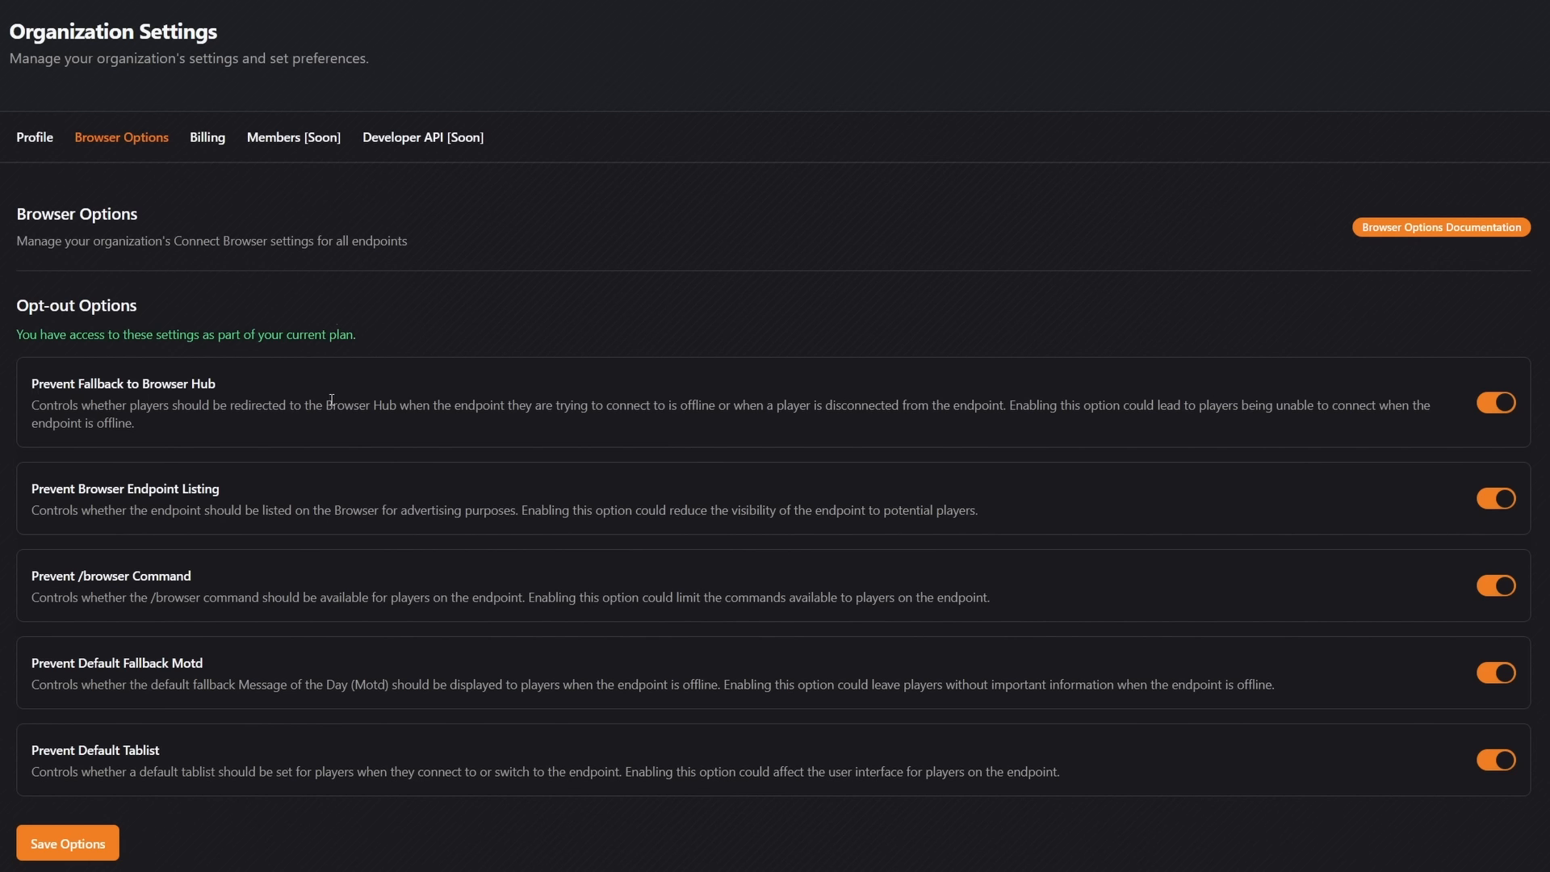
pyautogui.moveTo(292, 411)
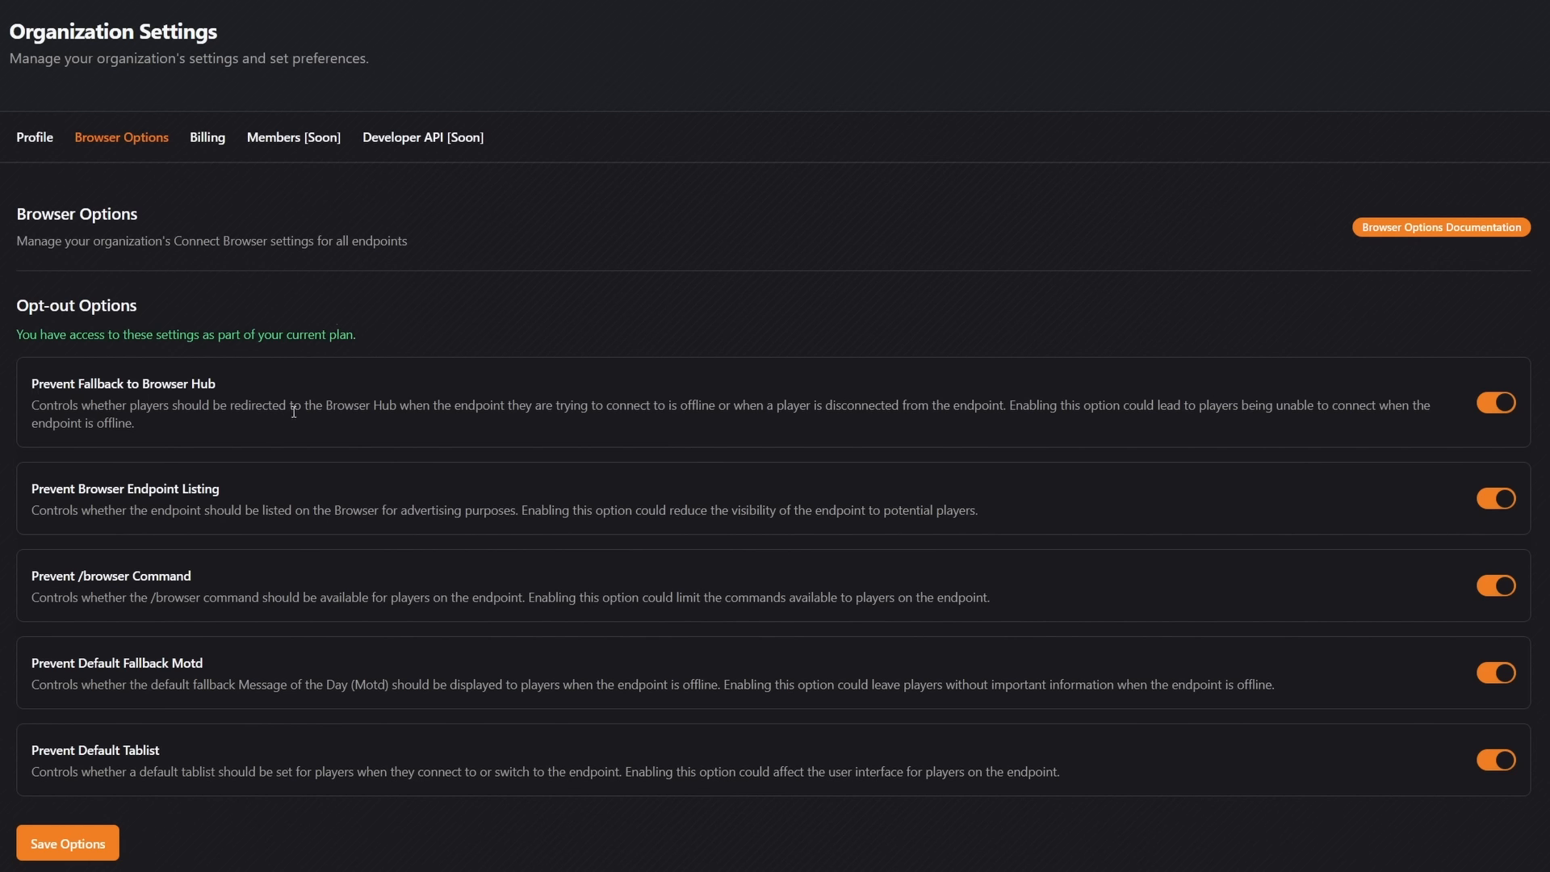
pyautogui.moveTo(537, 405)
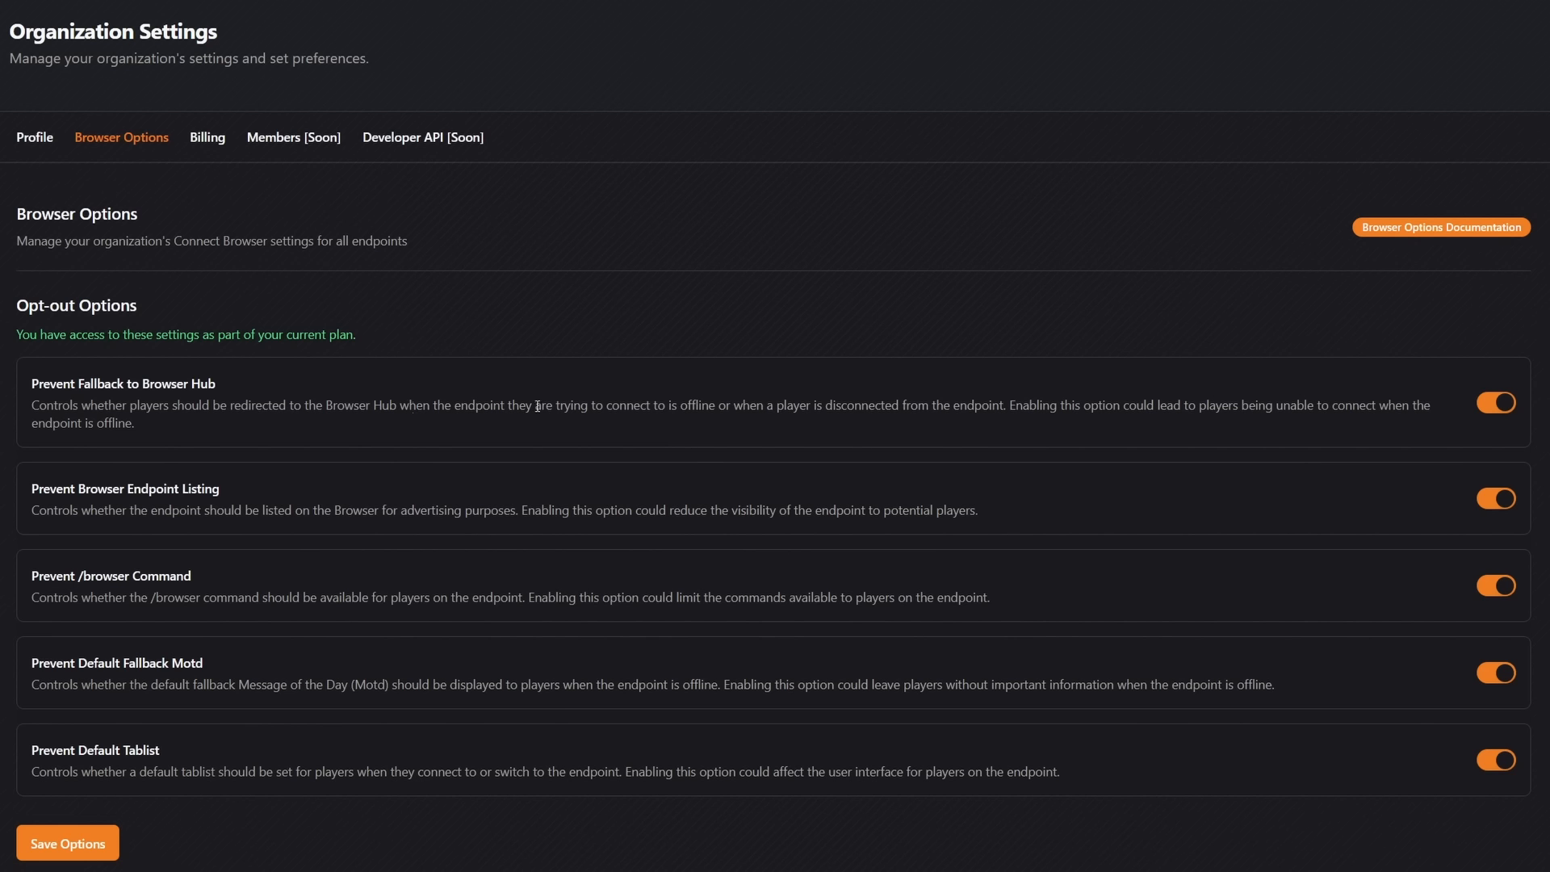
pyautogui.moveTo(718, 406)
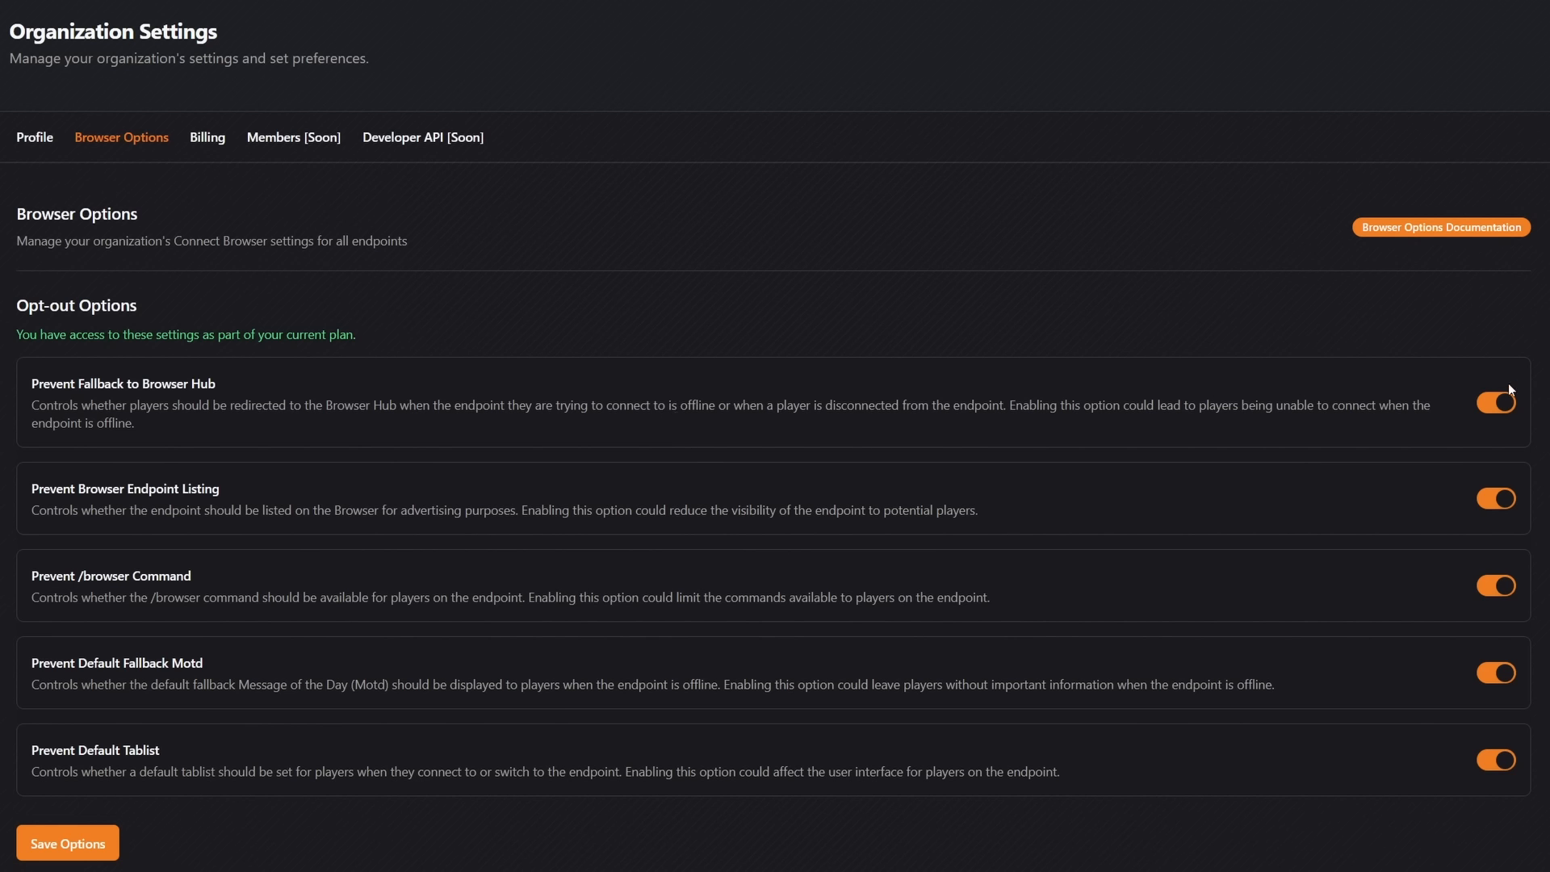
pyautogui.moveTo(1463, 362)
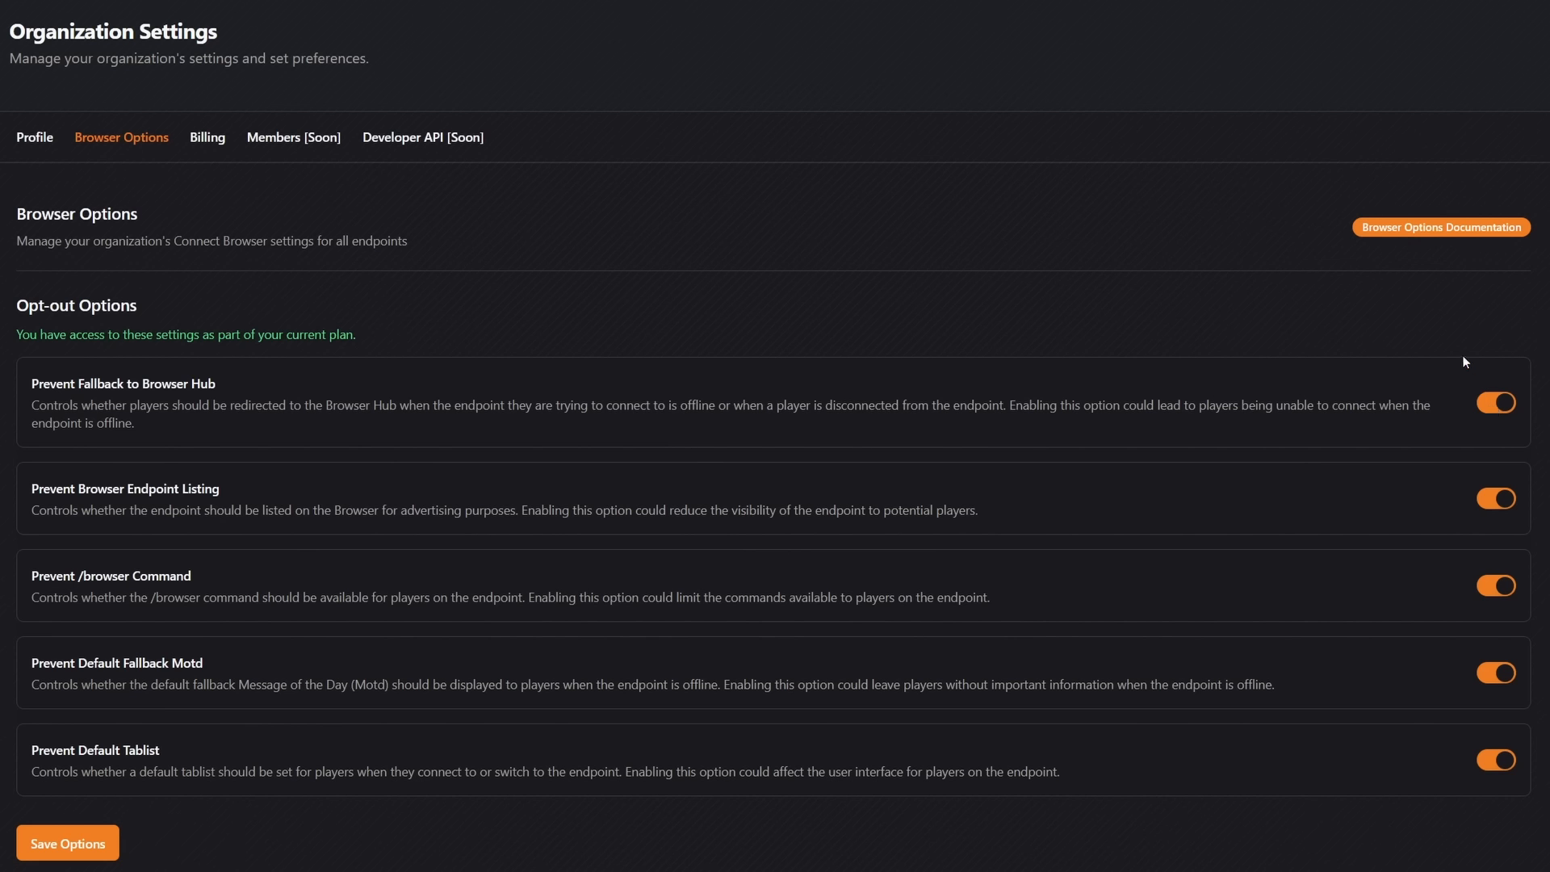
pyautogui.moveTo(208, 420)
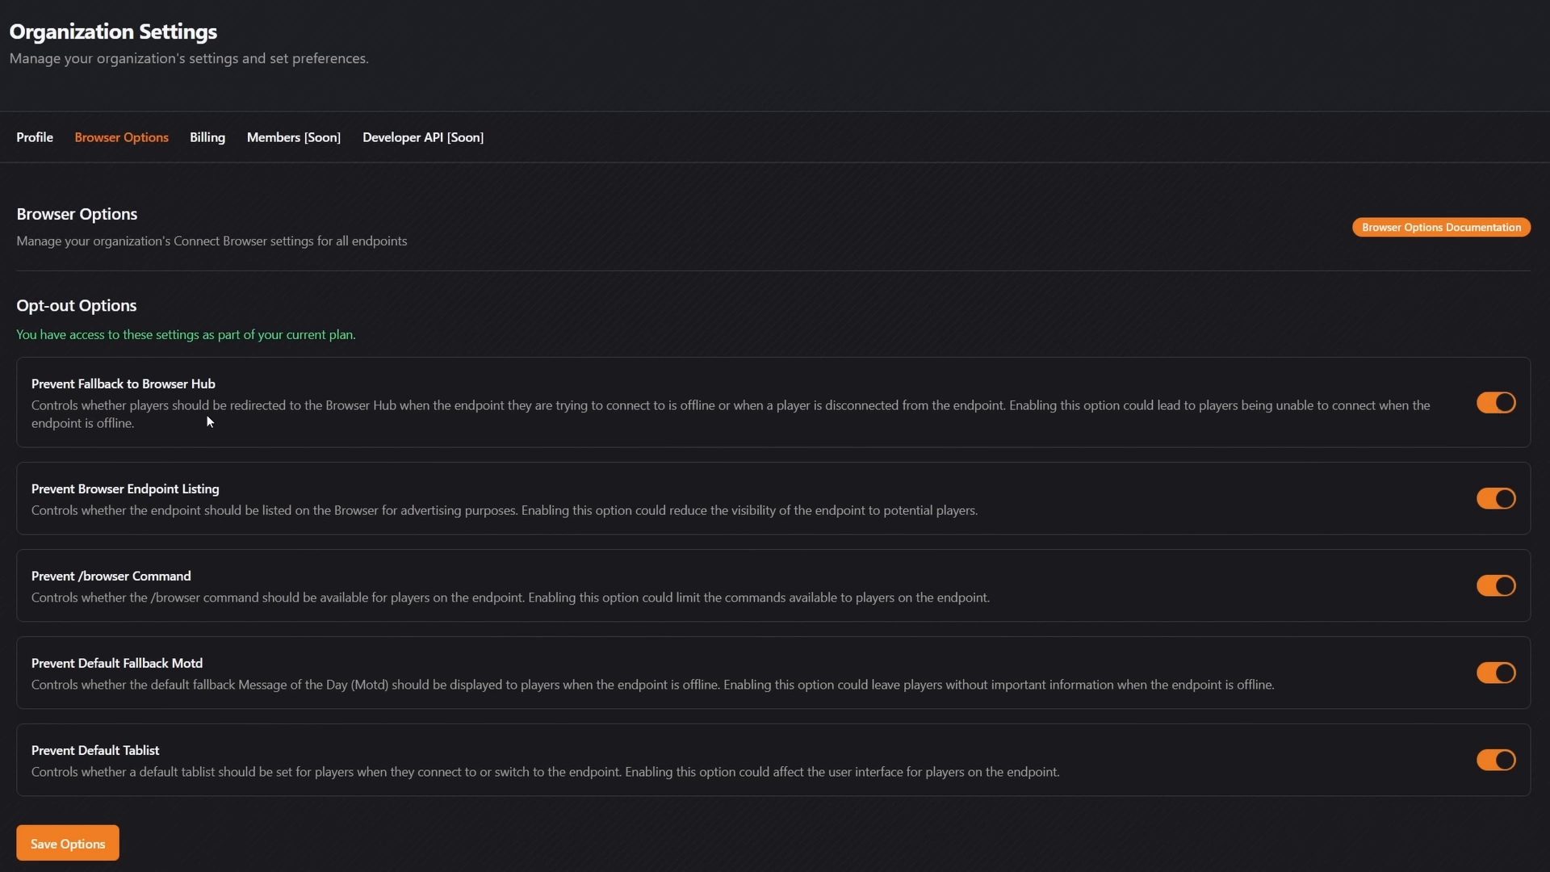
pyautogui.moveTo(237, 493)
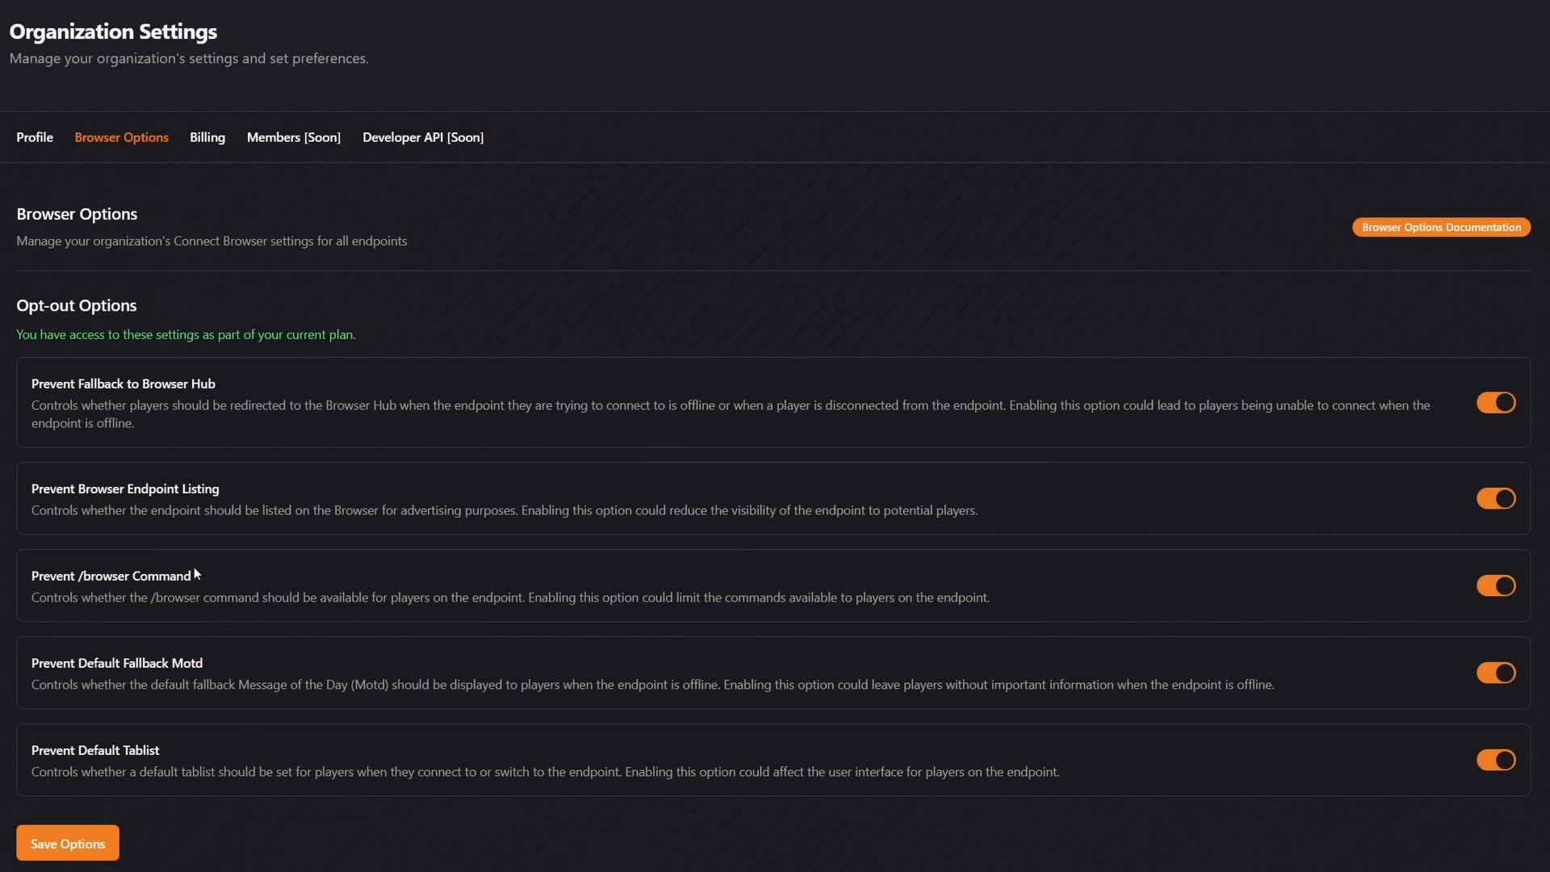
pyautogui.moveTo(197, 666)
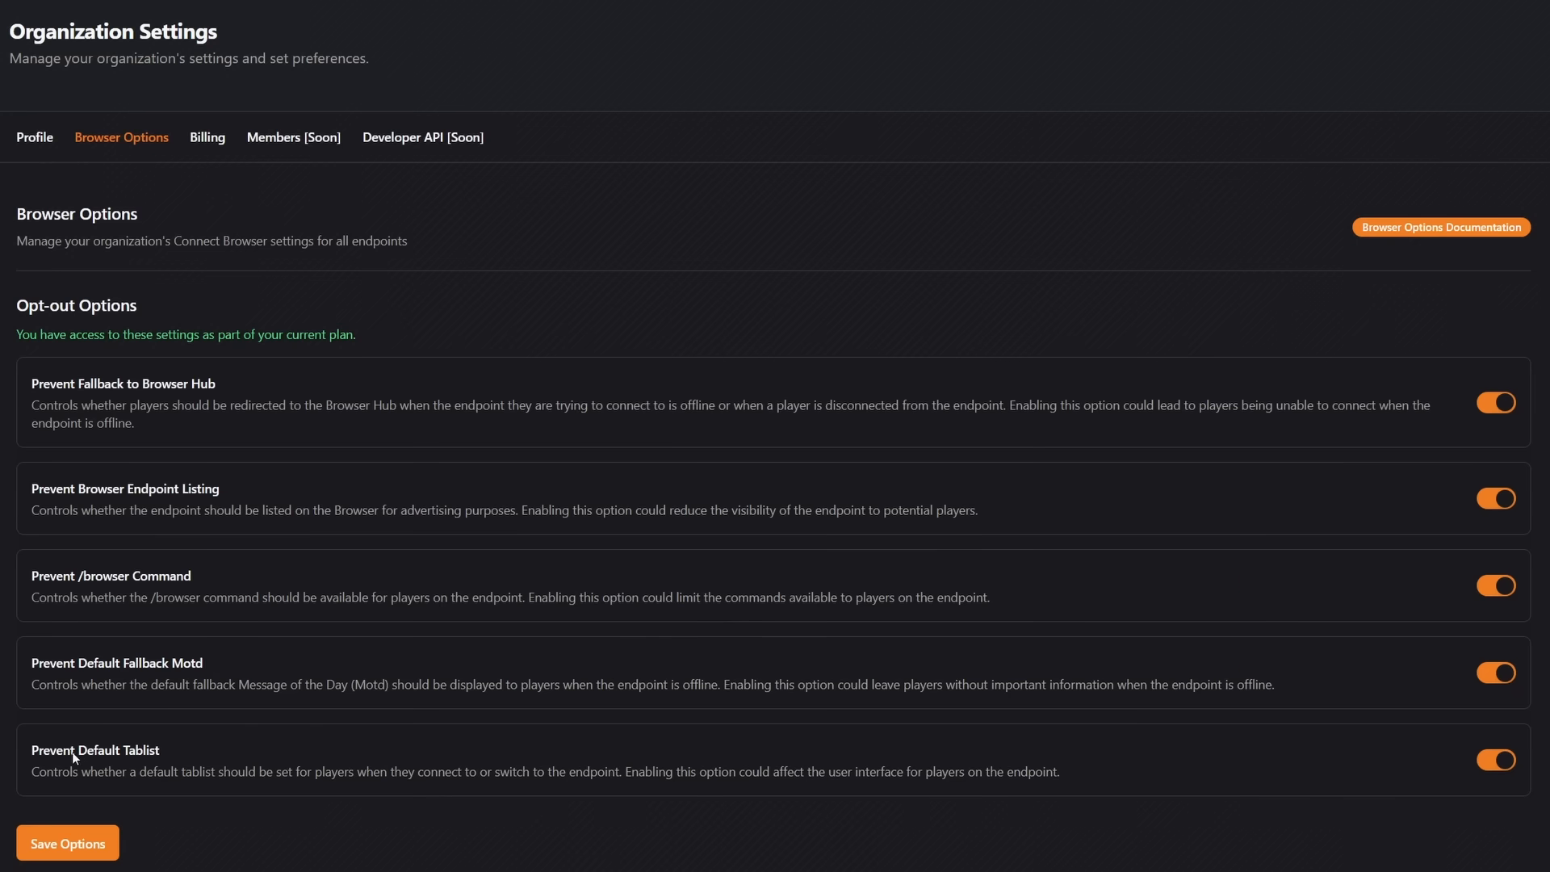
pyautogui.moveTo(226, 755)
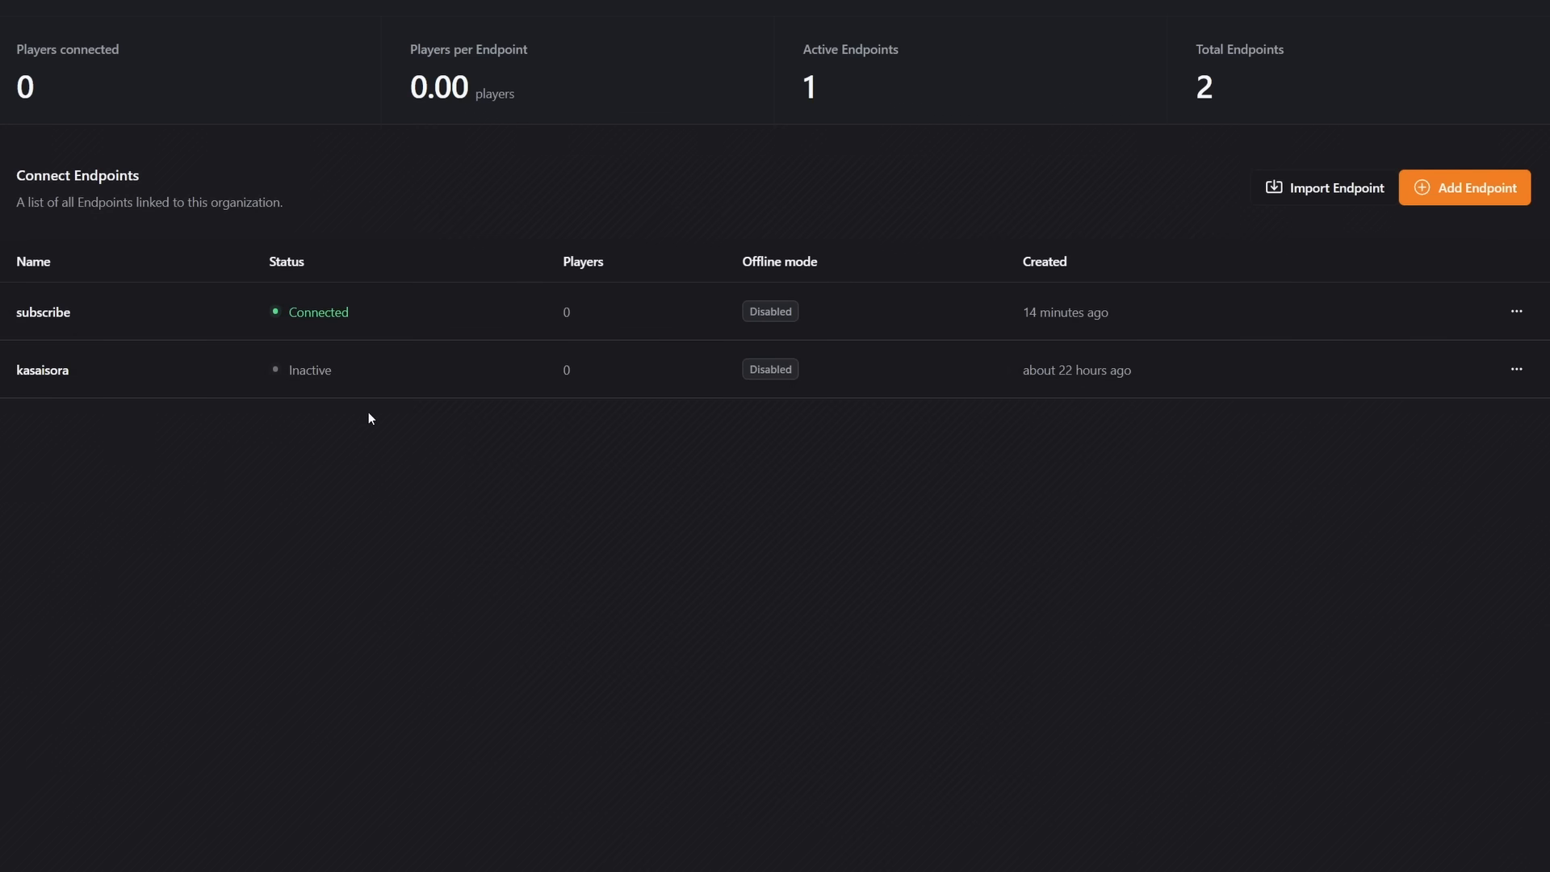
pyautogui.moveTo(220, 455)
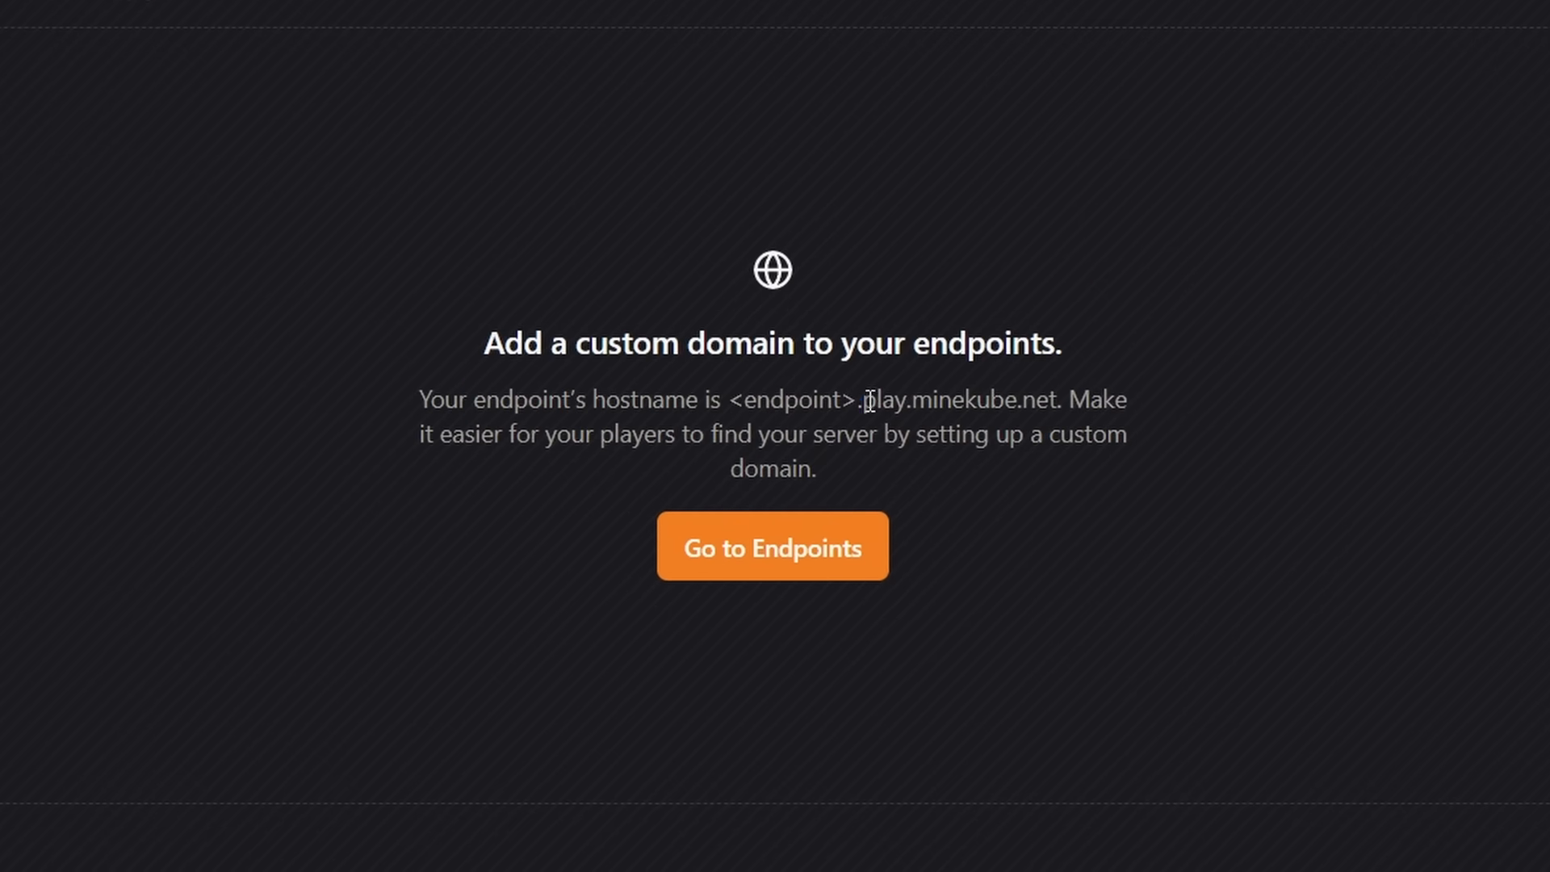
# Review the subscribe.play.minekube.net hostname details, then head to Endpoints to set a domain.
pyautogui.moveTo(870, 401); pyautogui.dragTo(1053, 400)
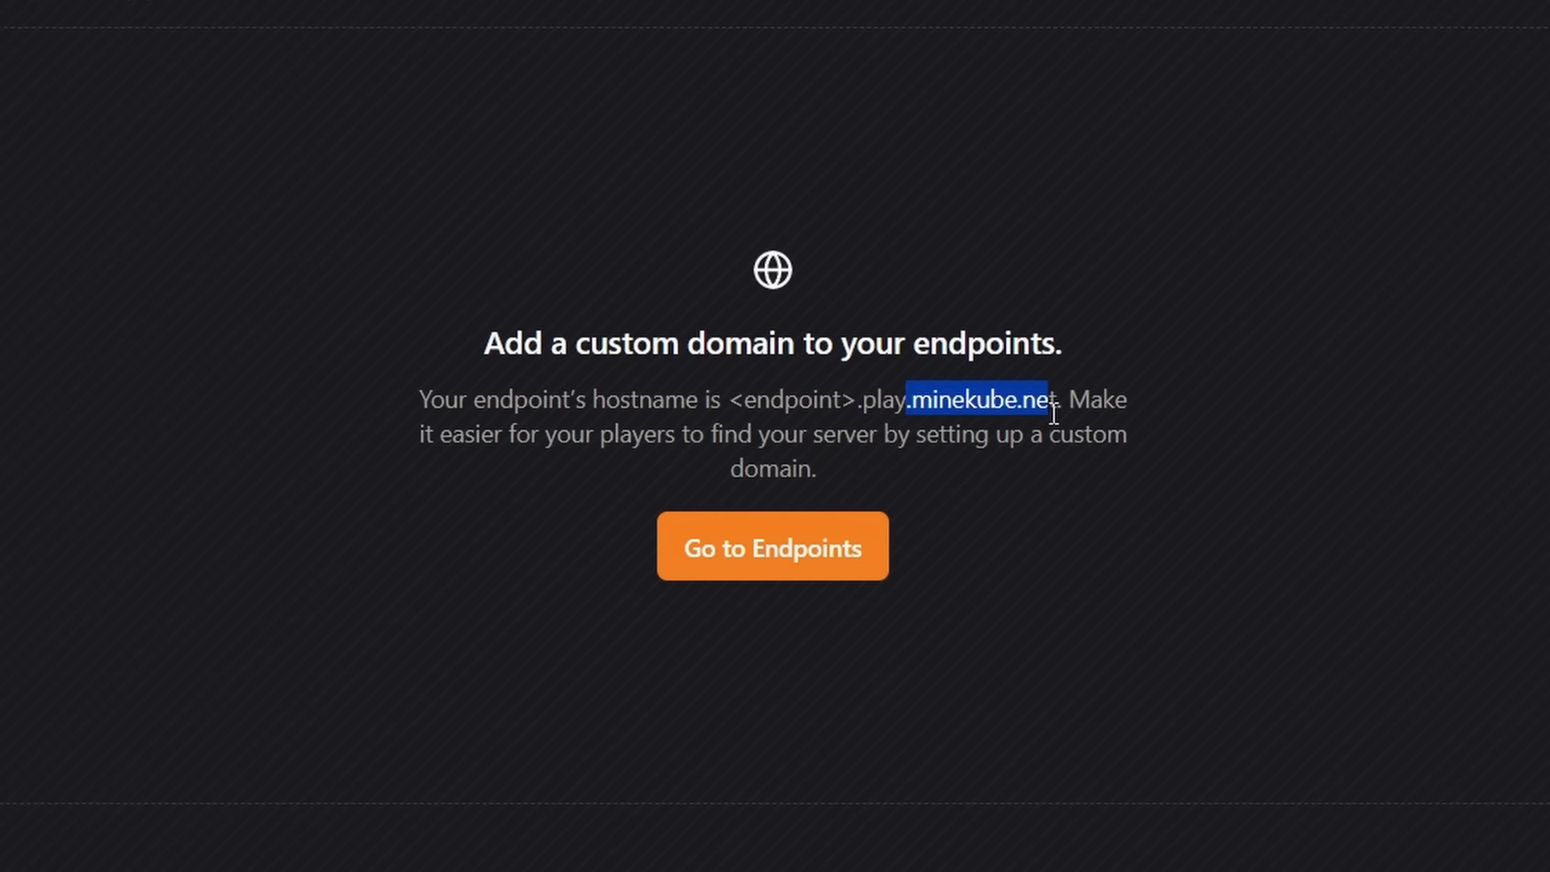
pyautogui.moveTo(907, 401); pyautogui.dragTo(886, 434)
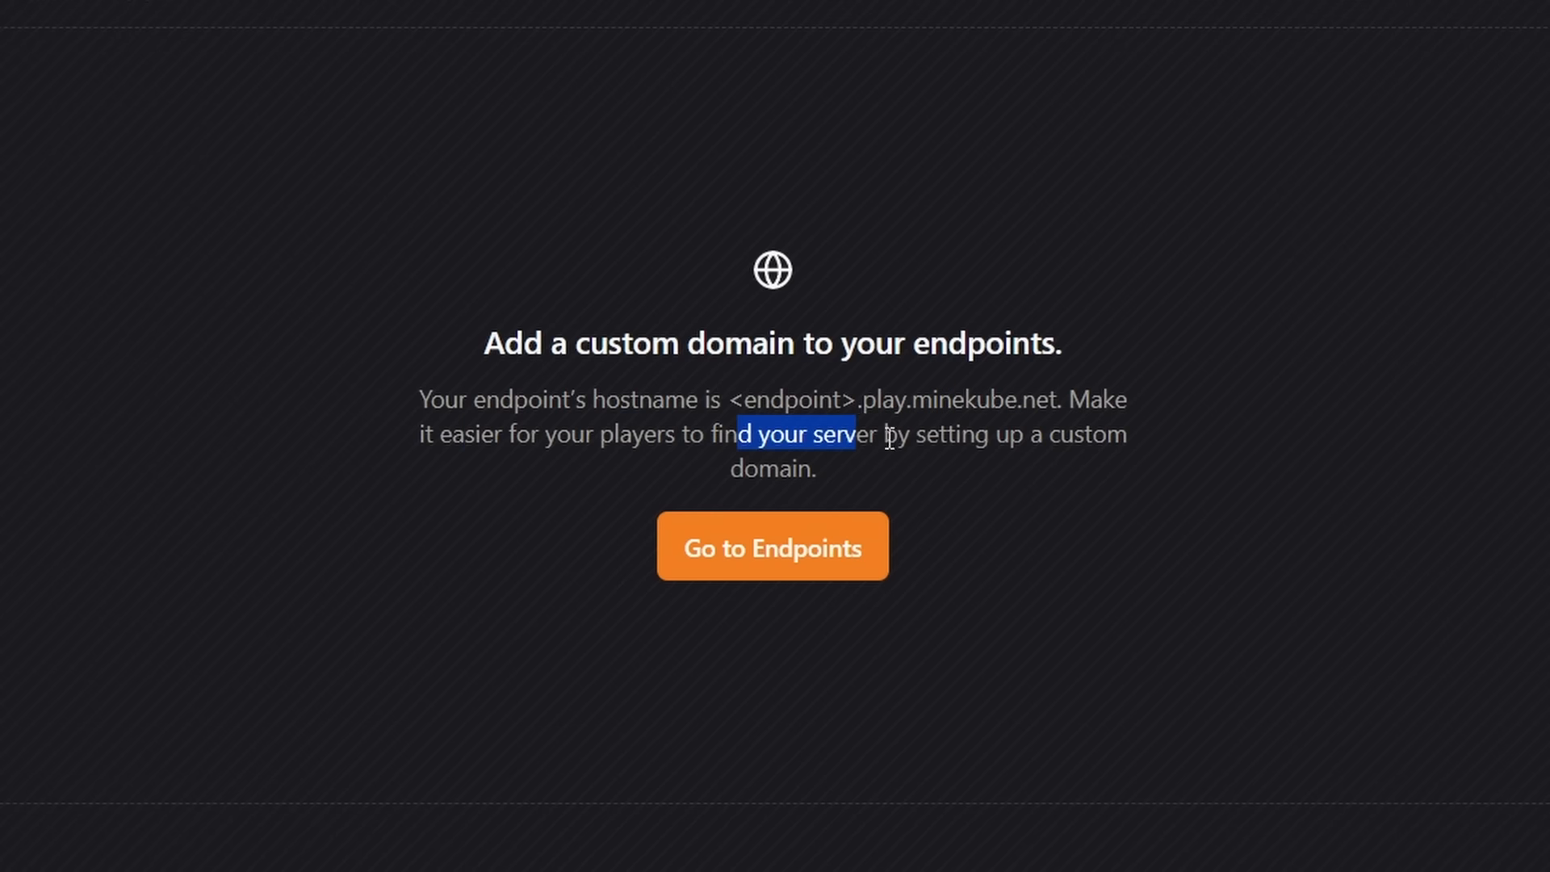
pyautogui.click(1007, 474)
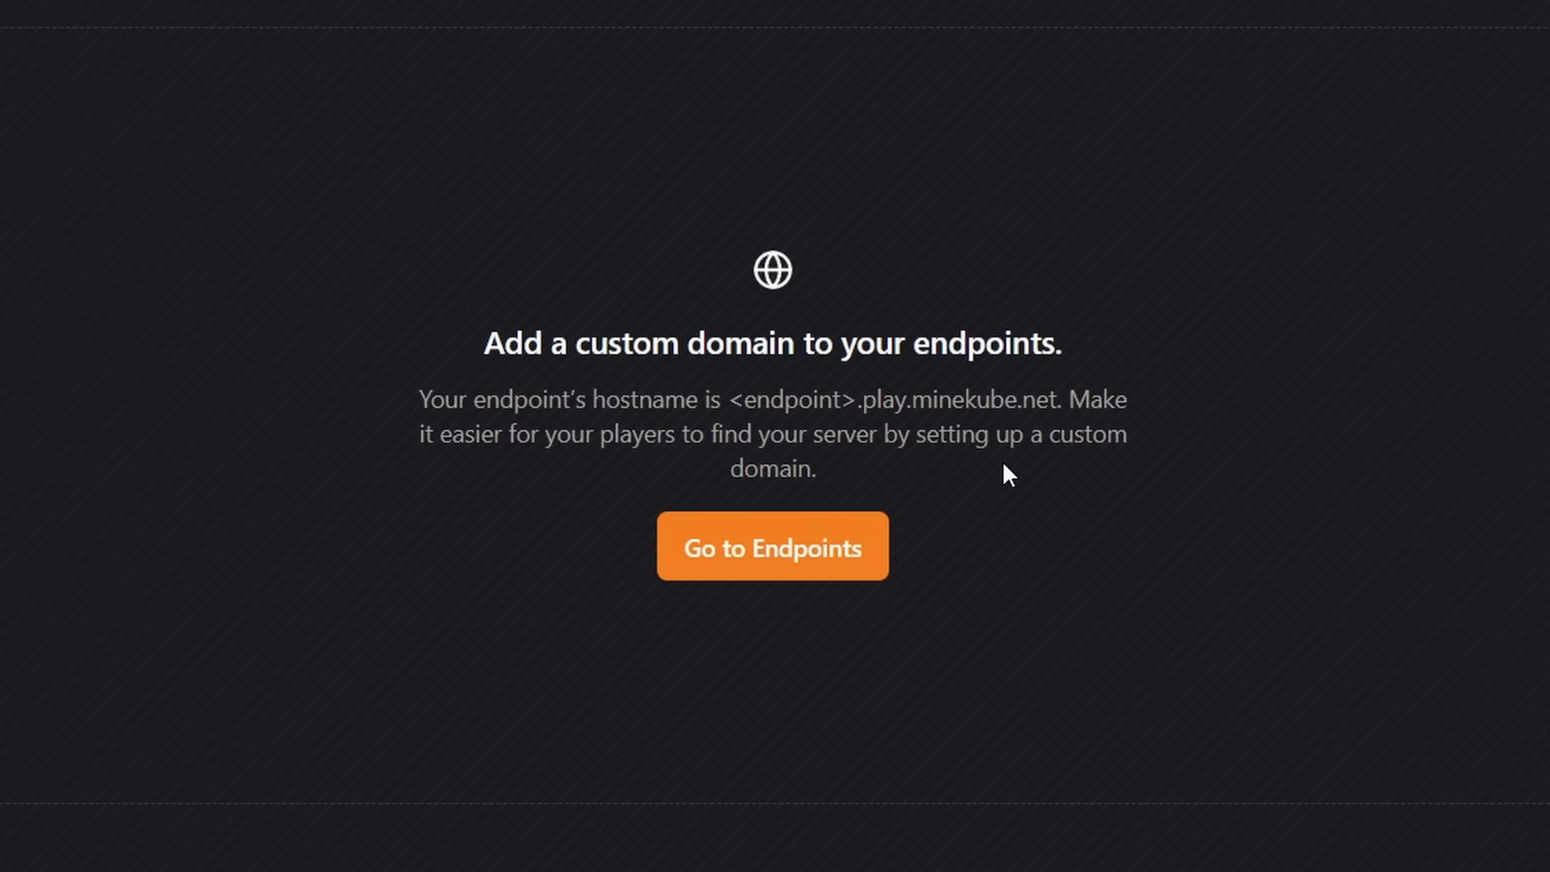
pyautogui.click(771, 546)
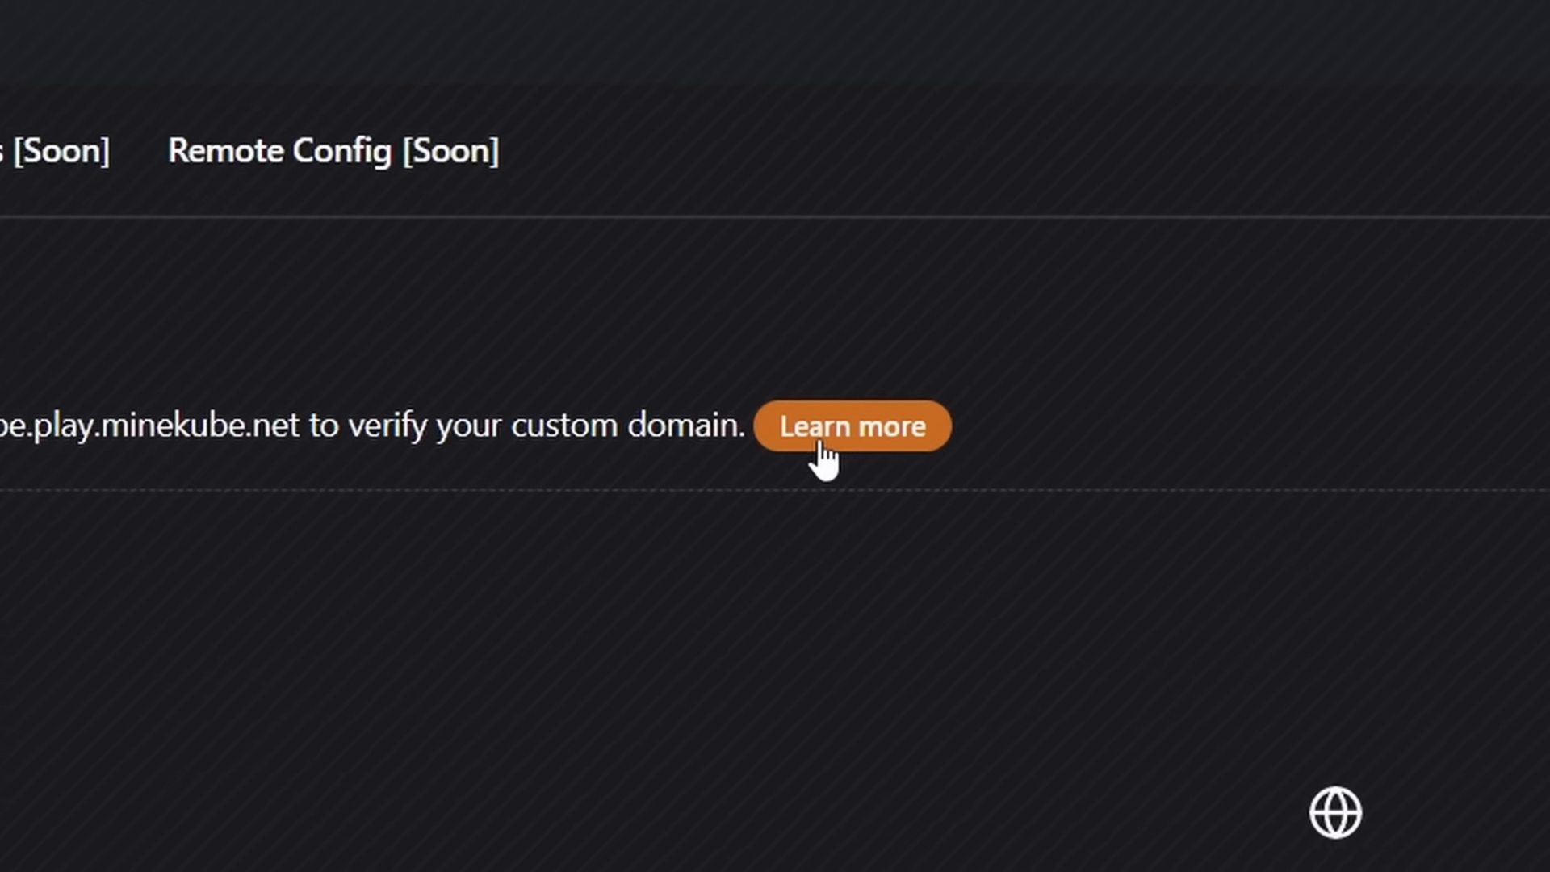
# Read the custom domain documentation, including the CNAME record section.
pyautogui.click(851, 426)
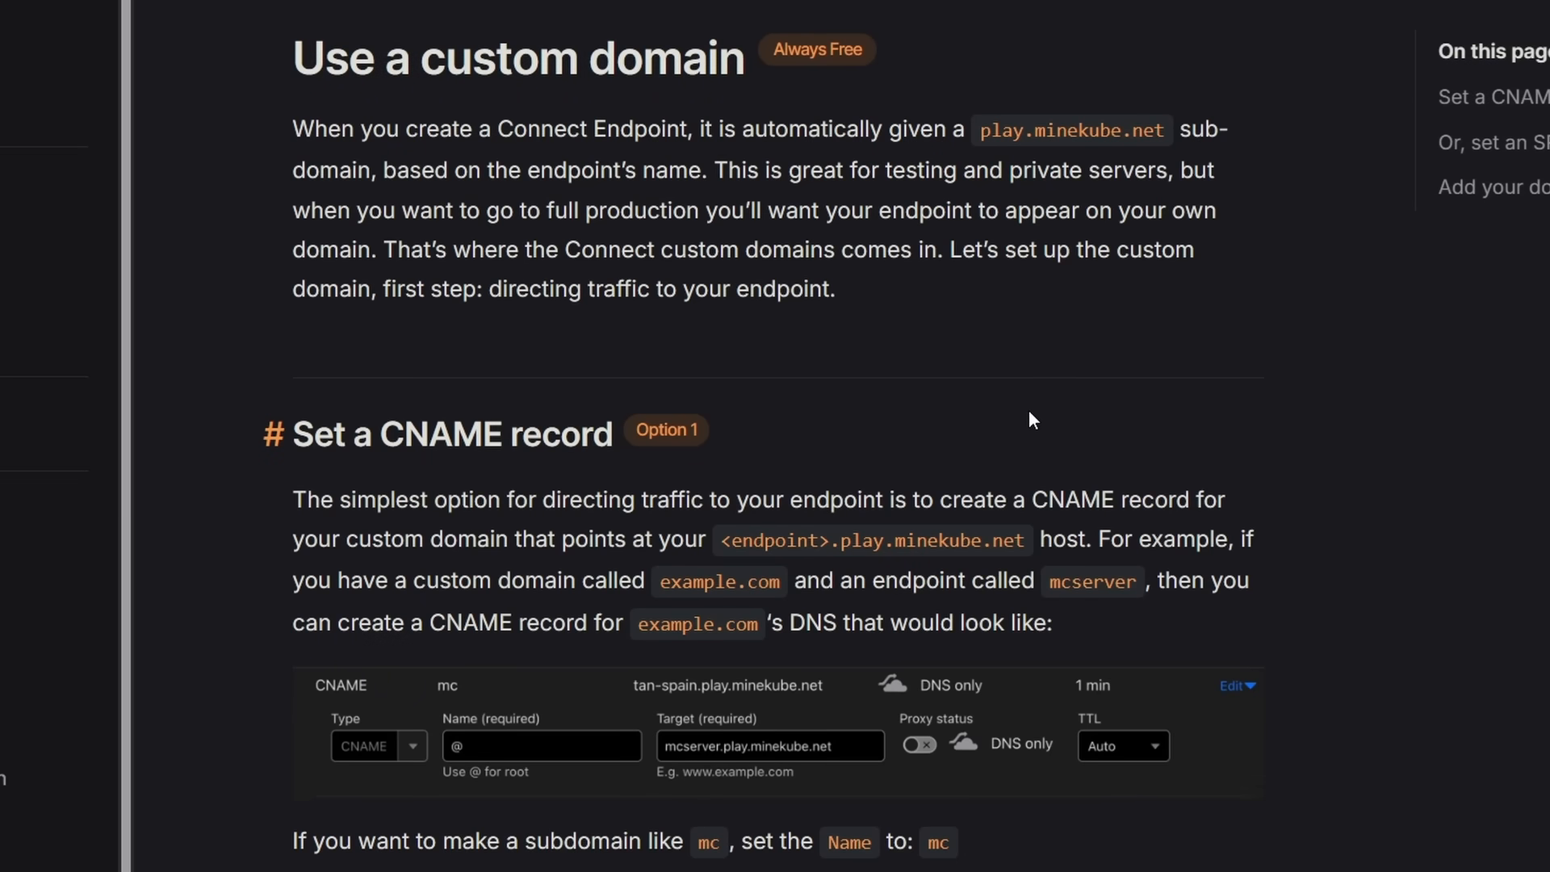
pyautogui.scroll(-3)
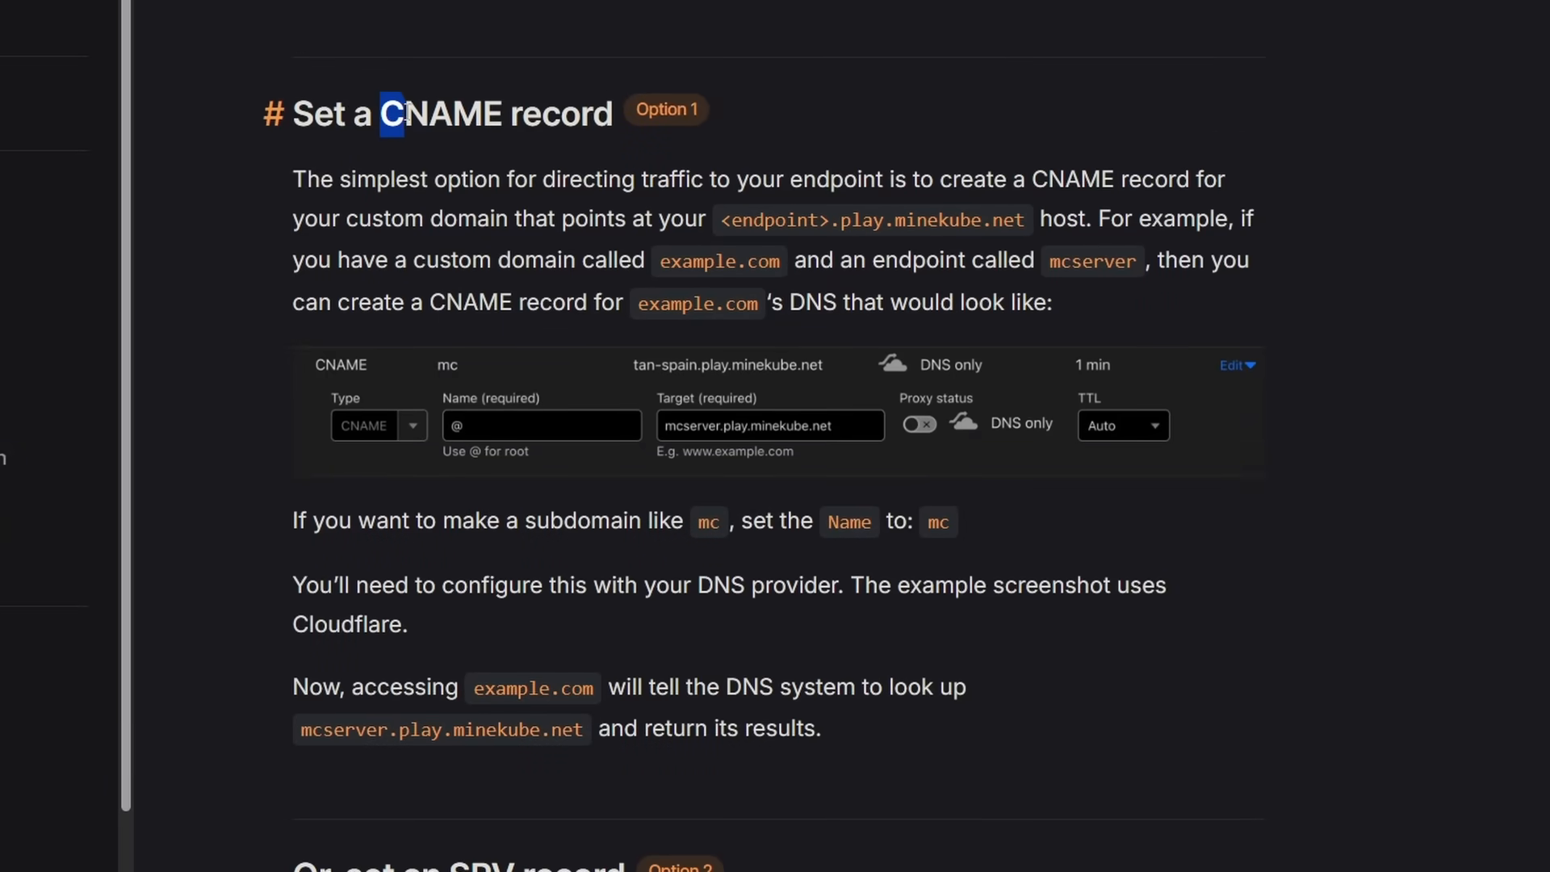
pyautogui.doubleClick(443, 114)
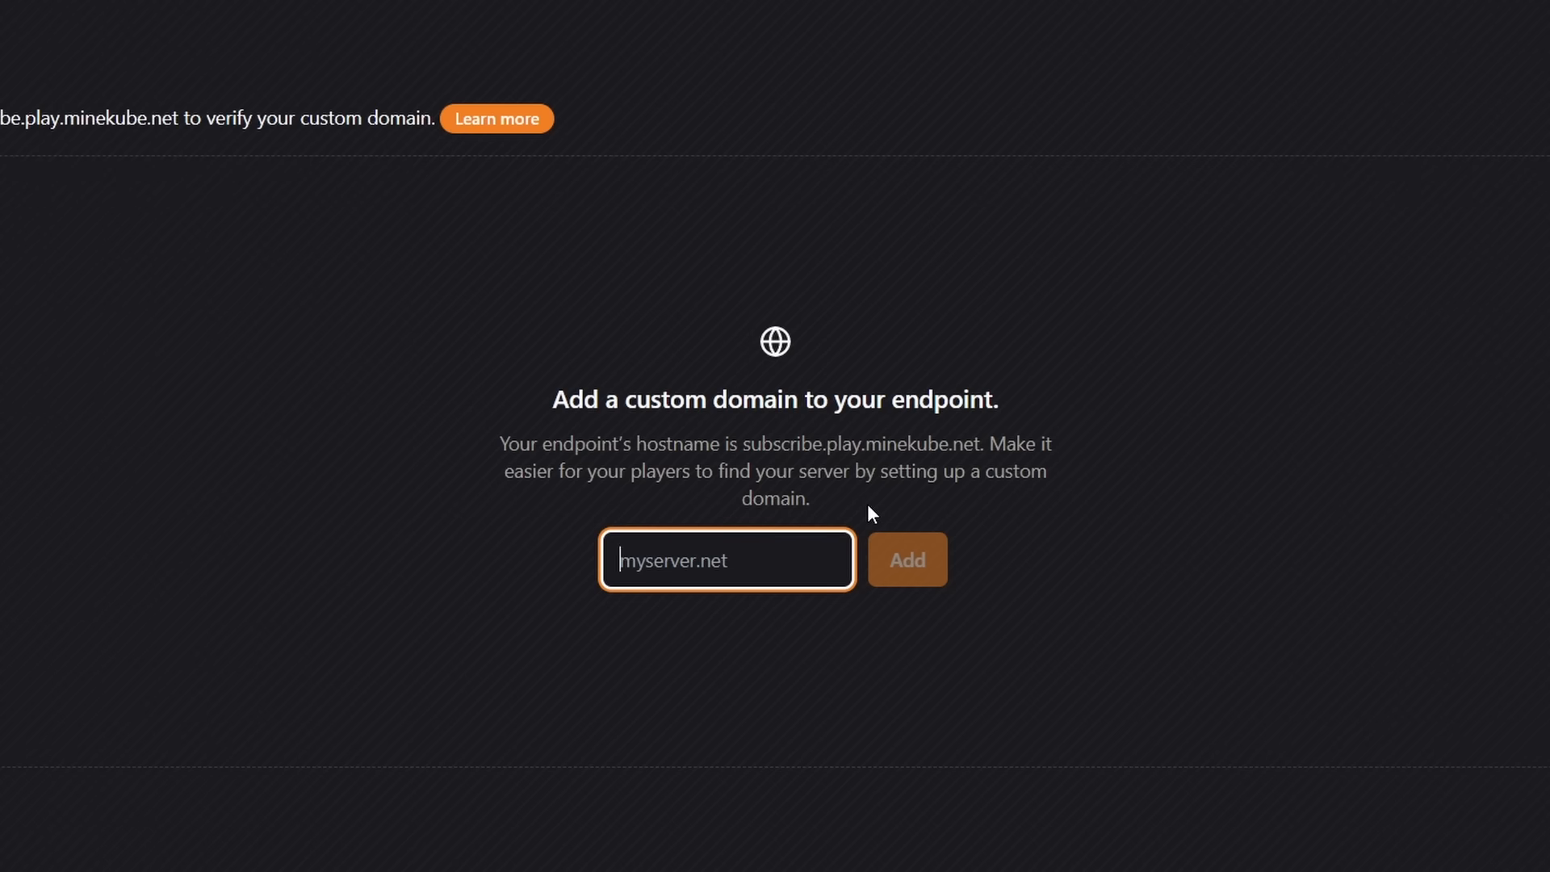
# Add kasaisora.gg as subscribe's custom domain, then view the coming-soon Remote Config page.
pyautogui.write('kasaisora')
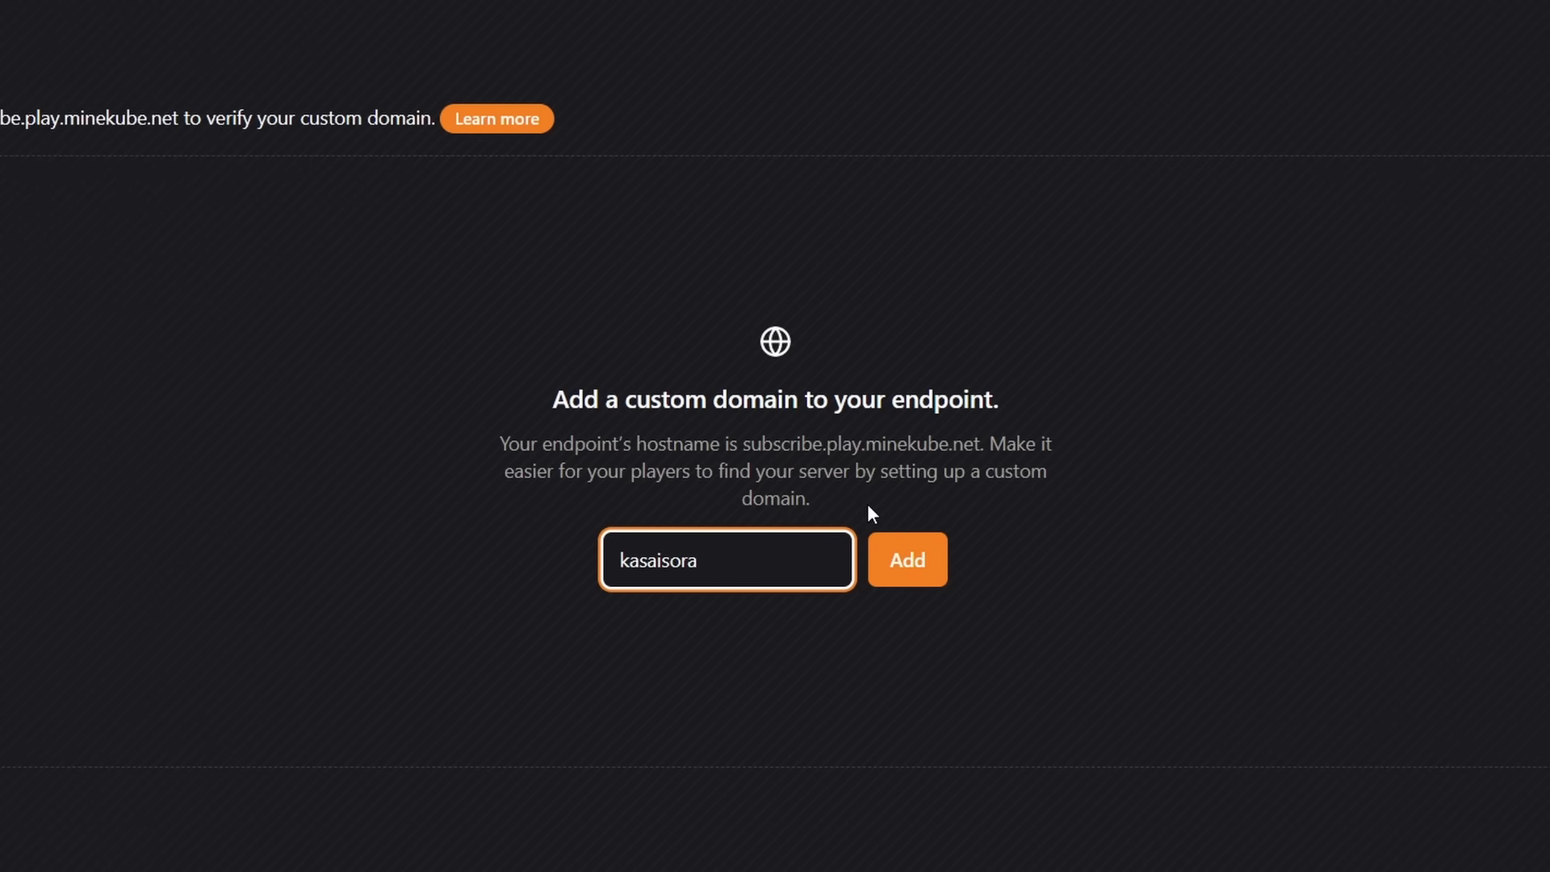
pyautogui.write('.gg')
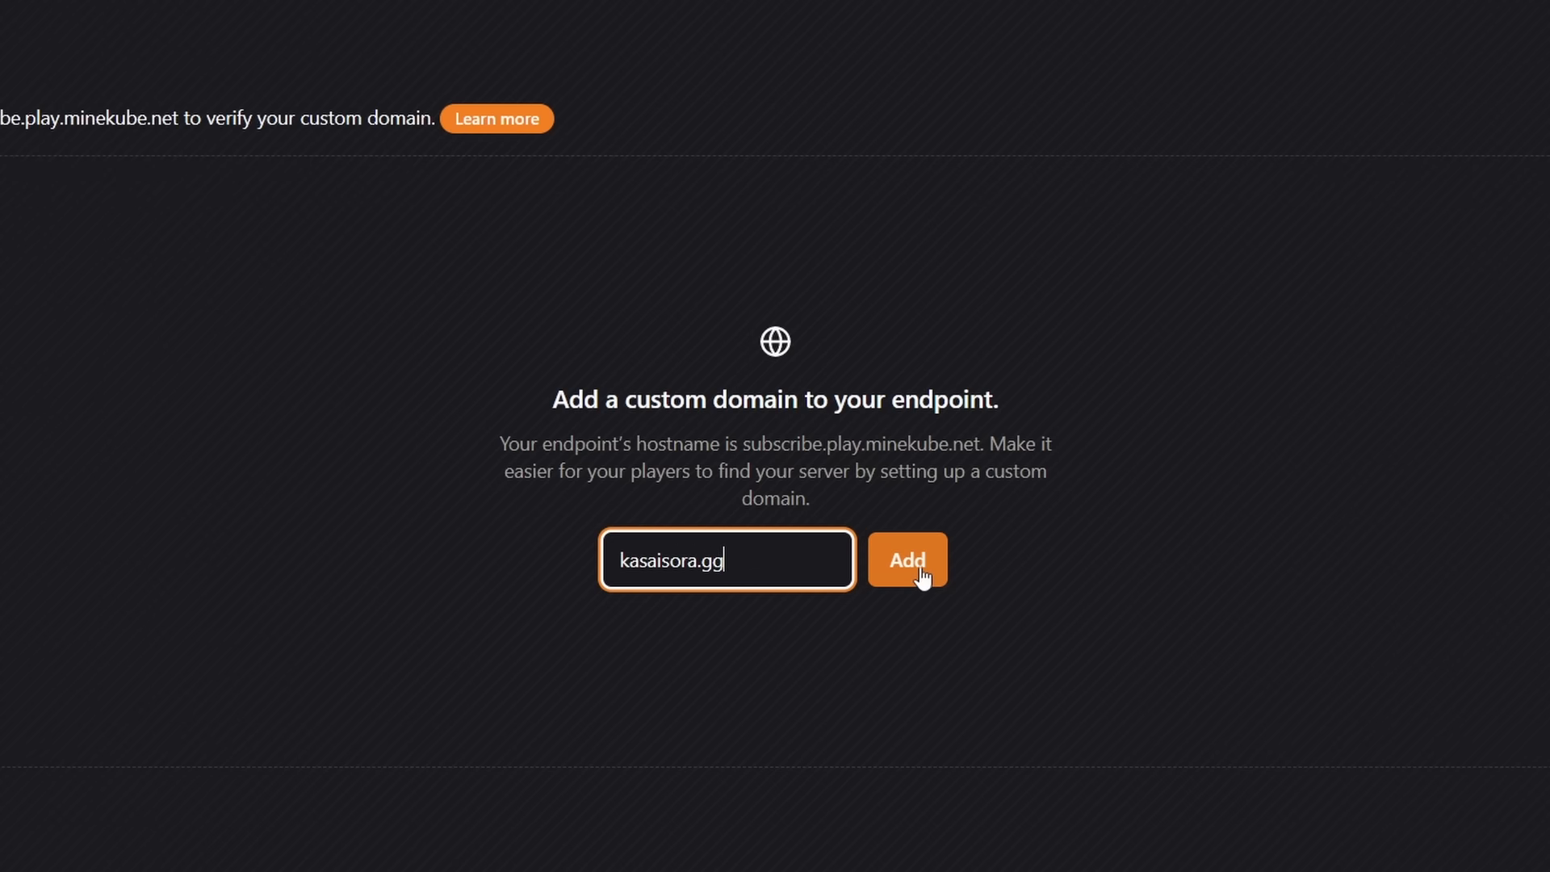
pyautogui.click(906, 560)
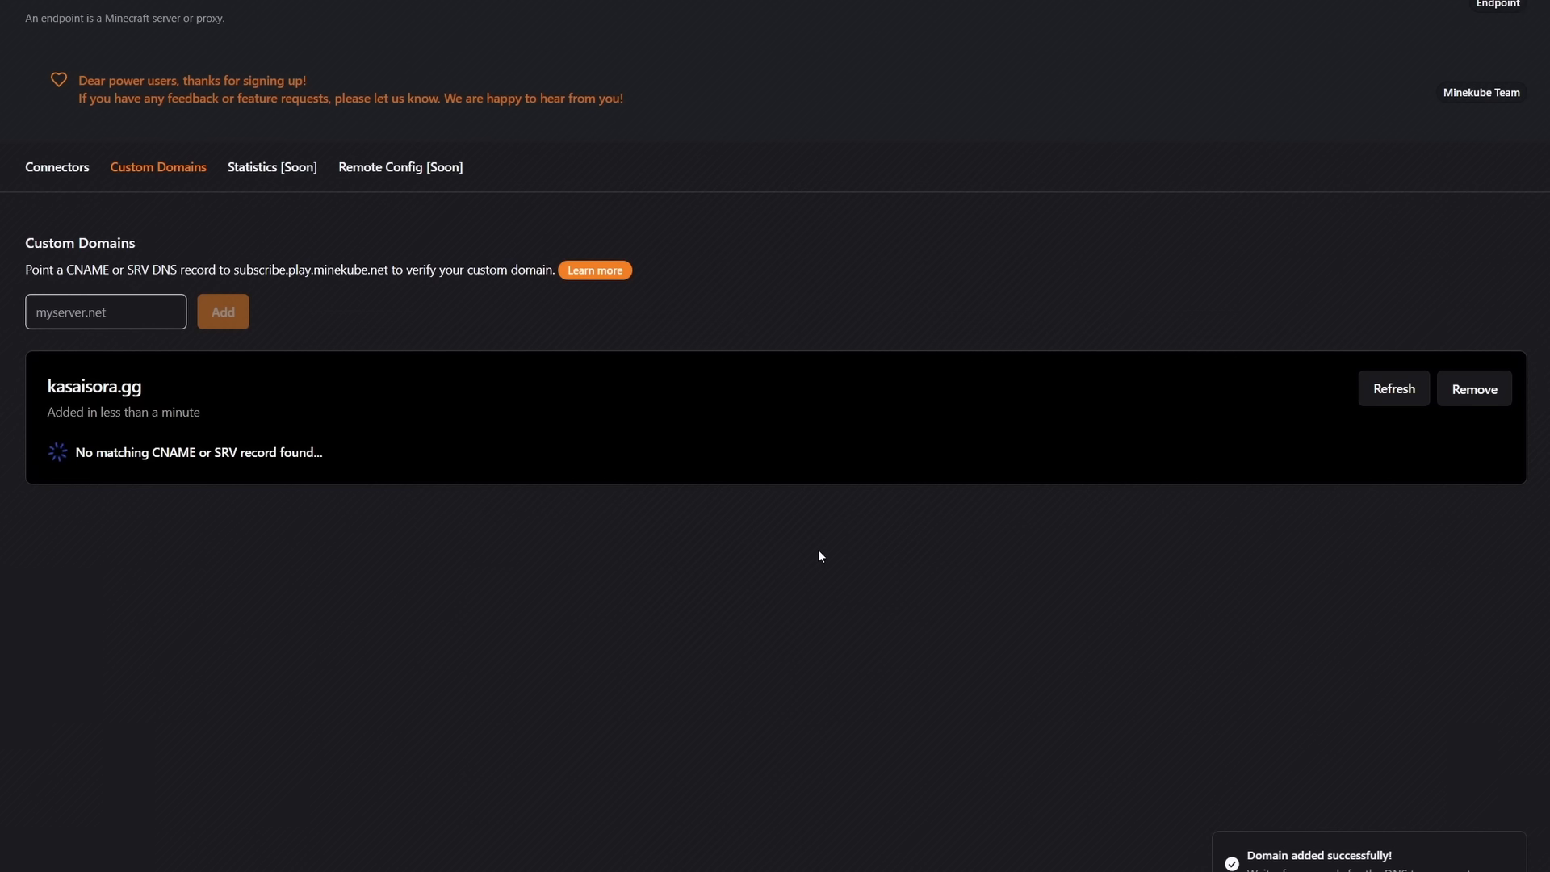
pyautogui.moveTo(814, 551)
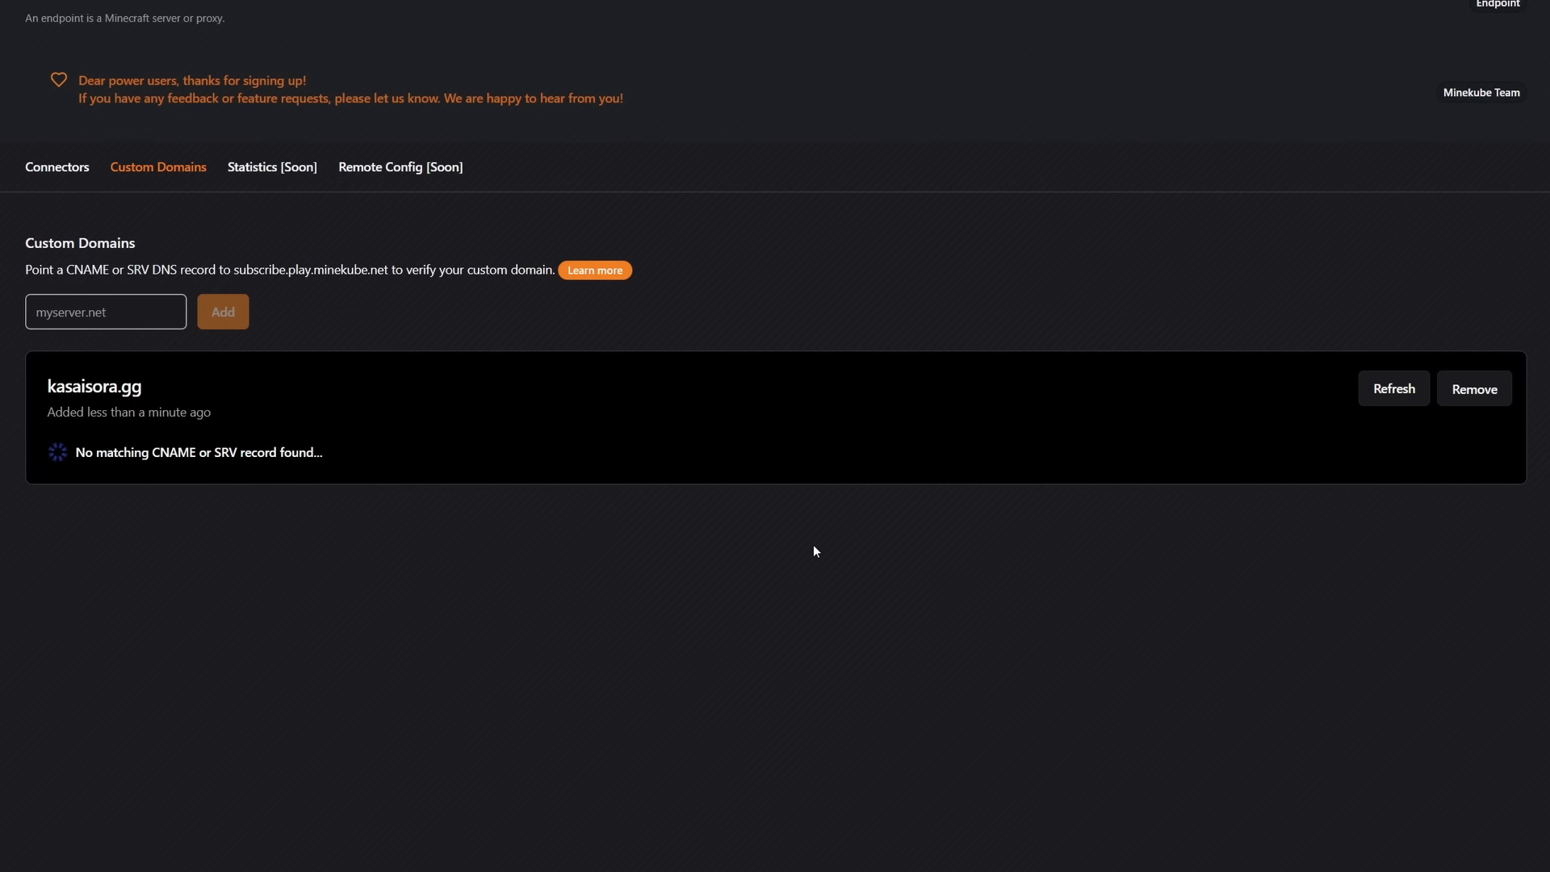
pyautogui.moveTo(536, 532)
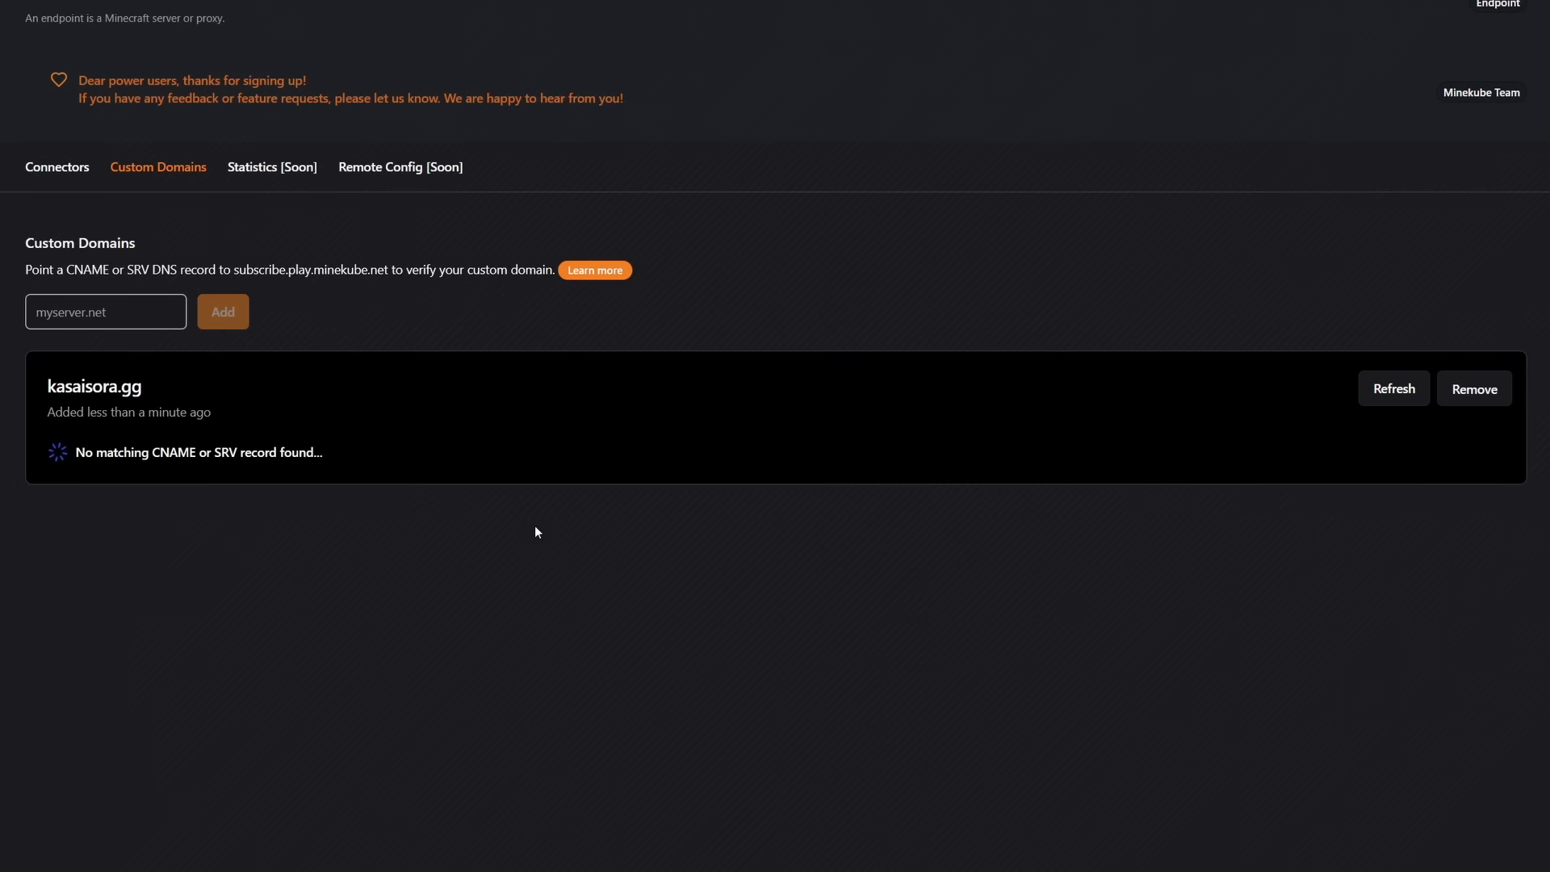
pyautogui.doubleClick(93, 386)
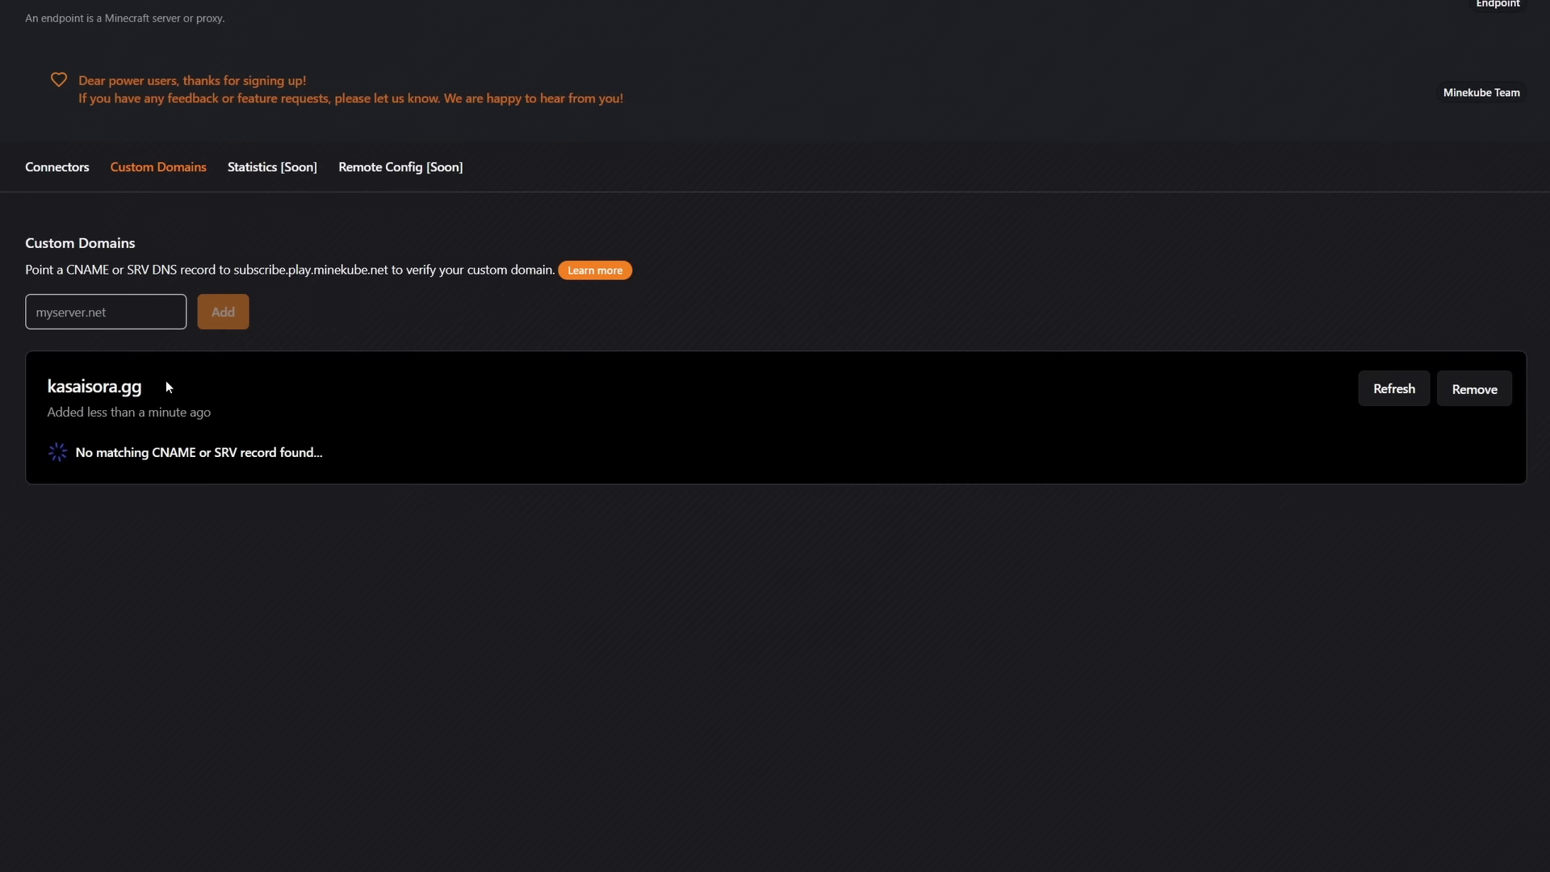
pyautogui.moveTo(318, 295)
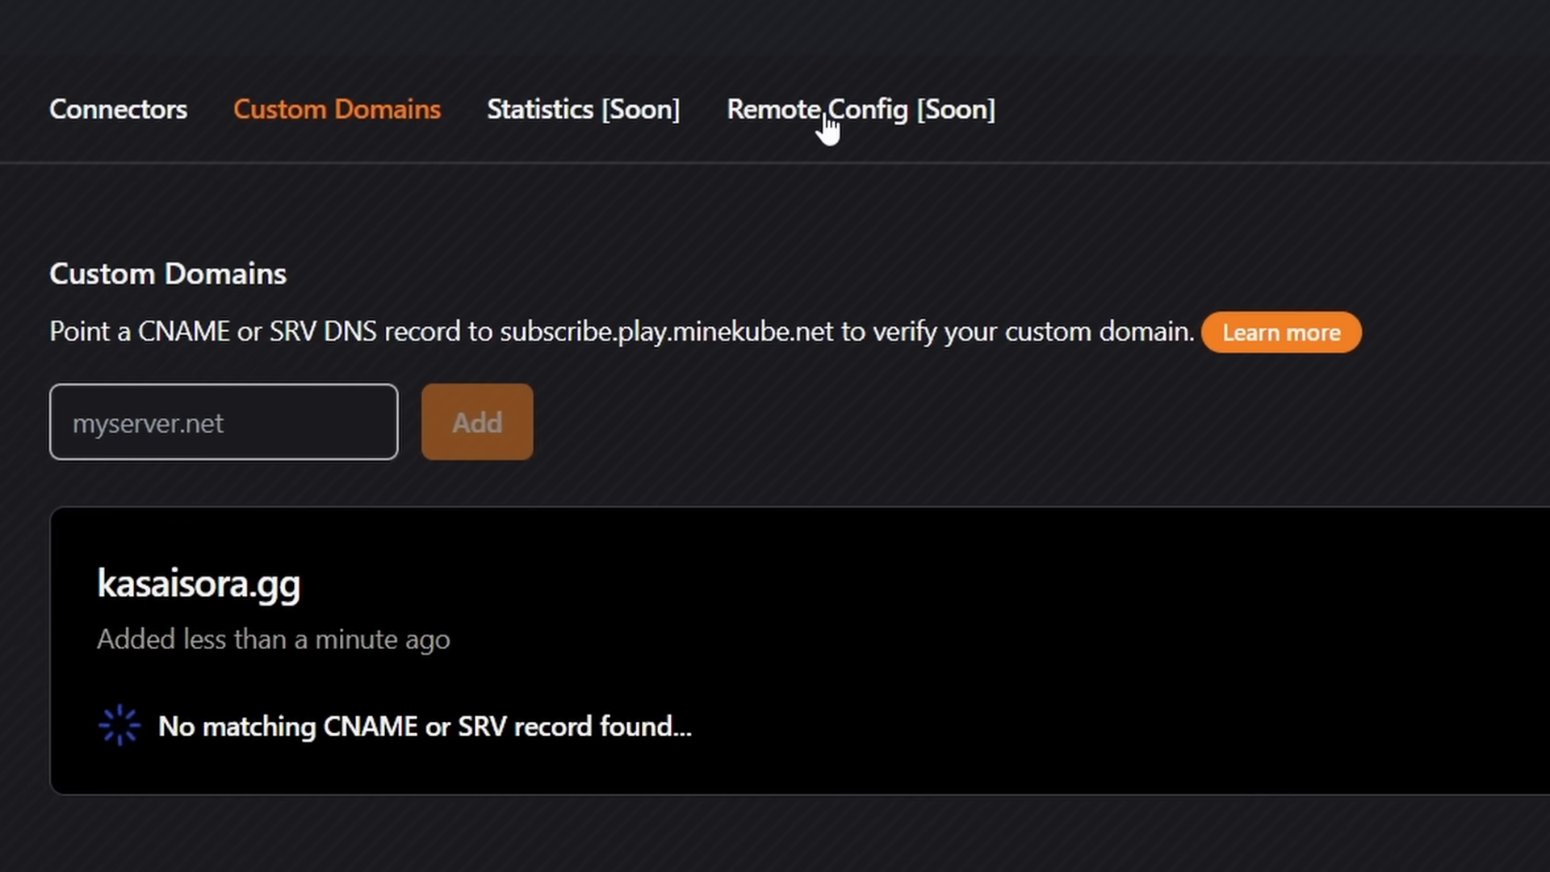
pyautogui.click(855, 110)
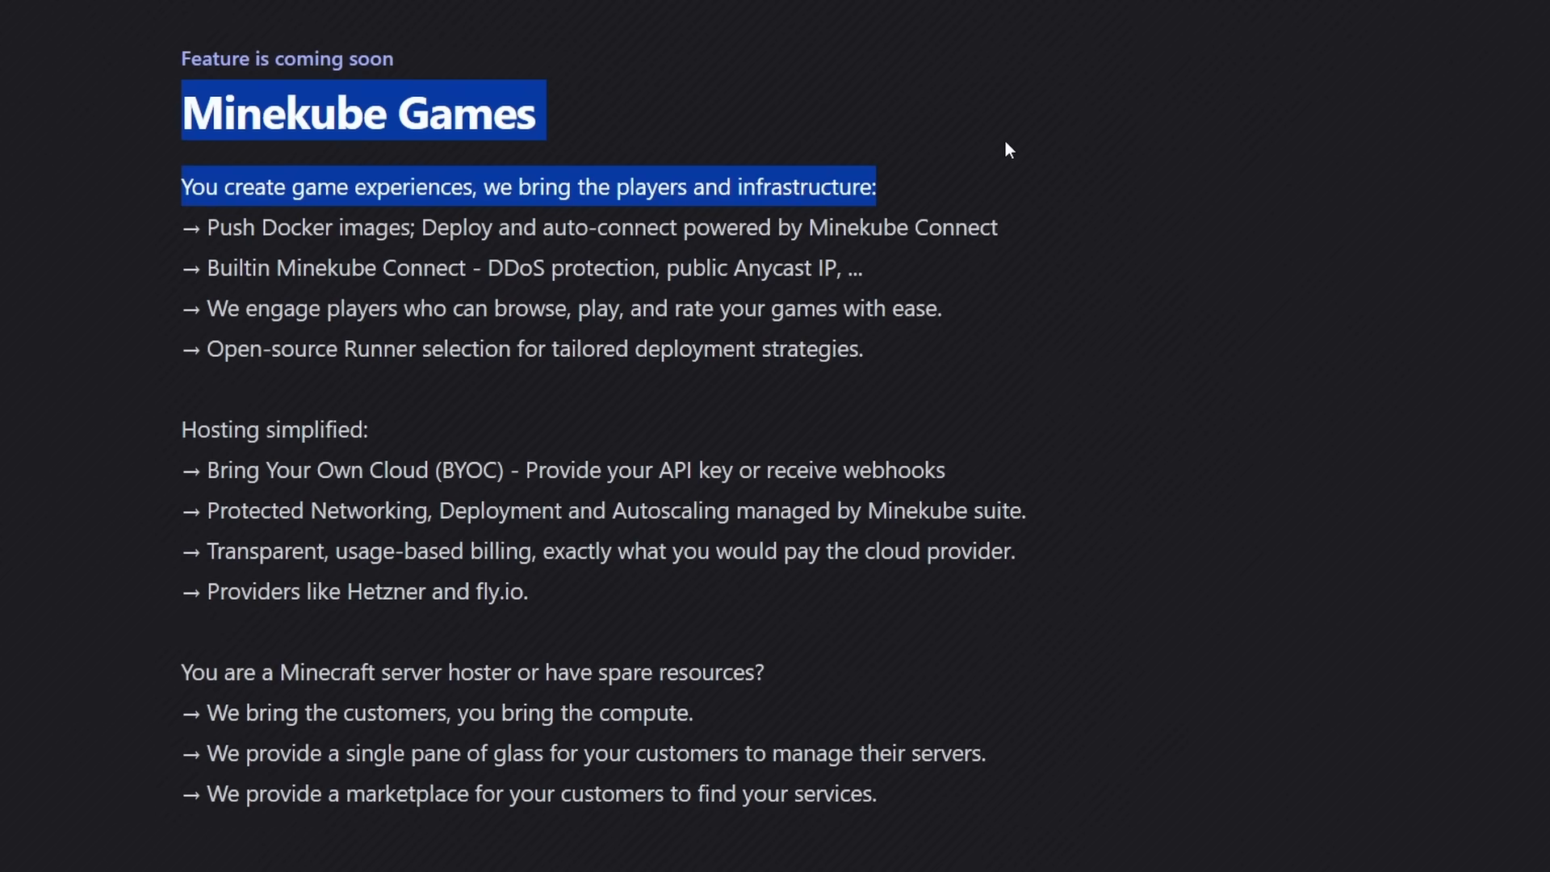